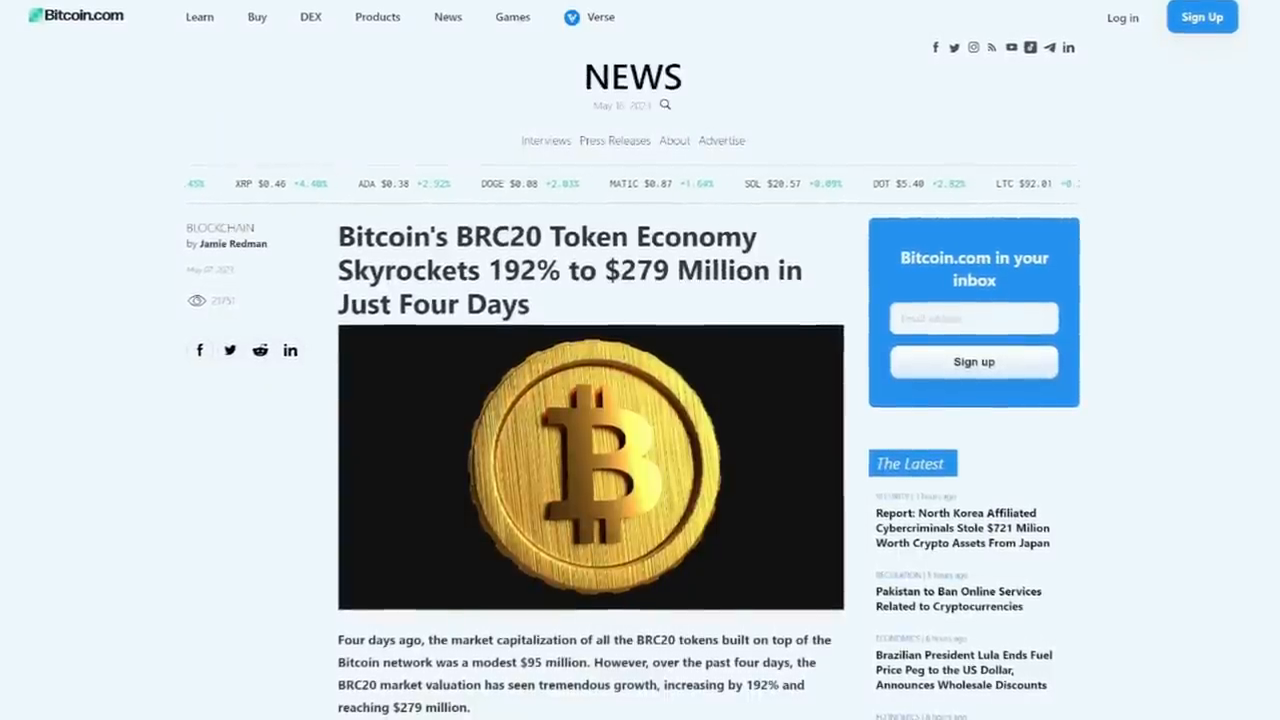
Scroll down through the wallet page contents
scroll("down", 3)
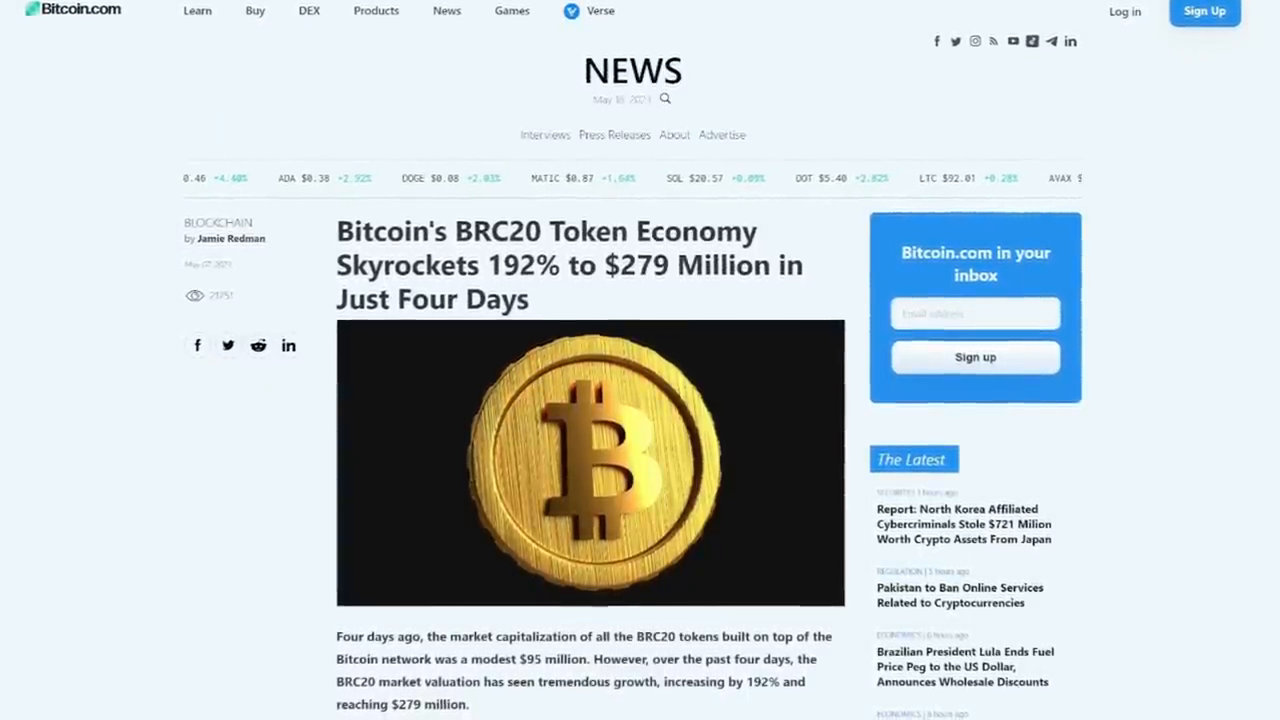
scroll("down", 3)
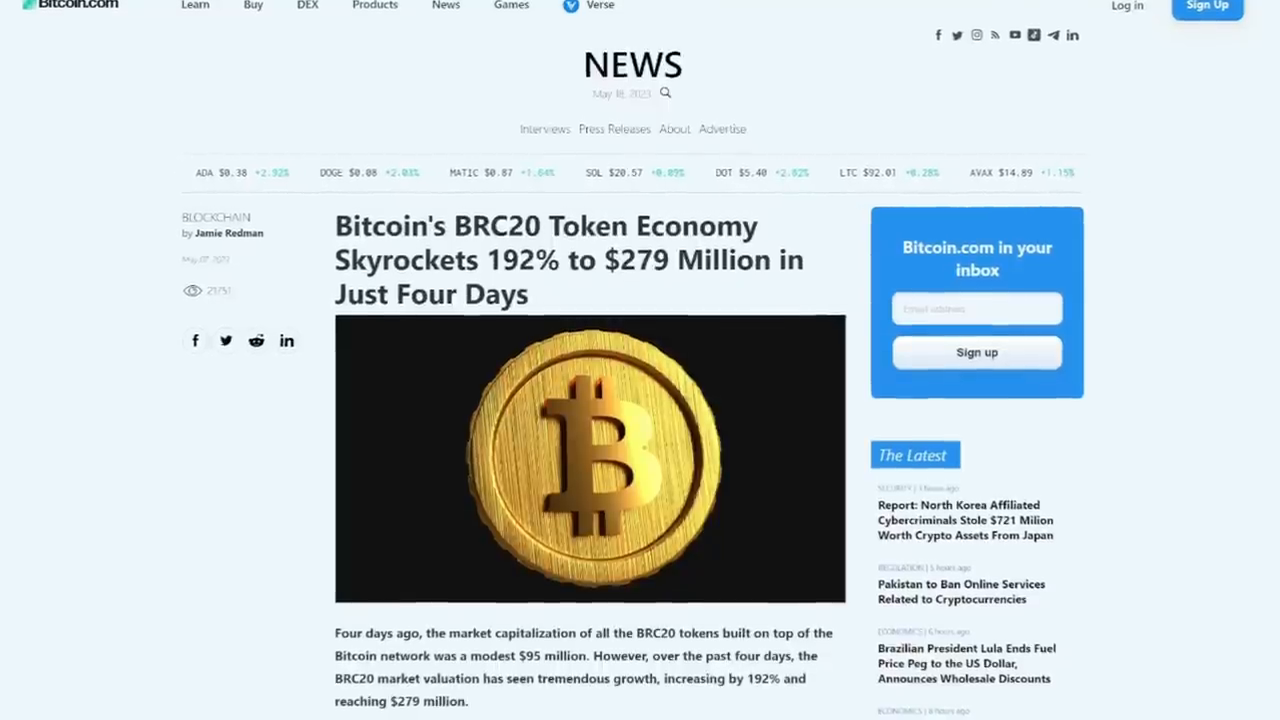
scroll("down", 3)
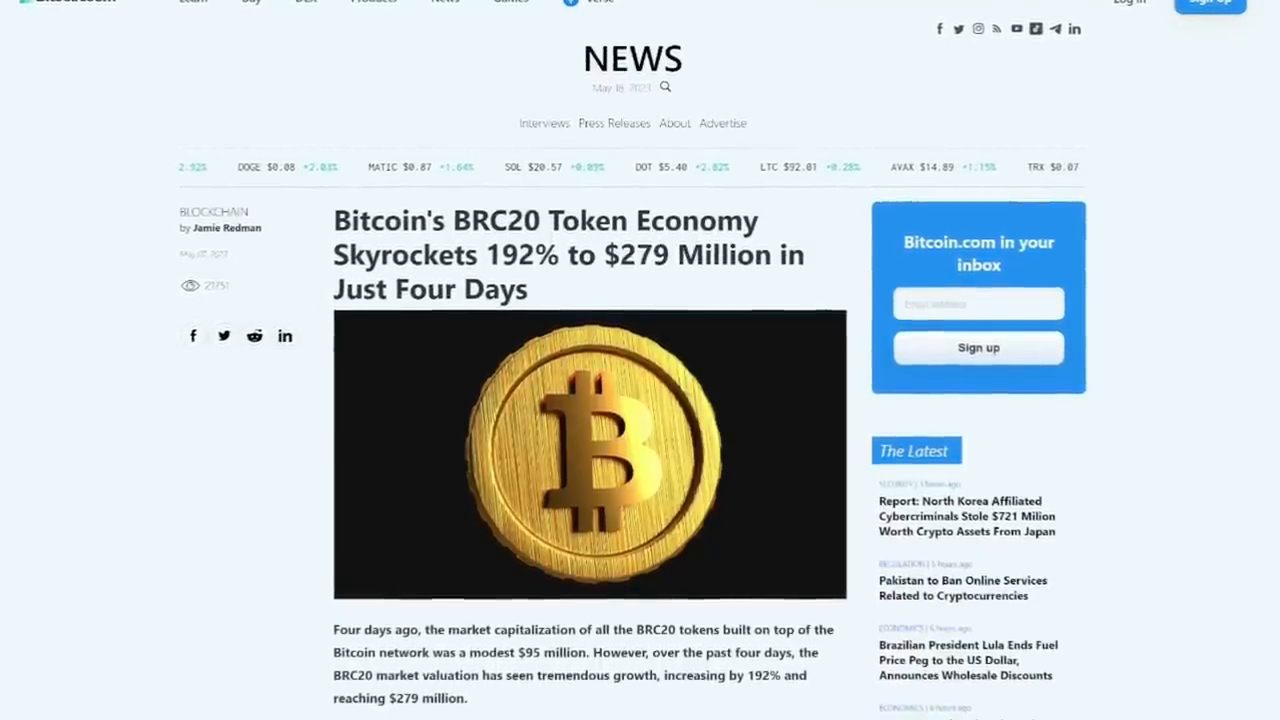
scroll("down", 3)
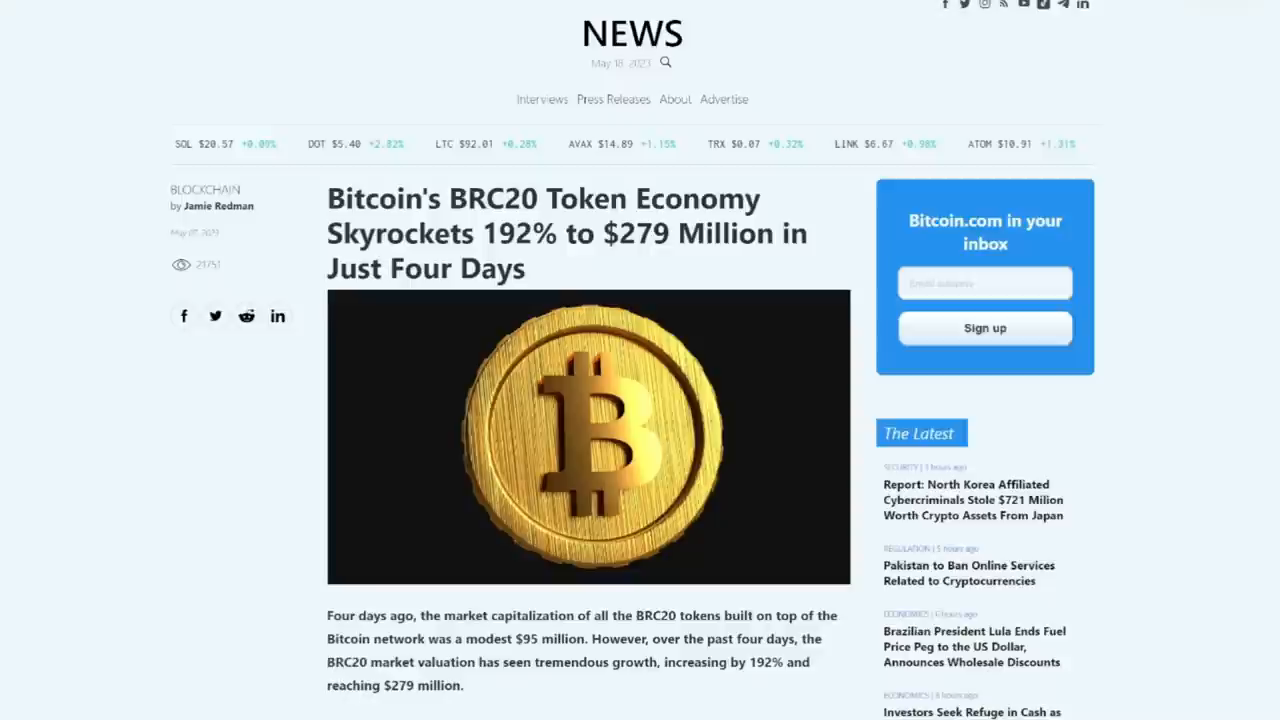
scroll("down", 3)
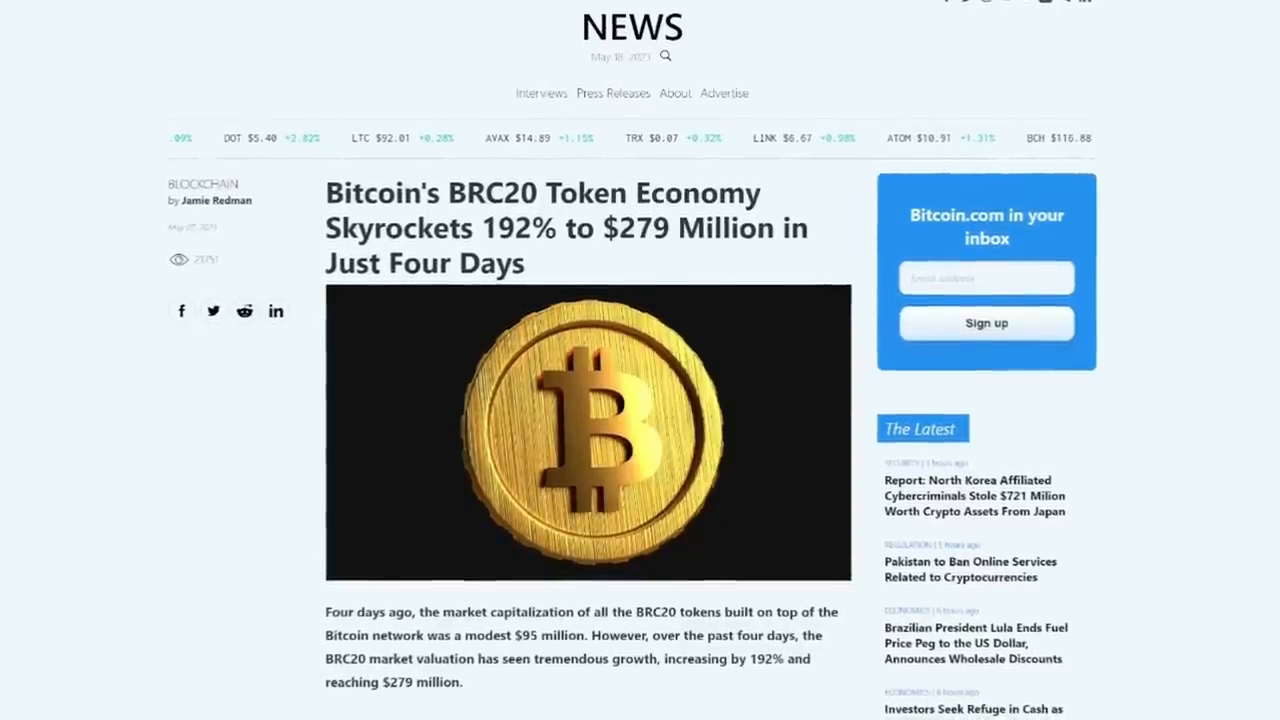
scroll("down", 3)
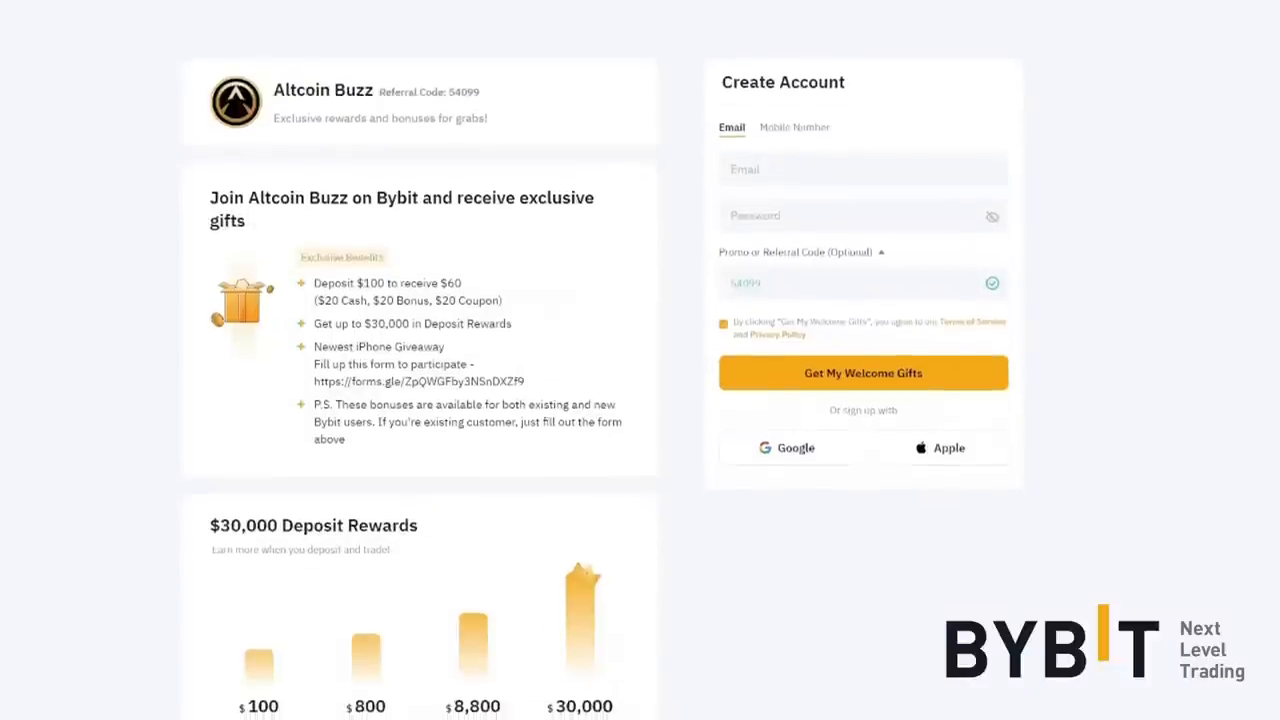
scroll("down", 3)
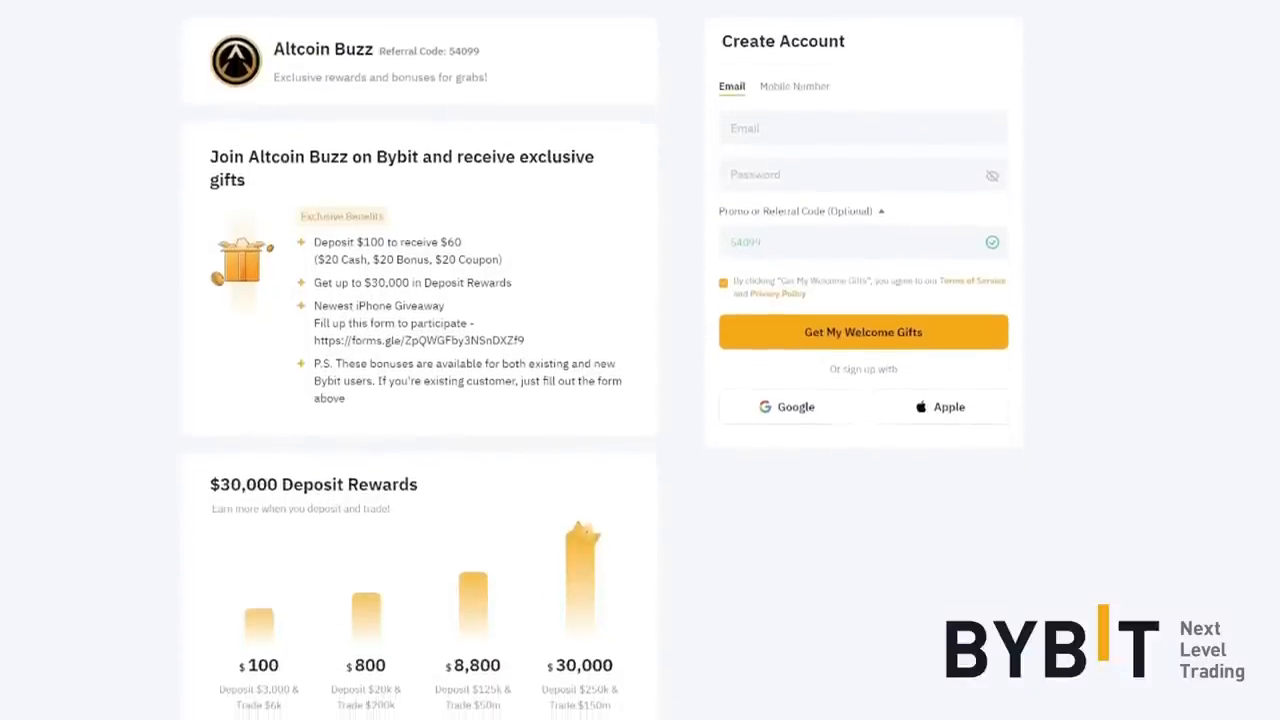
scroll("down", 3)
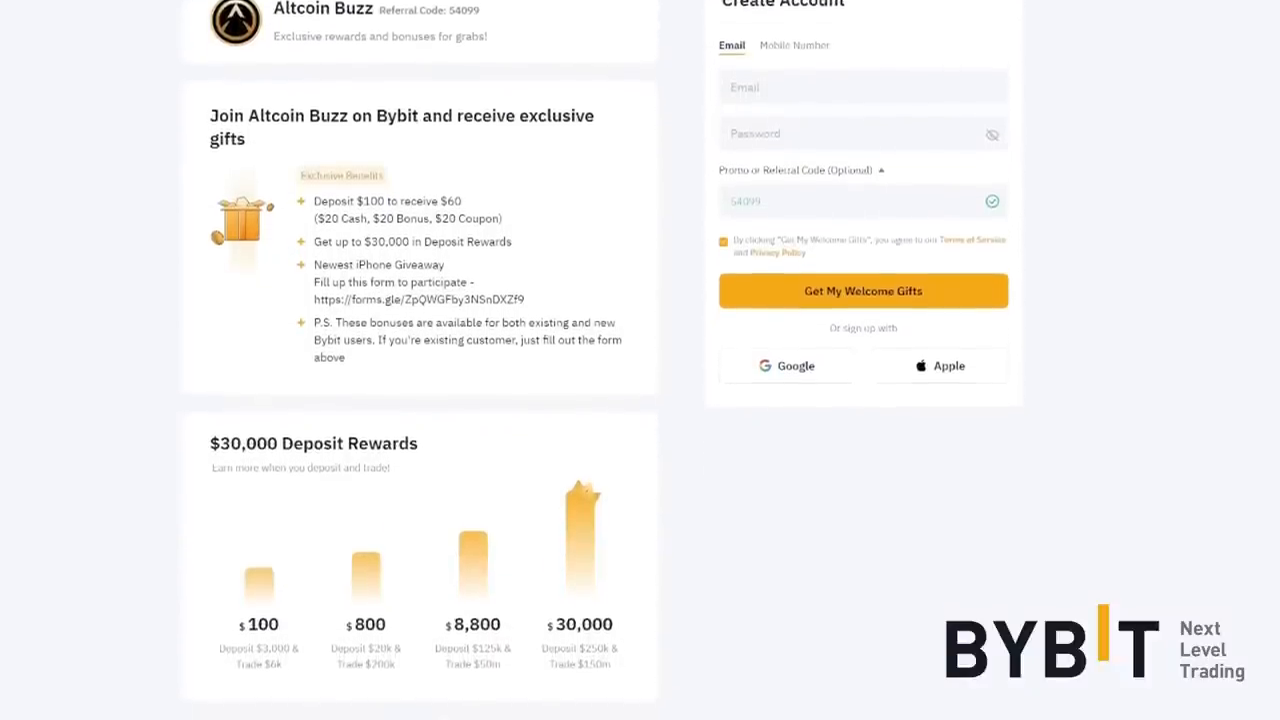
scroll("down", 3)
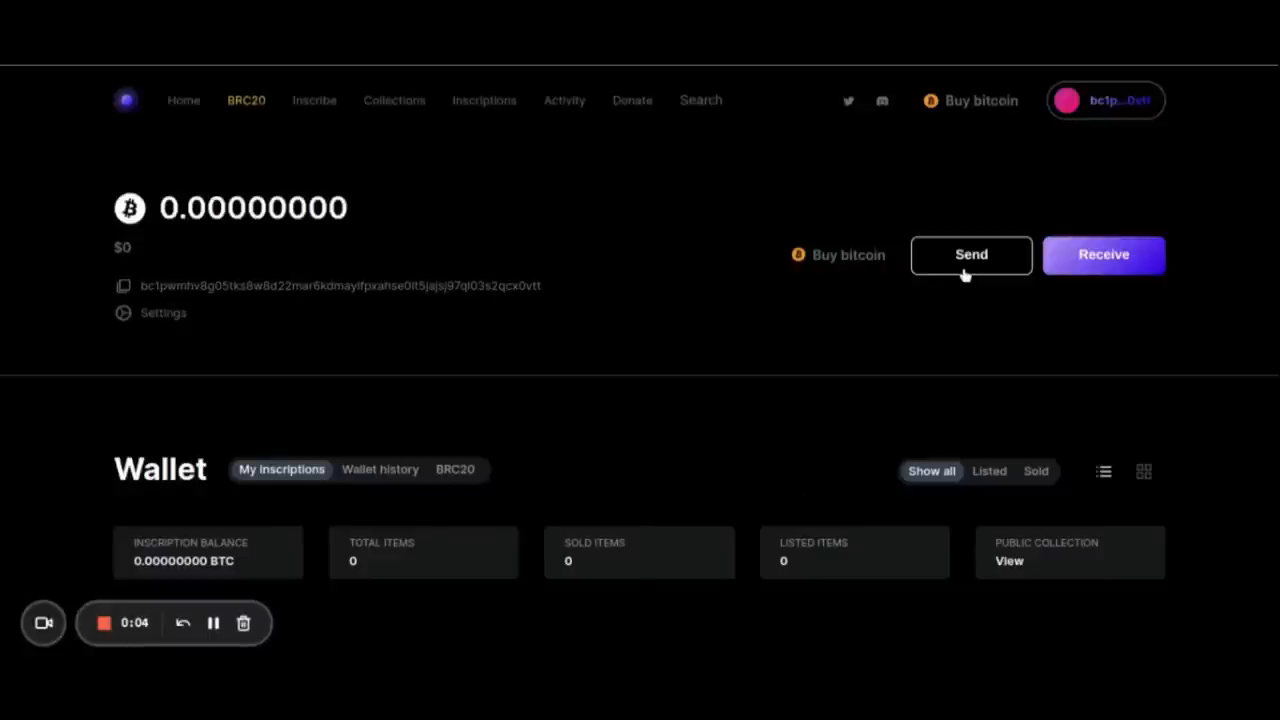
View the Send BTC form, then the Receive view with QR code and wallet address
left_click(970, 254)
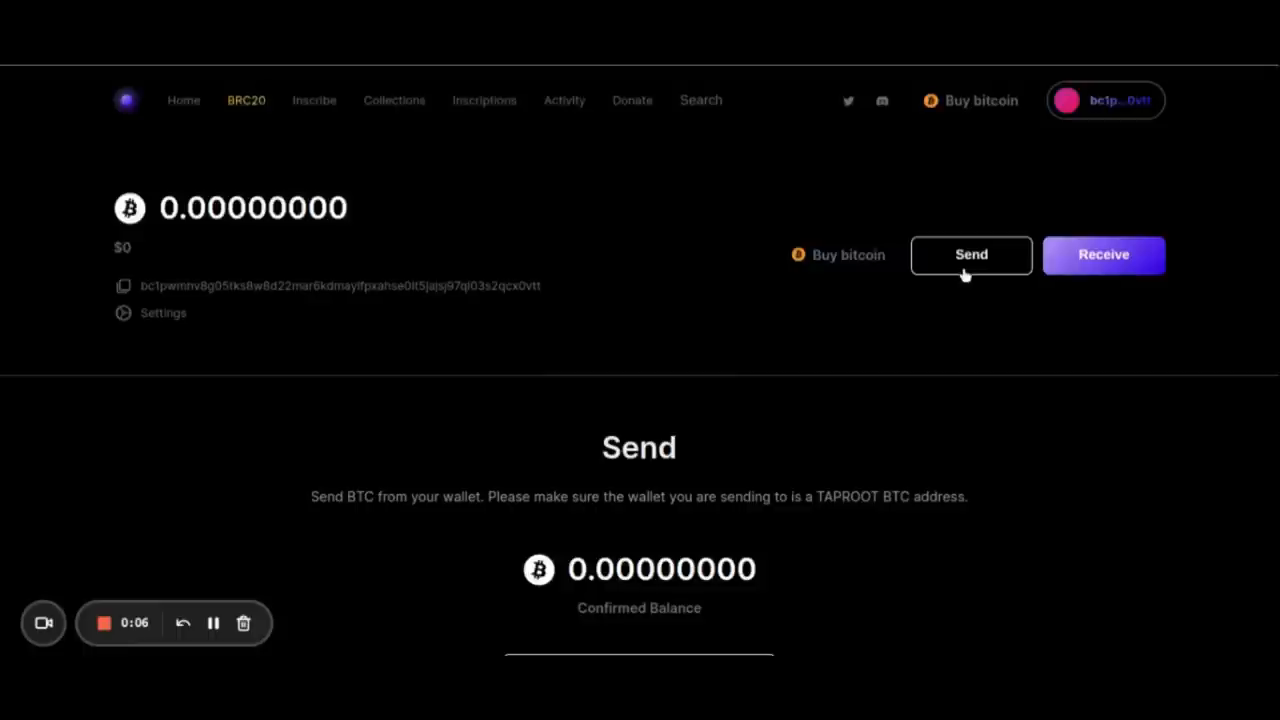
scroll("down", 3)
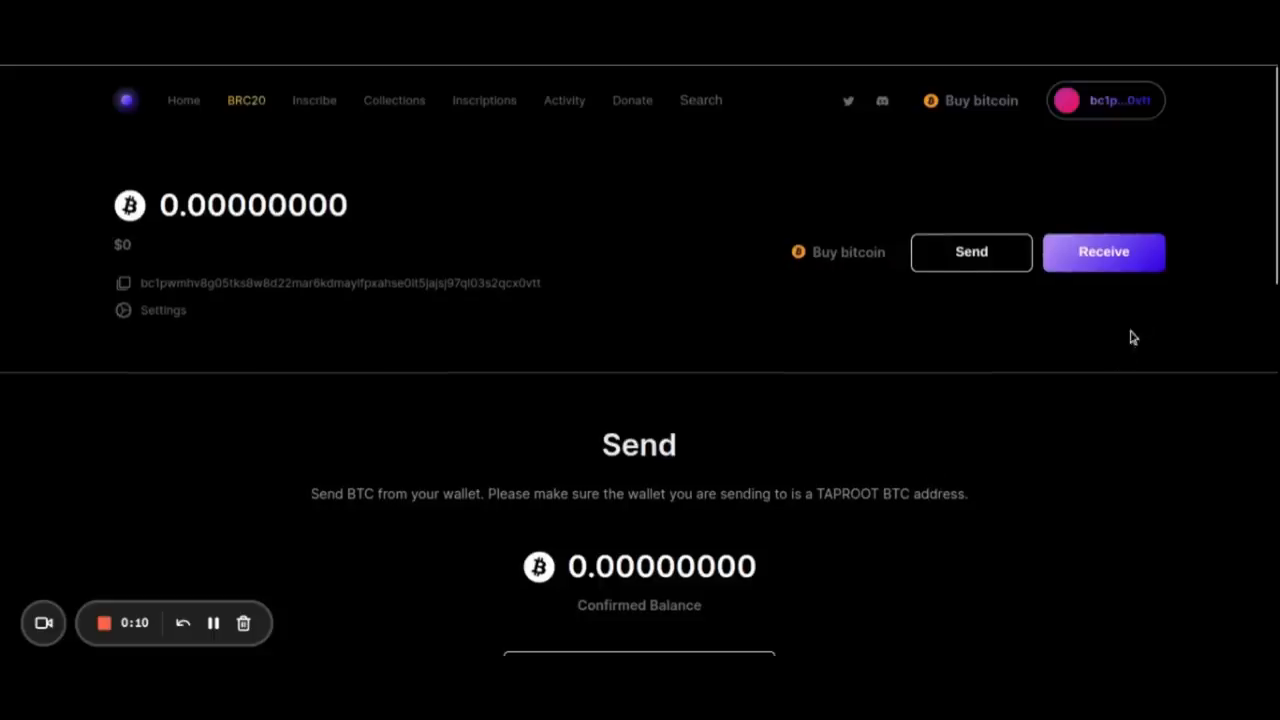
left_click(1104, 252)
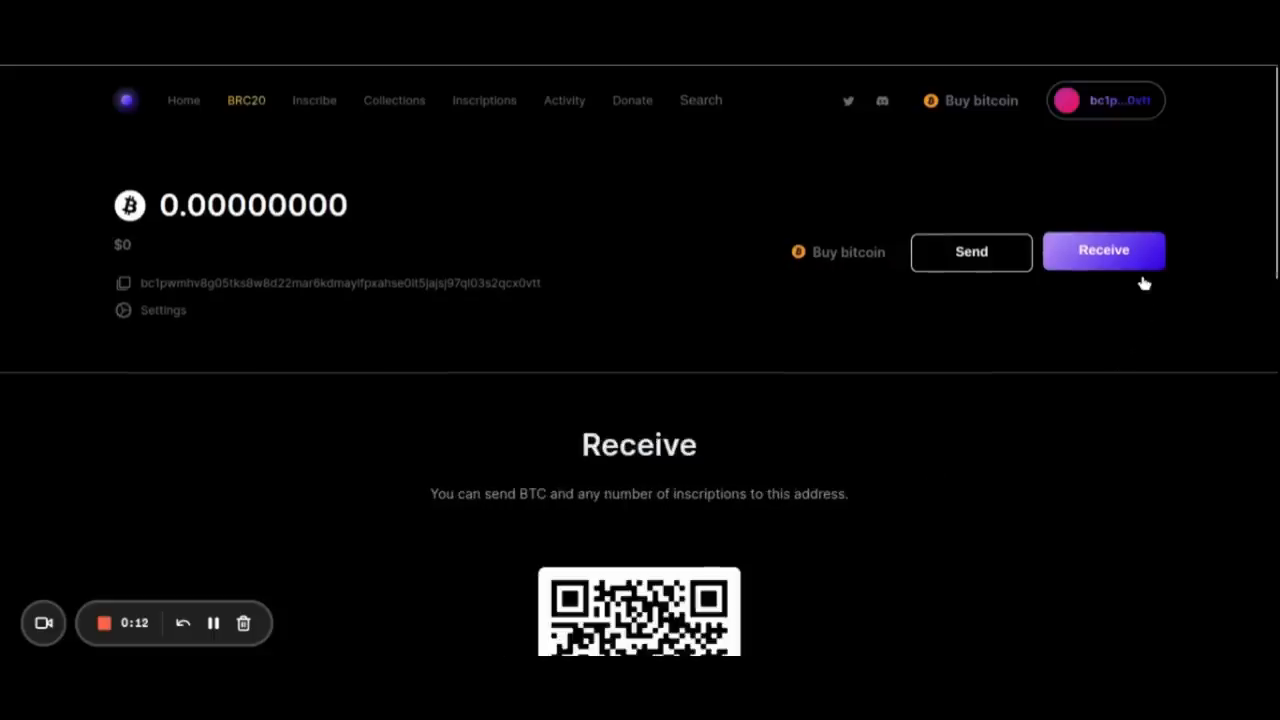
scroll("down", 3)
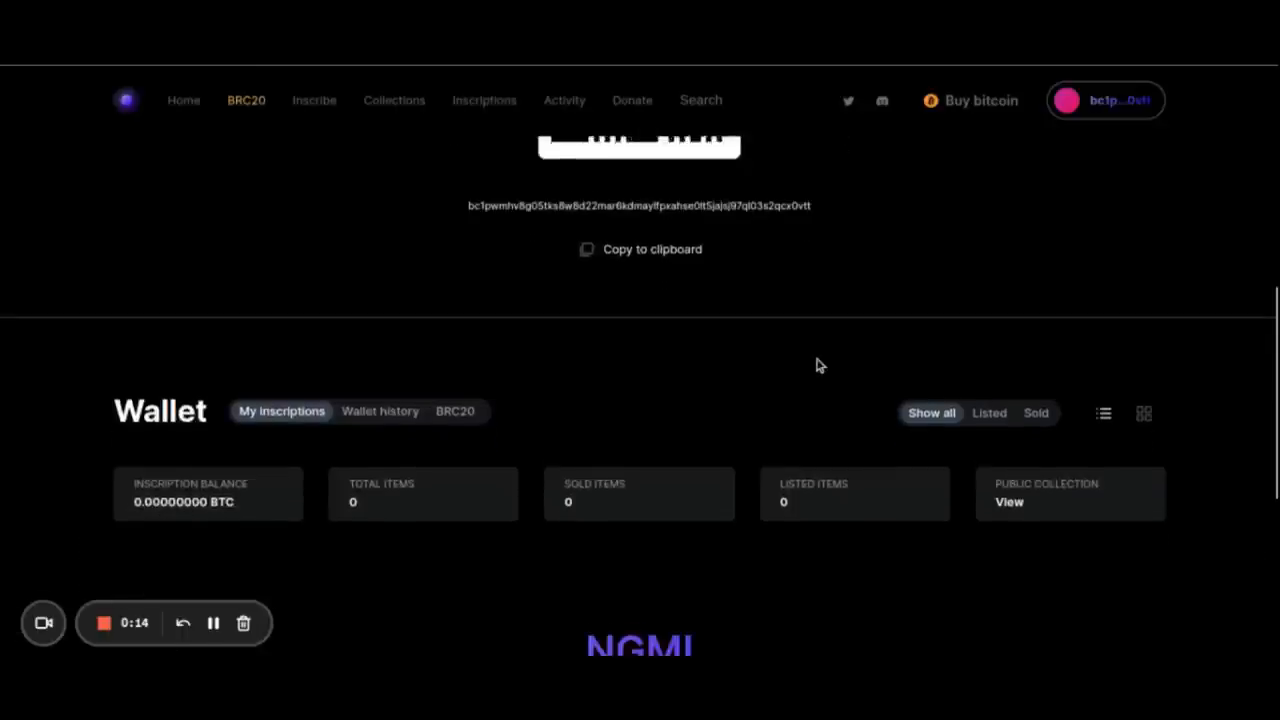
scroll("down", 3)
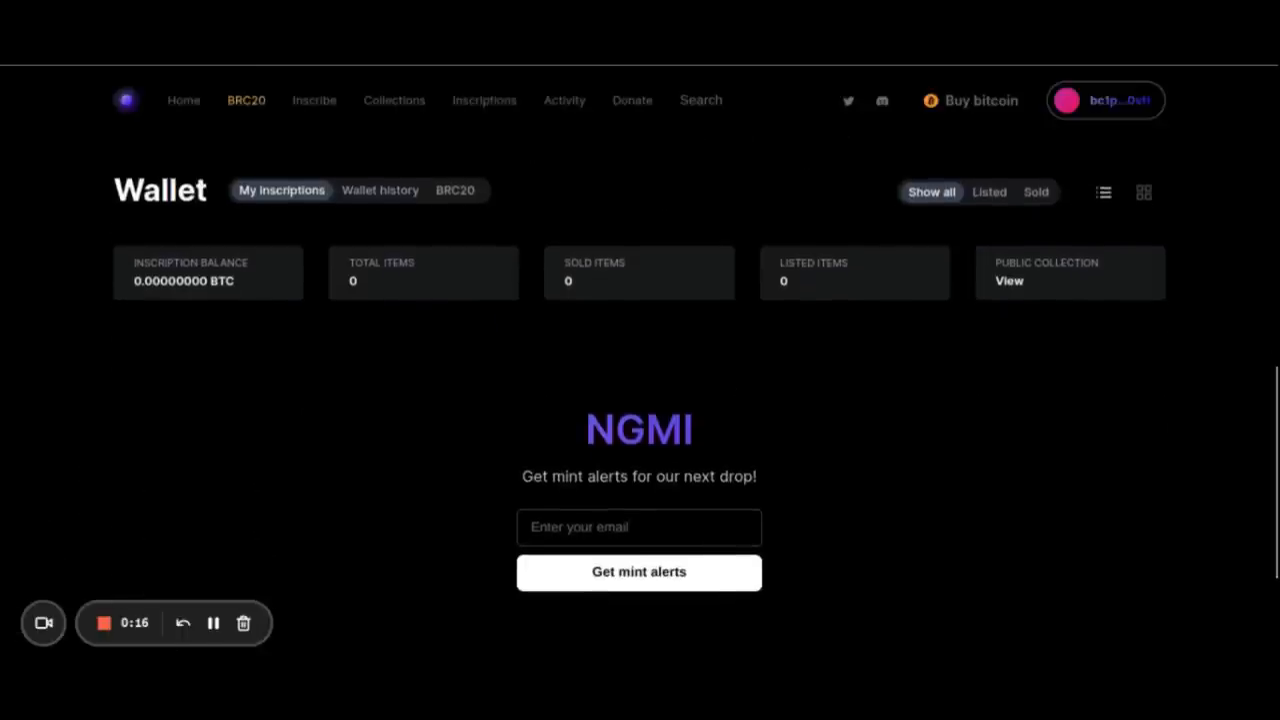
left_click(1104, 254)
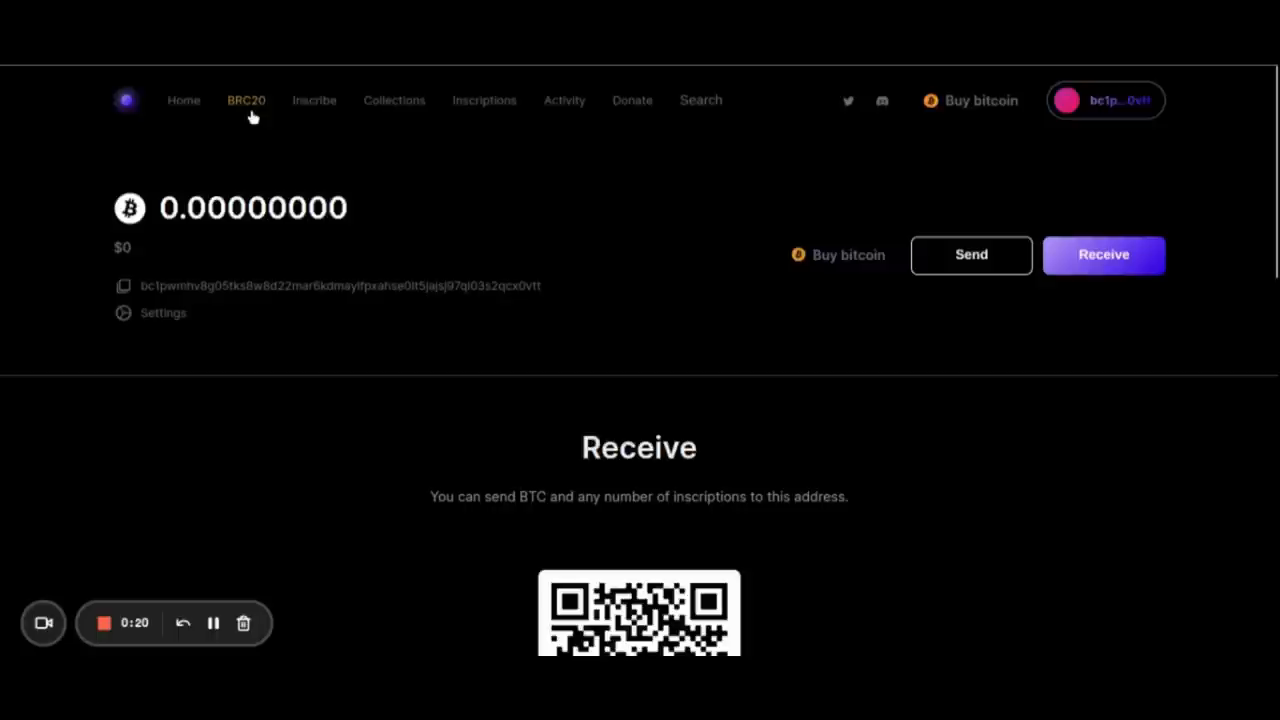
mouse_move(584, 198)
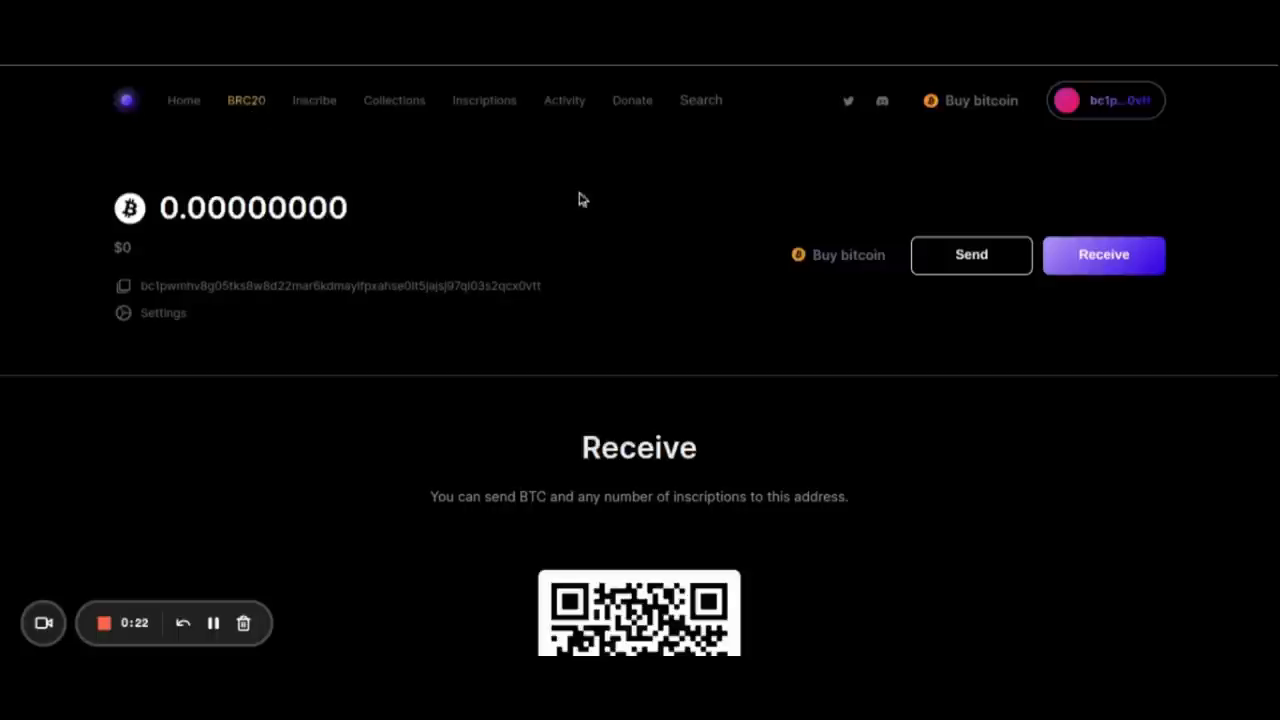
mouse_move(700, 244)
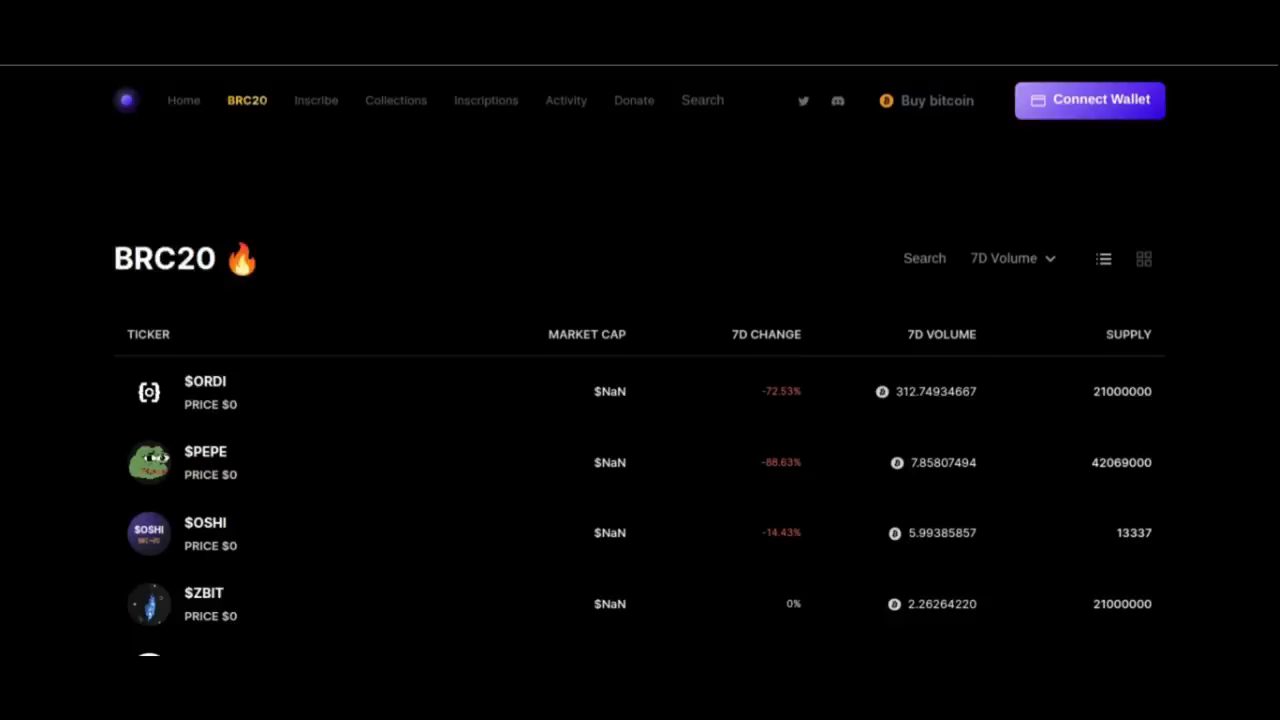
mouse_move(584, 248)
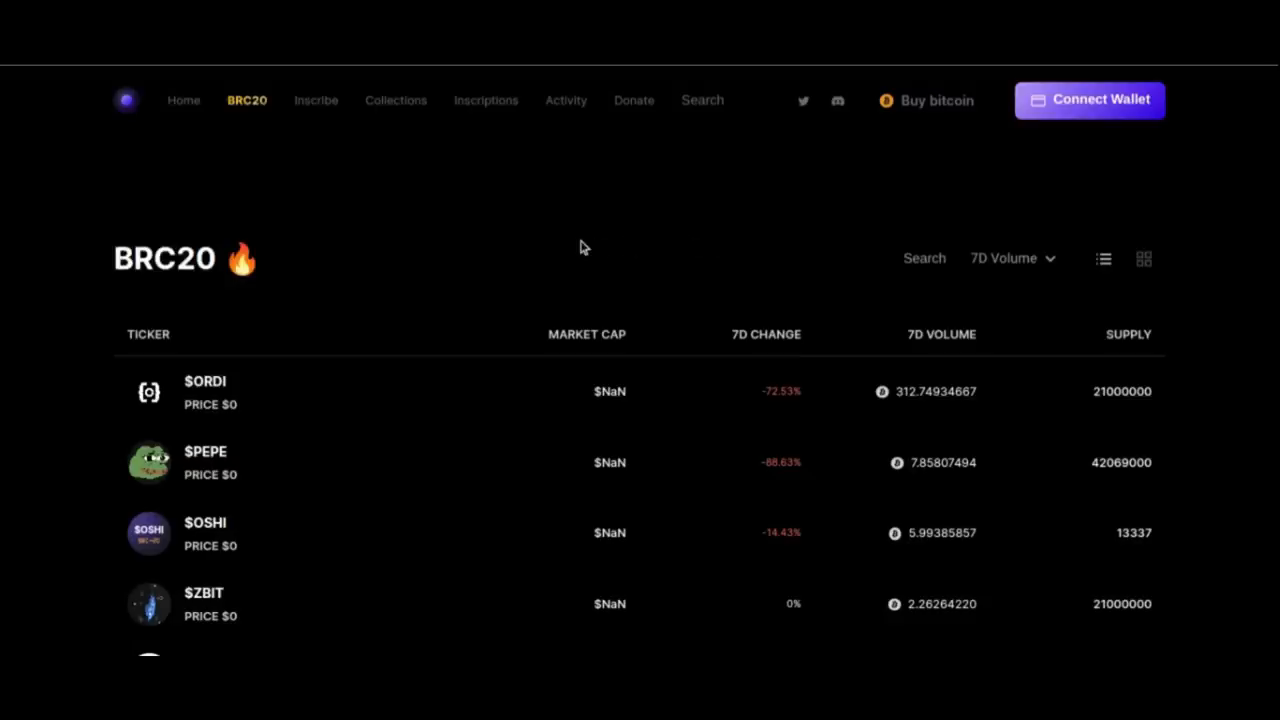
scroll("down", 3)
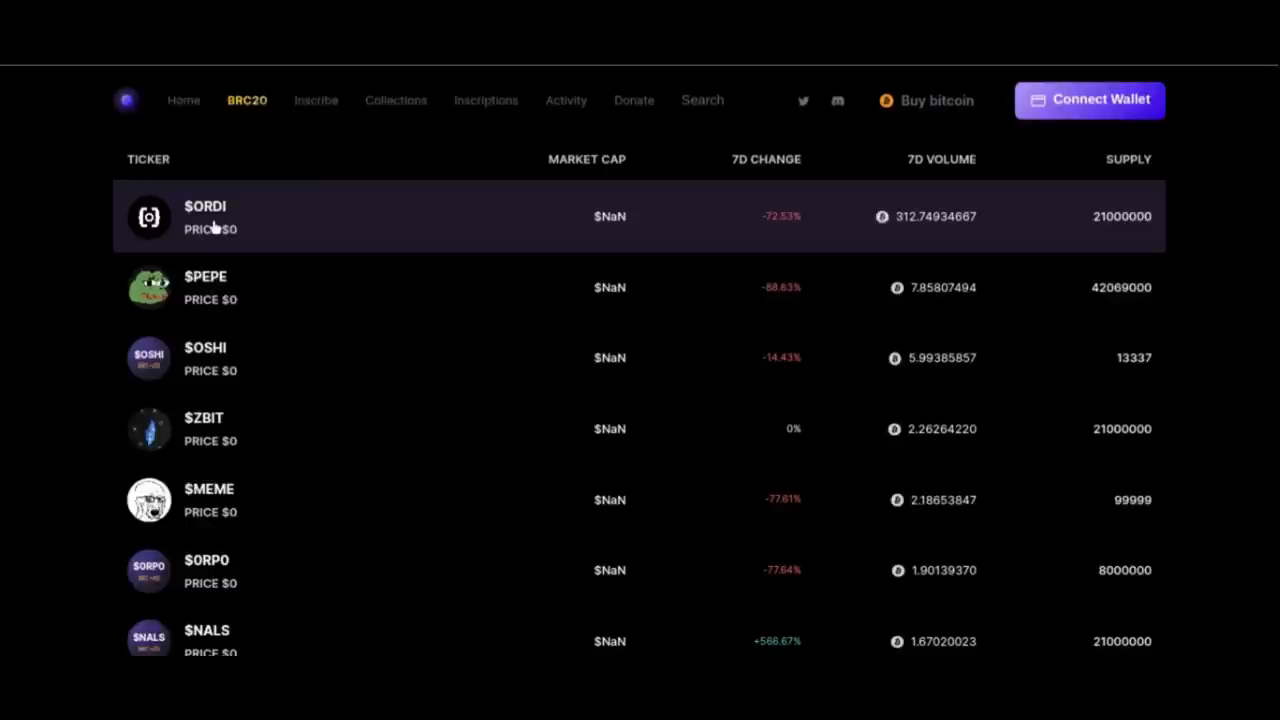
mouse_move(244, 244)
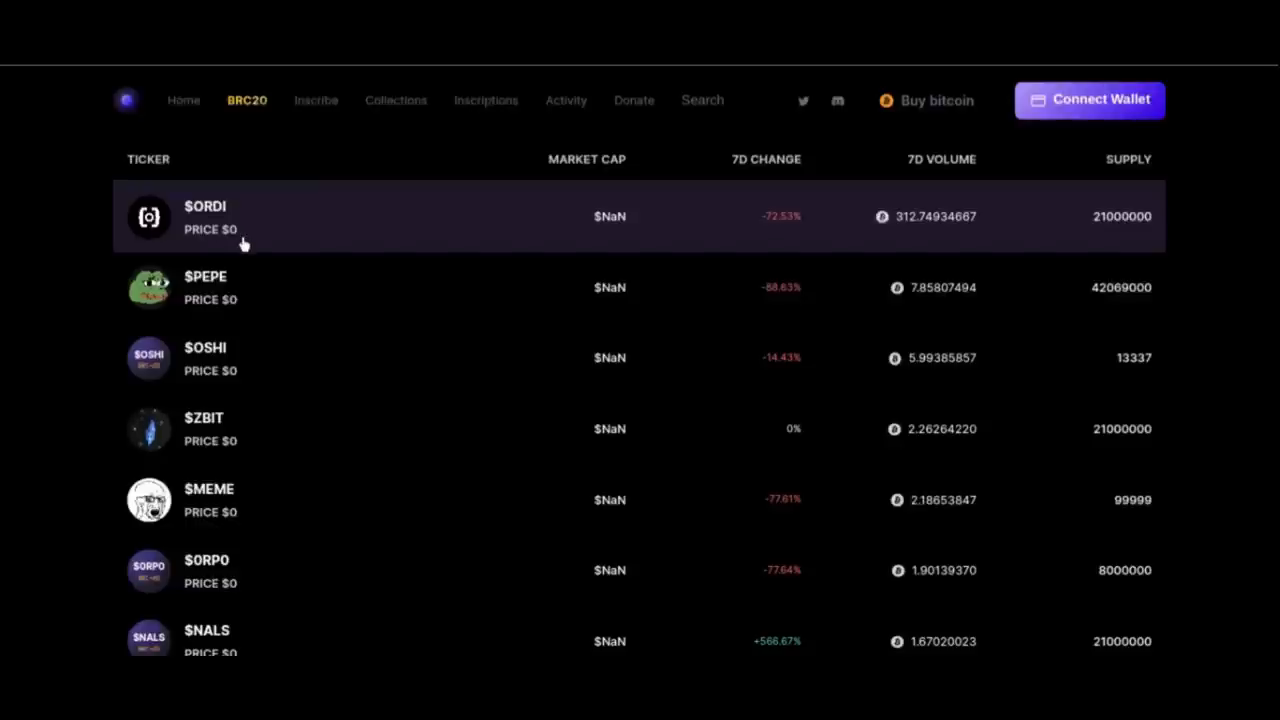
mouse_move(258, 326)
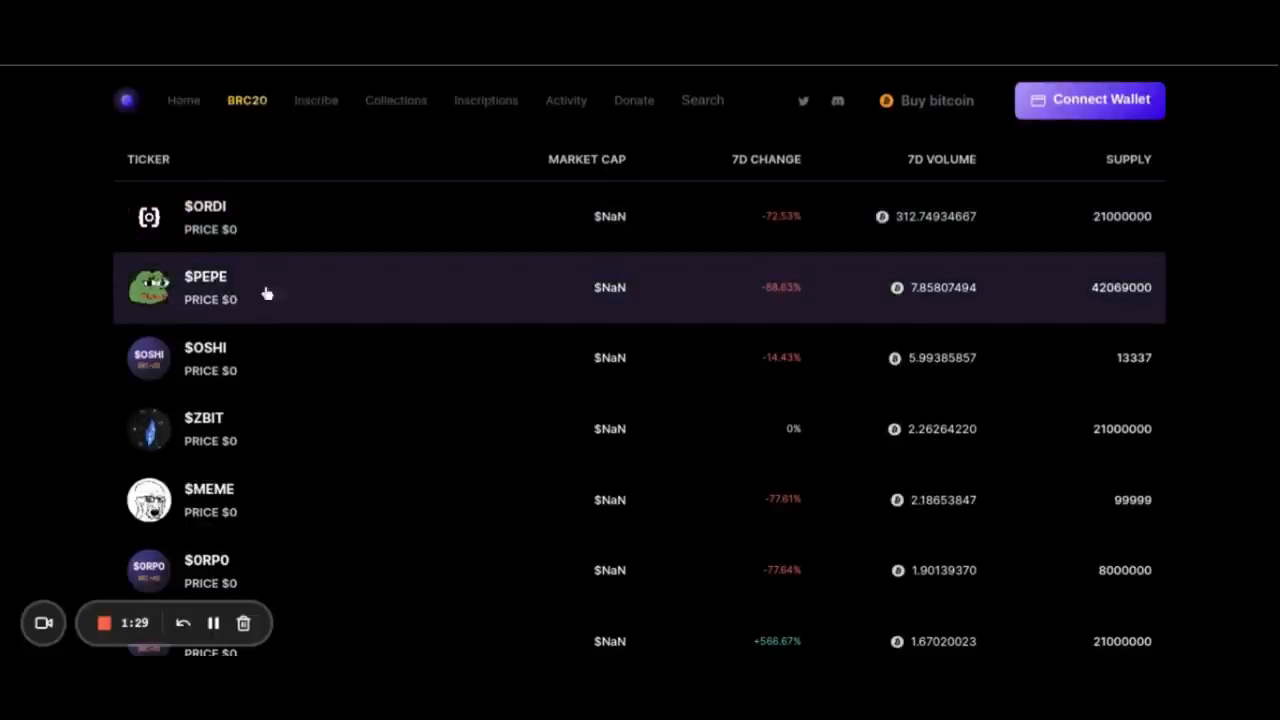
left_click(1088, 100)
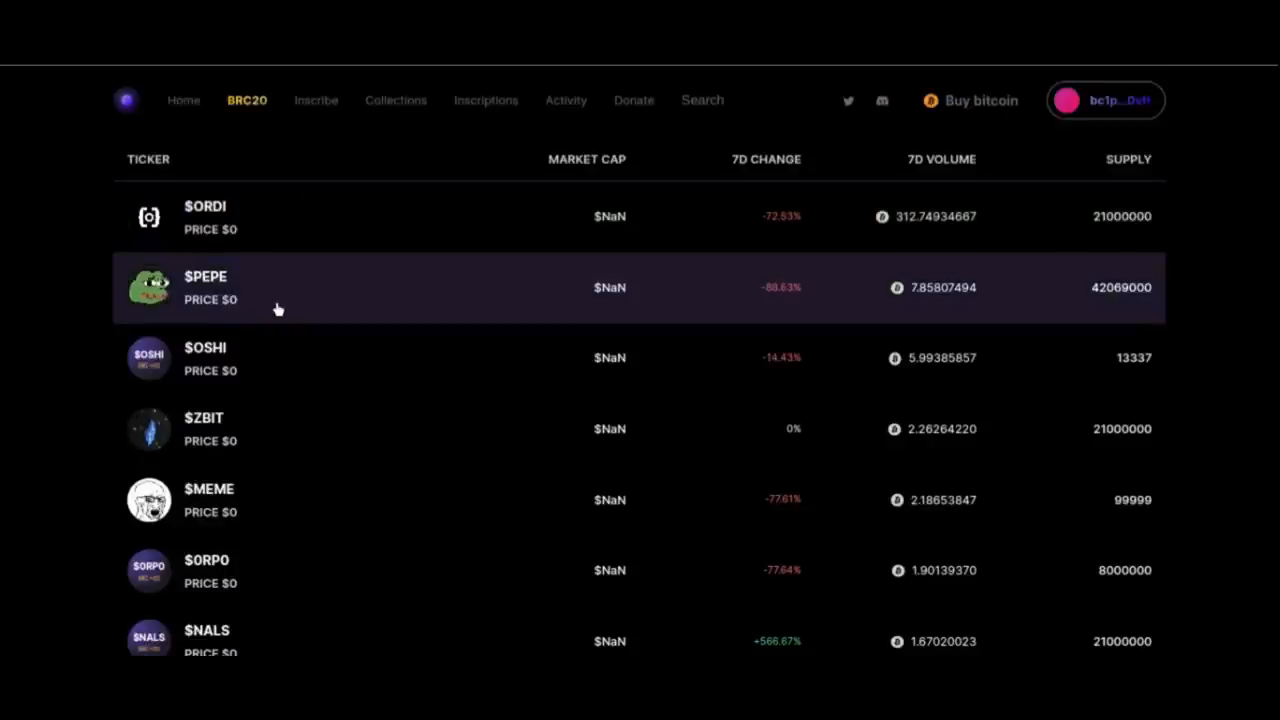
scroll("down", 3)
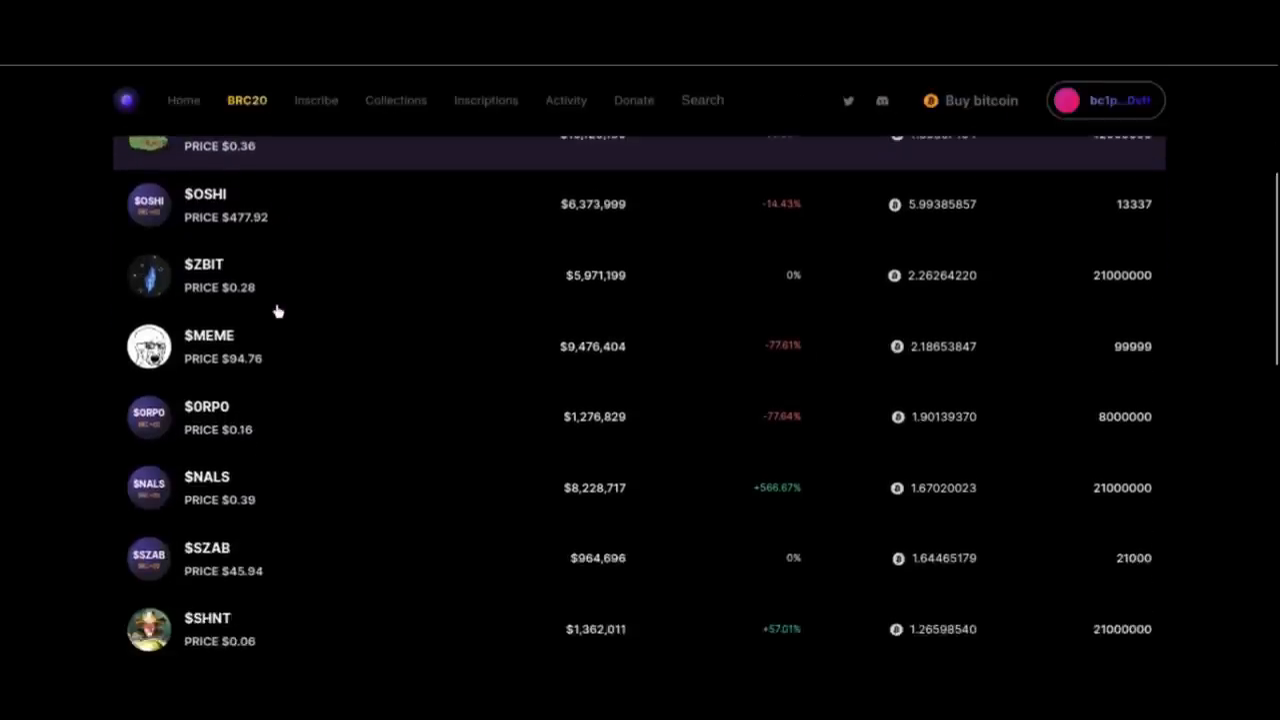
scroll("down", 3)
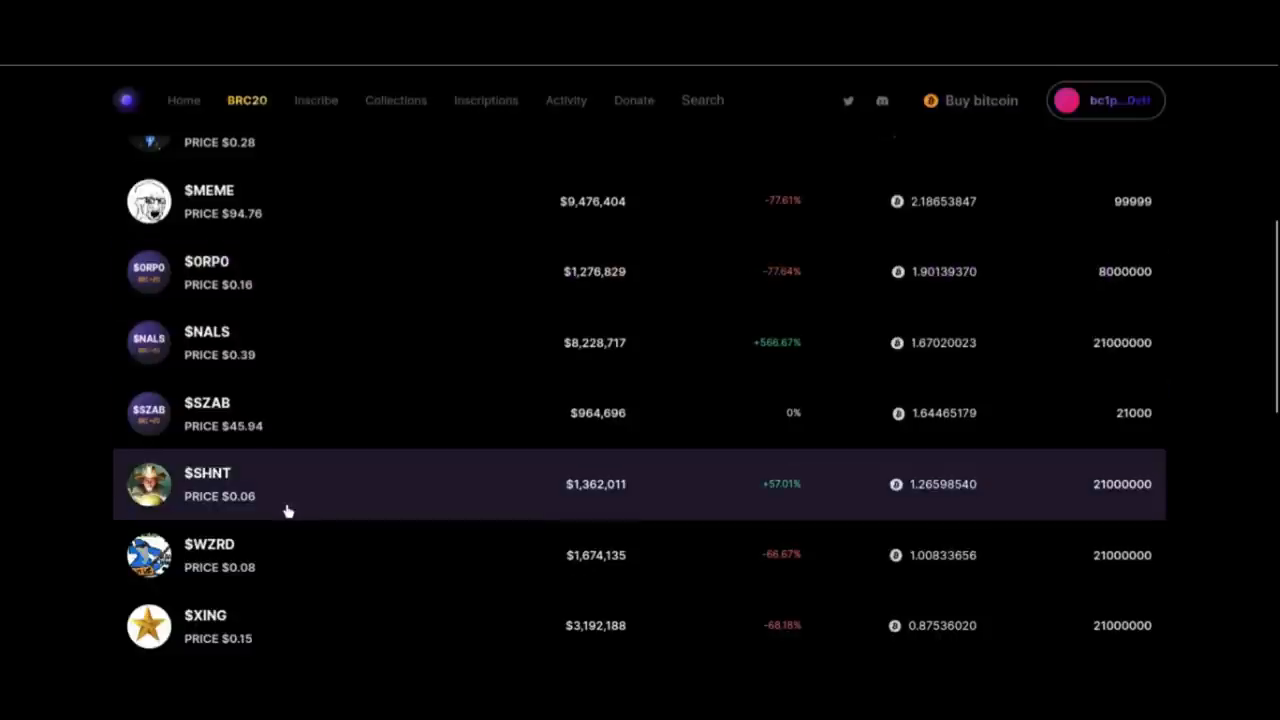
mouse_move(386, 516)
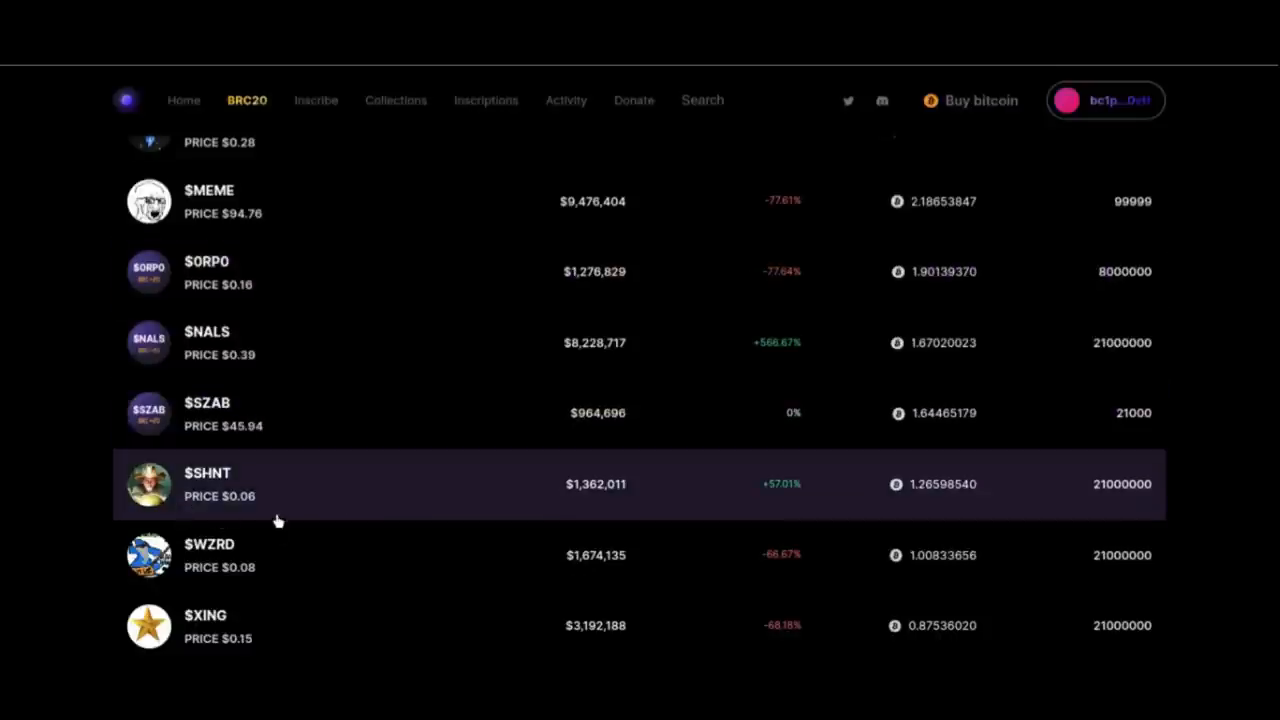
scroll("down", 3)
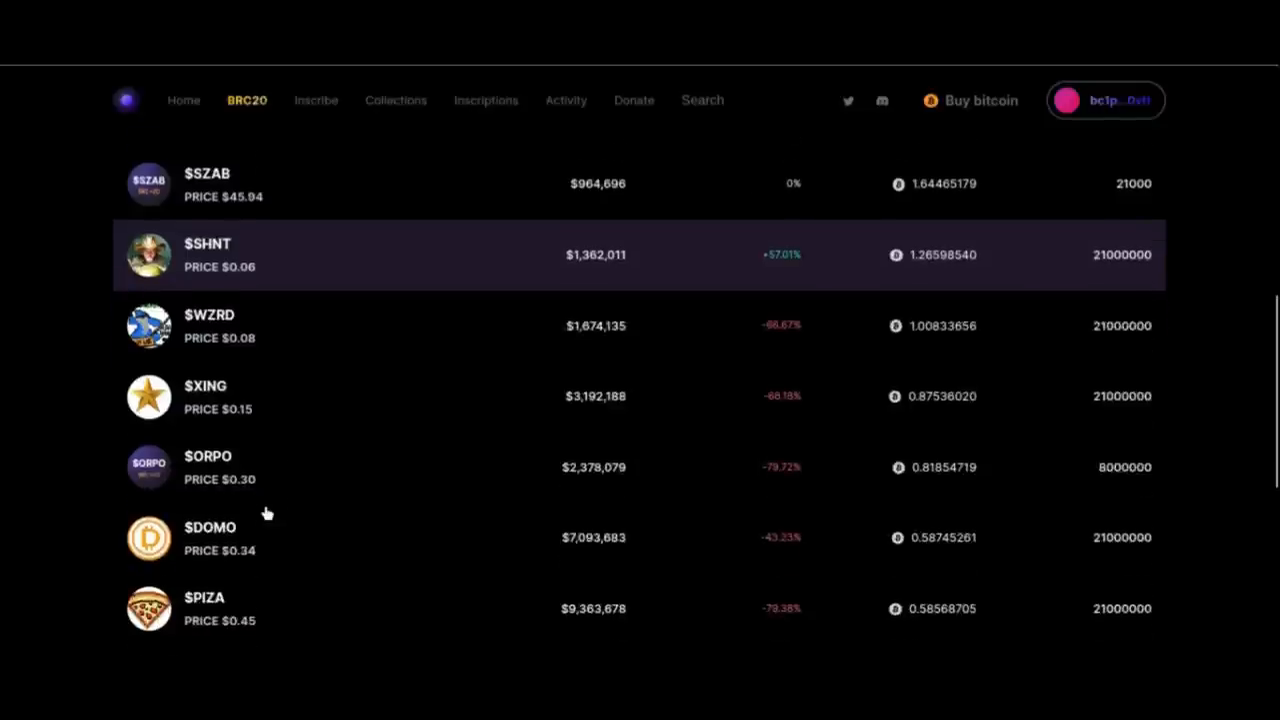
scroll("down", 3)
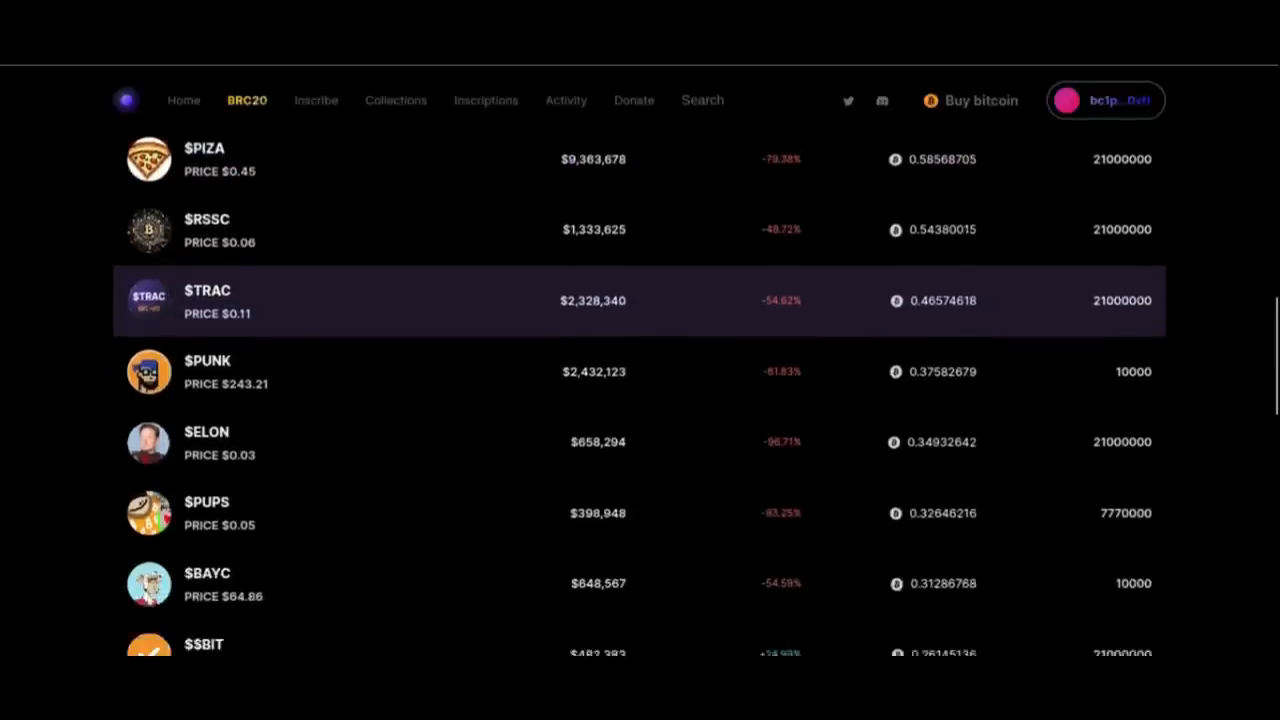
scroll("down", 3)
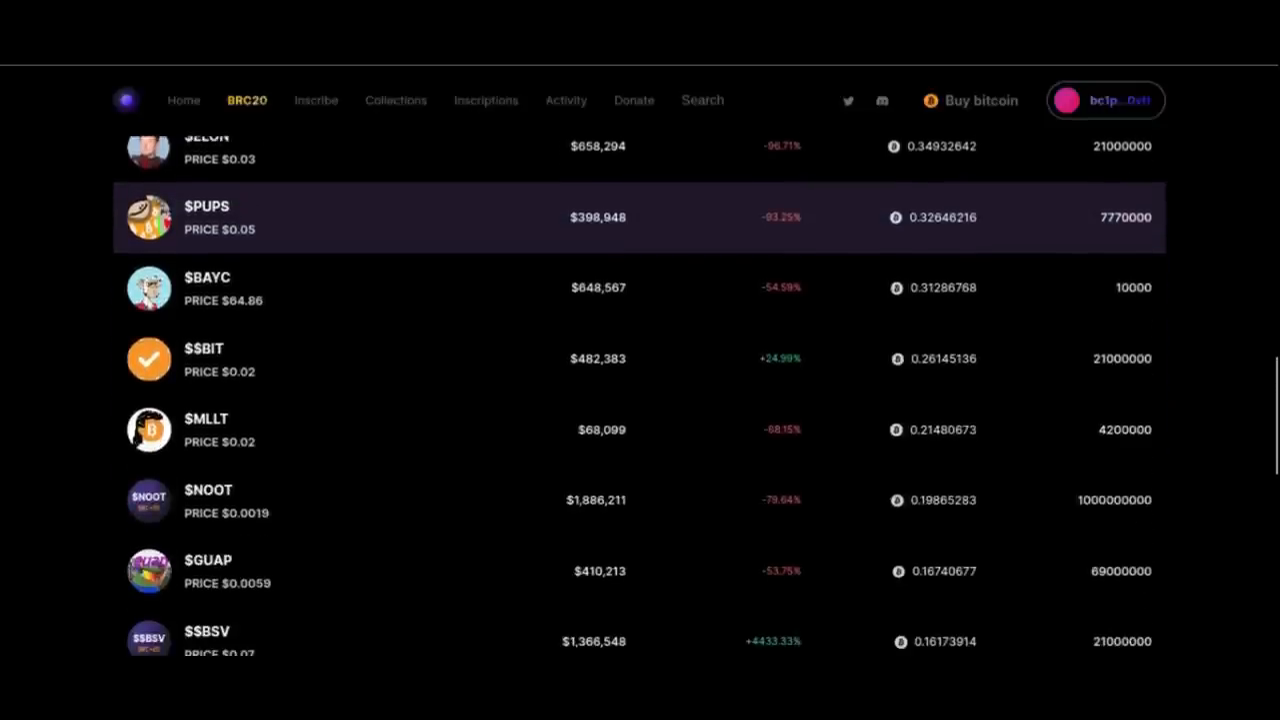
scroll("down", 3)
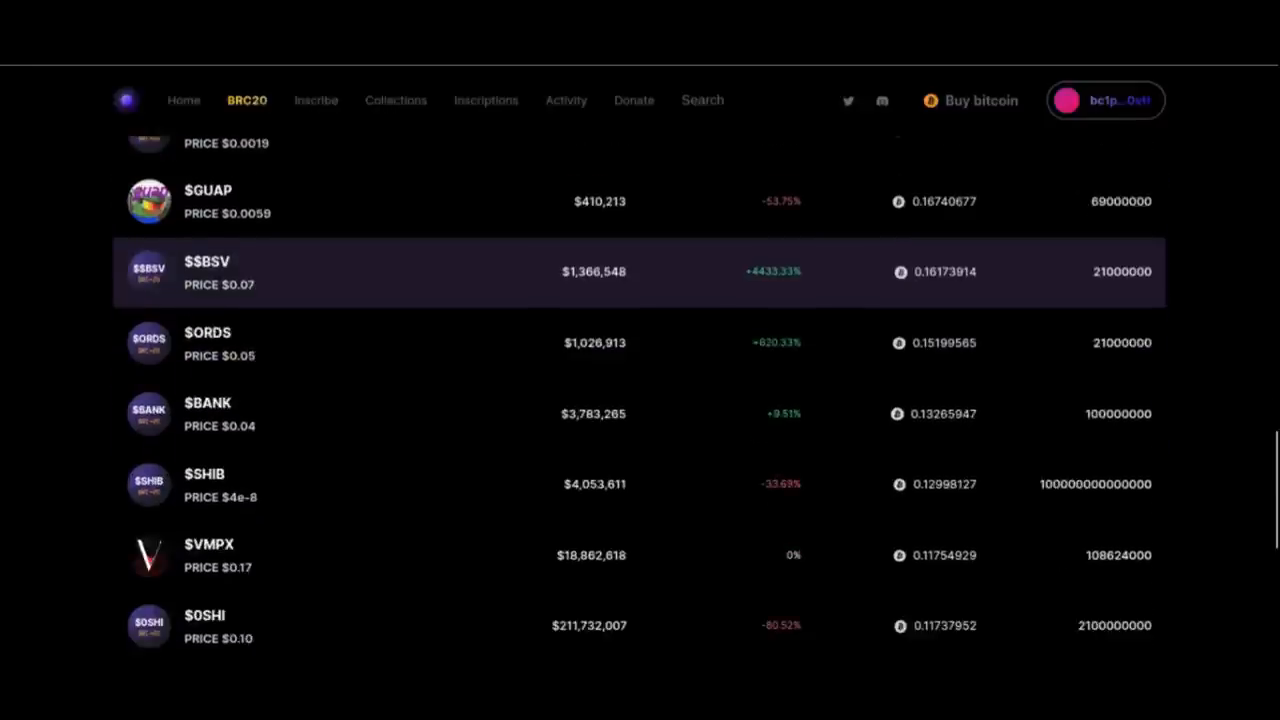
scroll("down", 3)
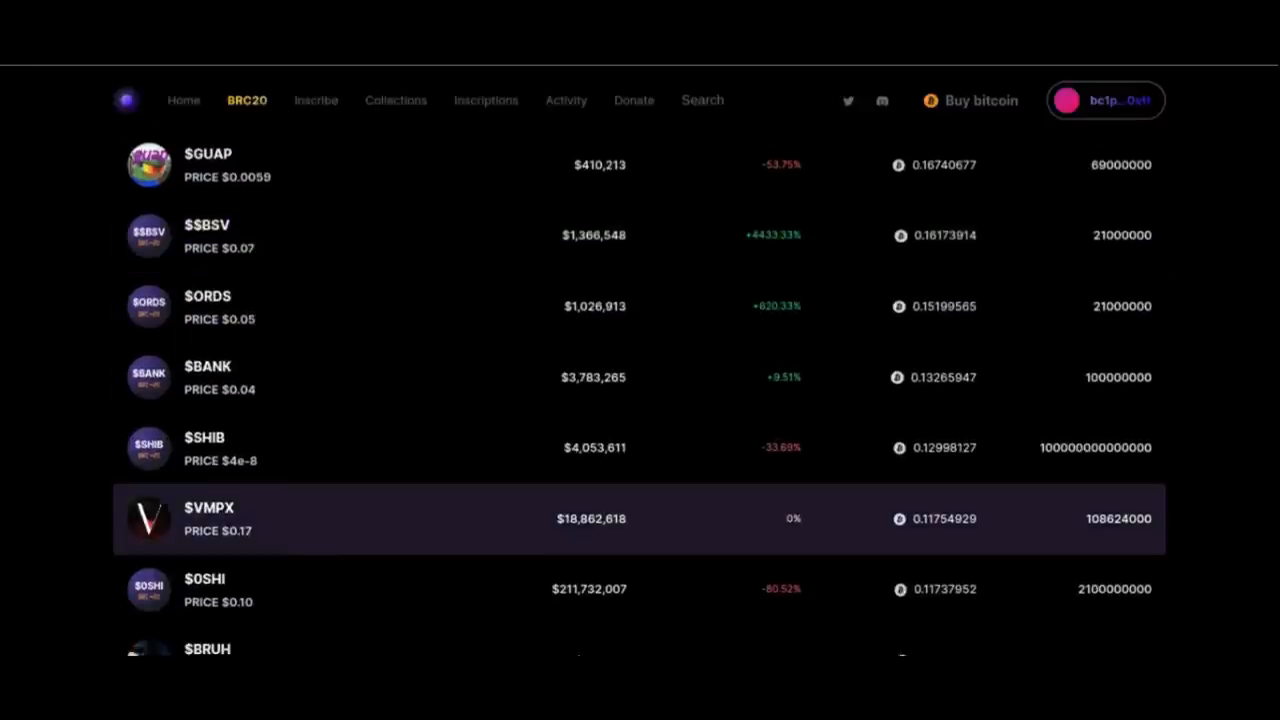
mouse_move(450, 548)
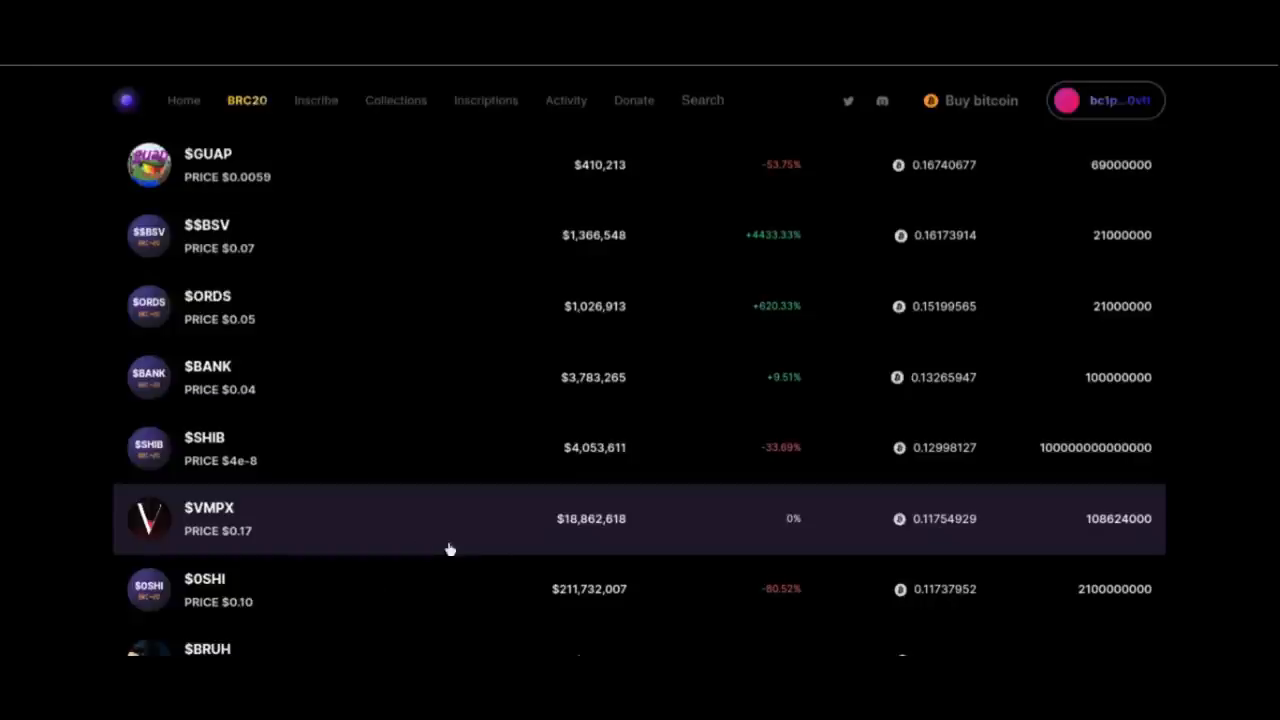
mouse_move(452, 548)
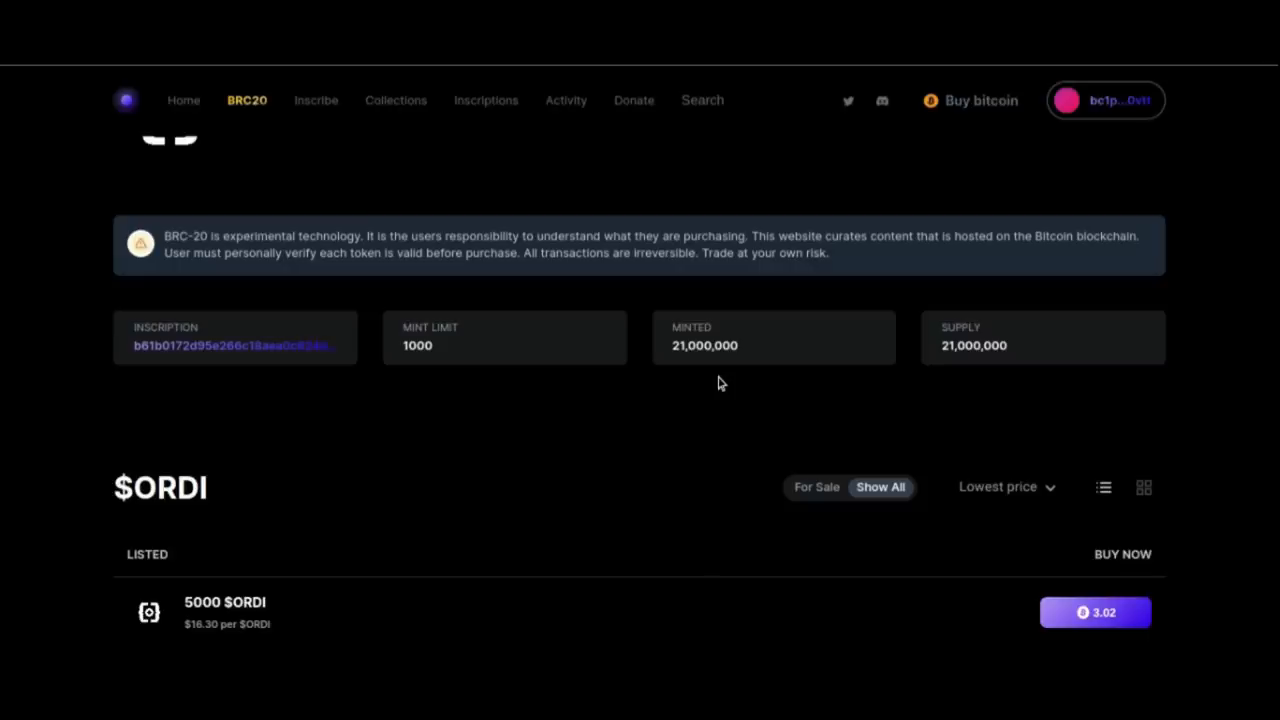
mouse_move(1222, 380)
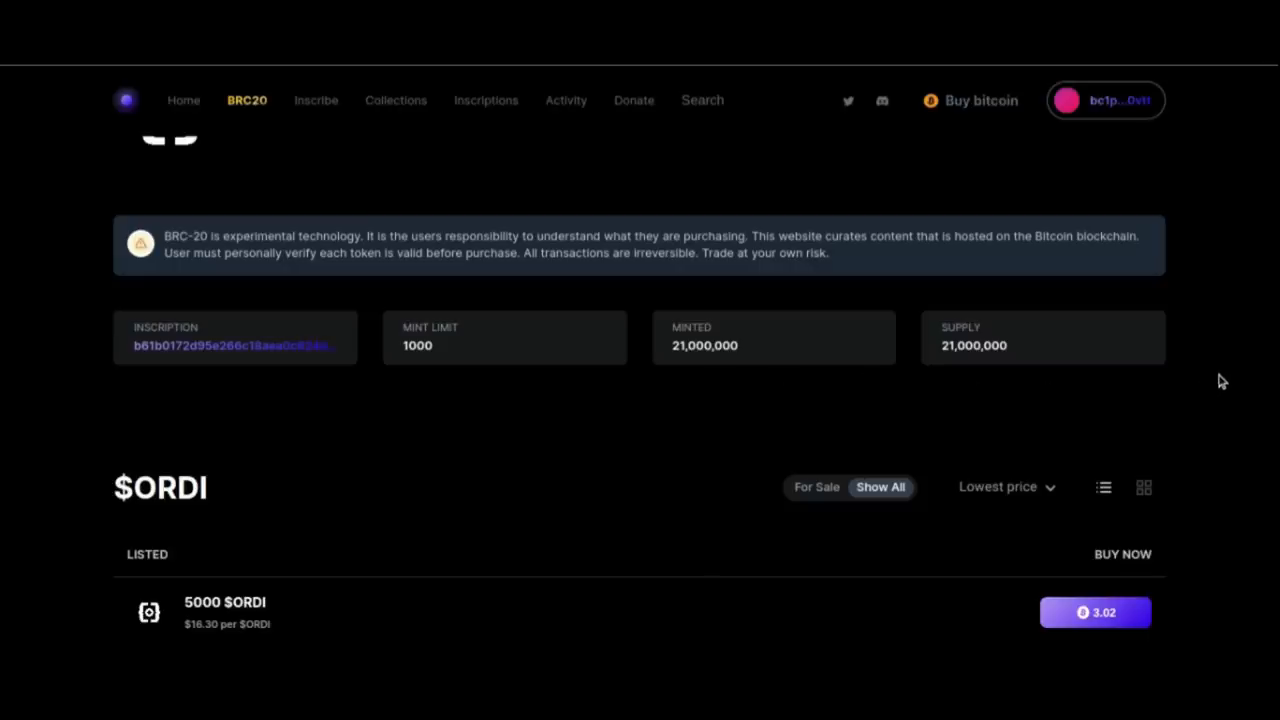
Scroll through the $ORDI token's sale listings
scroll("down", 3)
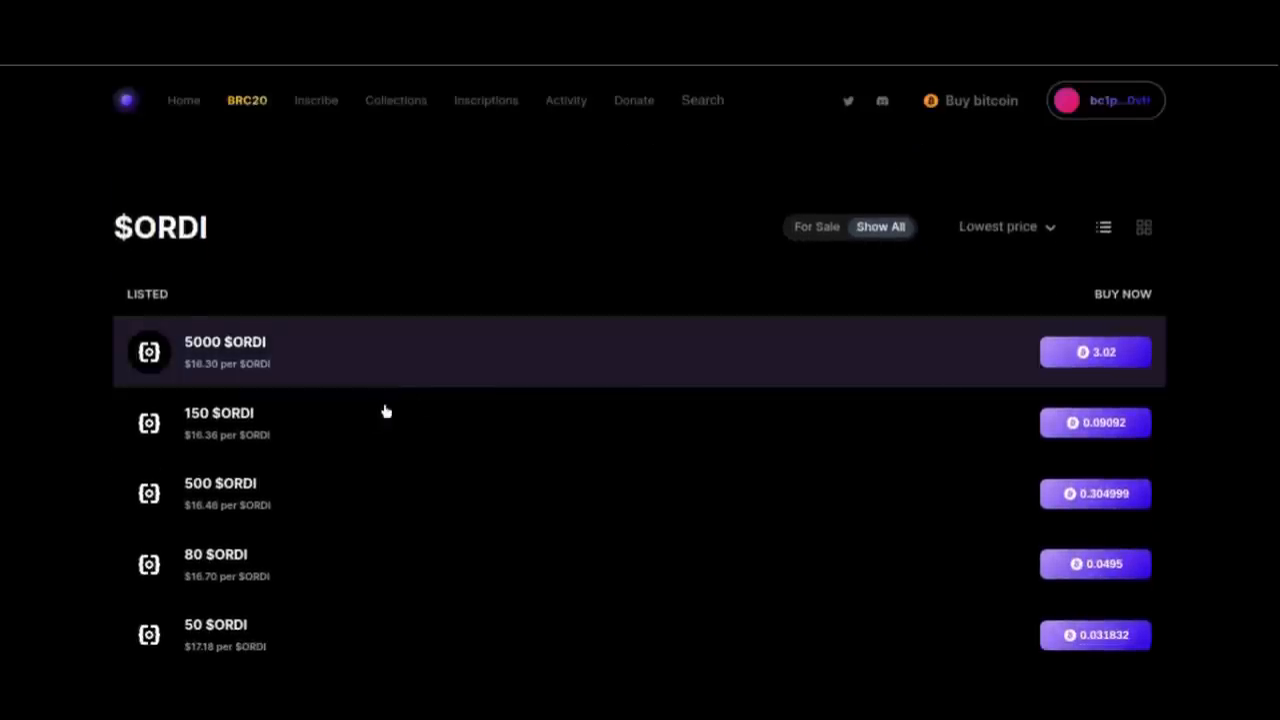
mouse_move(1080, 388)
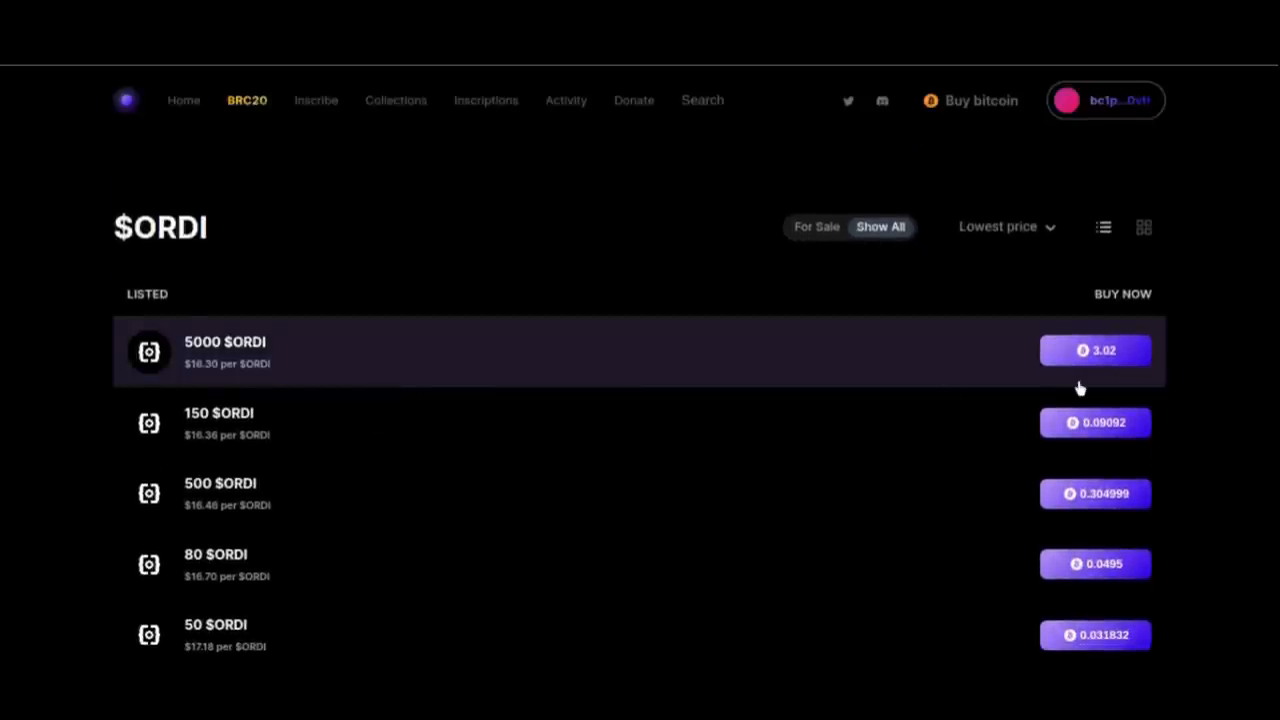
mouse_move(984, 440)
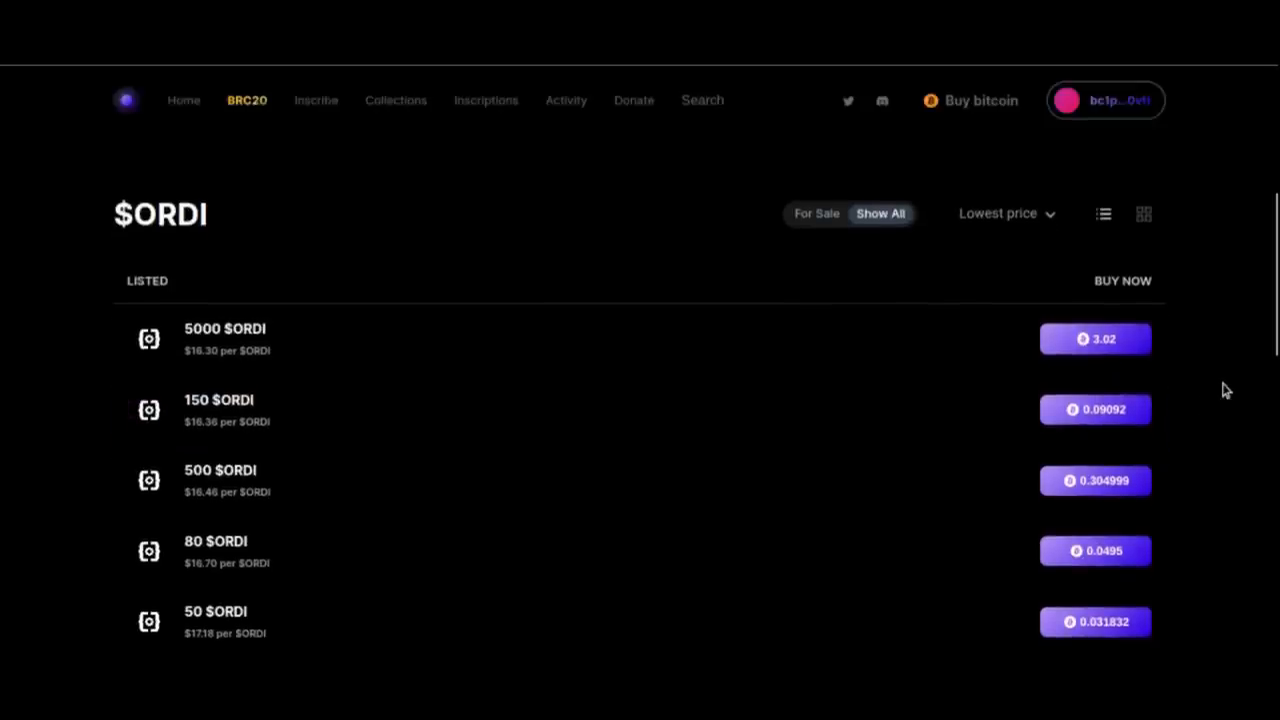
scroll("down", 3)
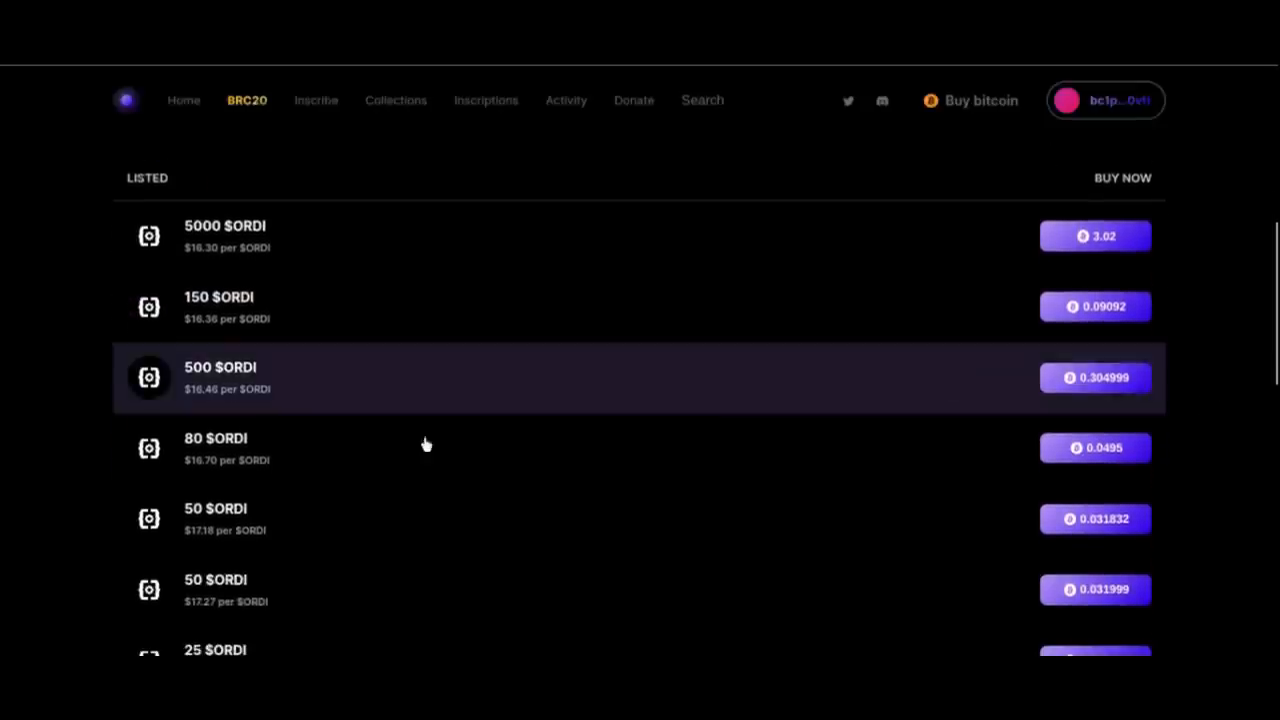
mouse_move(470, 334)
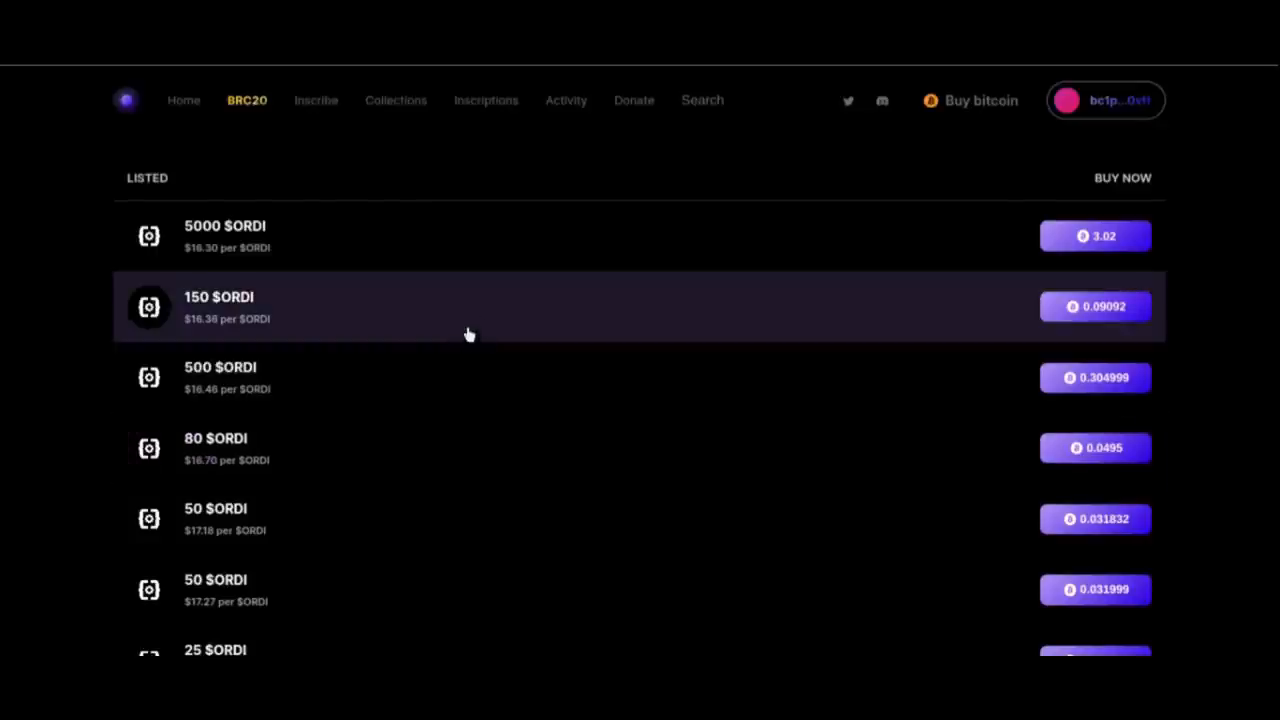
mouse_move(536, 442)
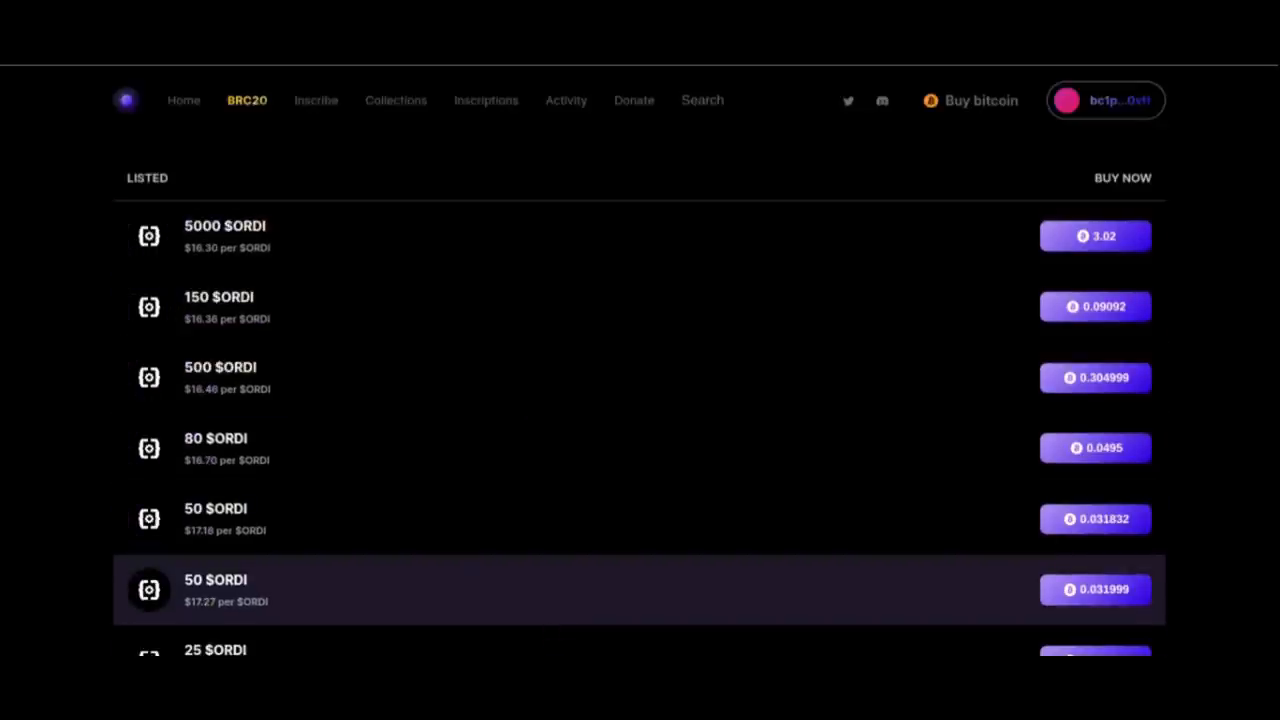
scroll("down", 3)
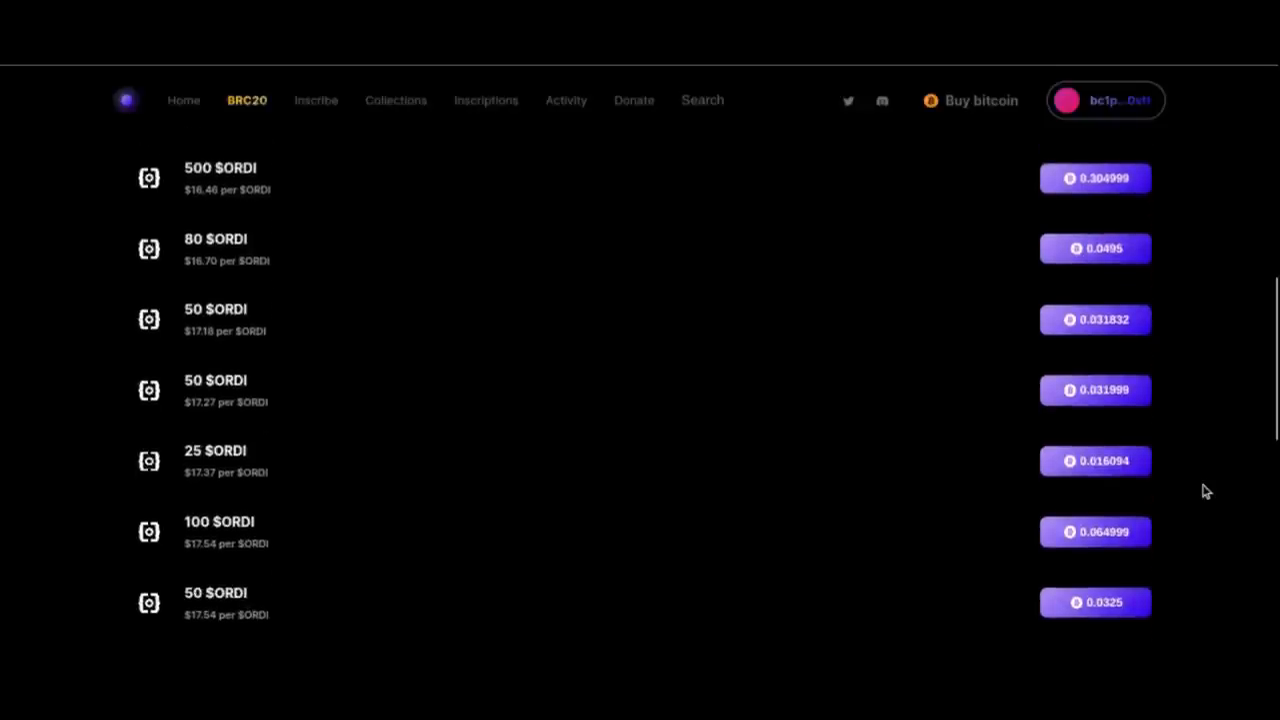
mouse_move(866, 626)
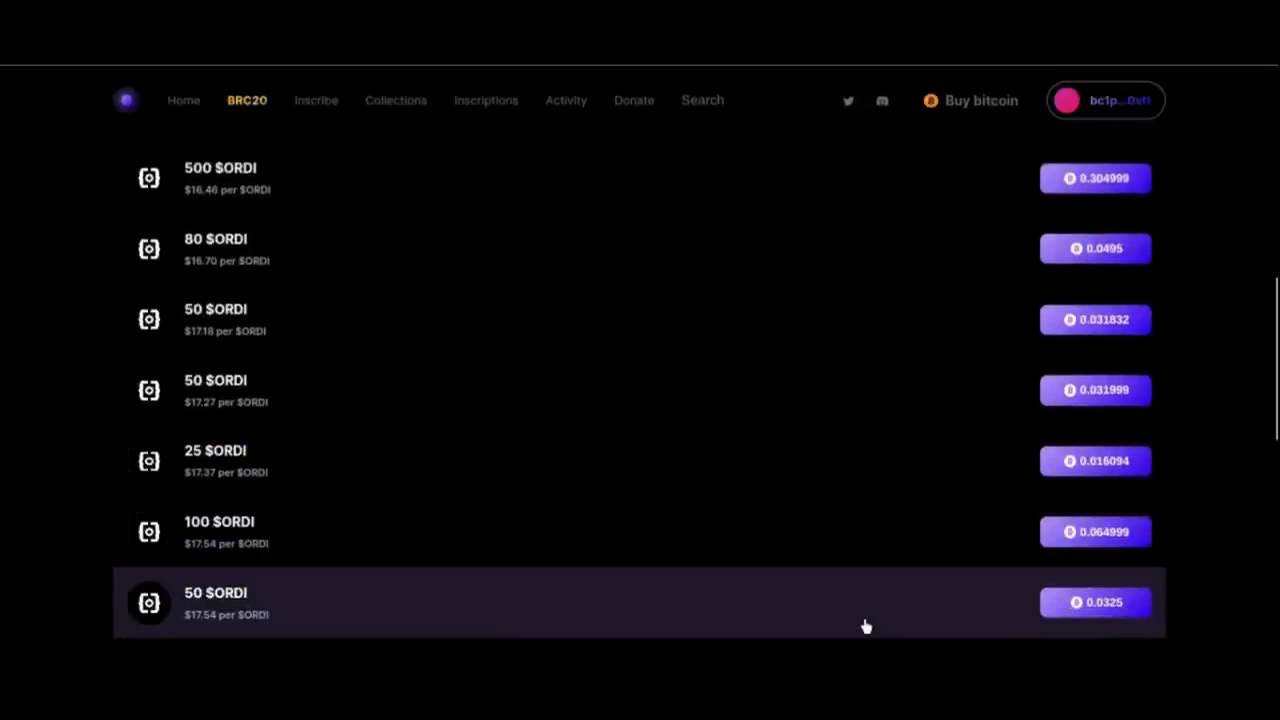
scroll("down", 3)
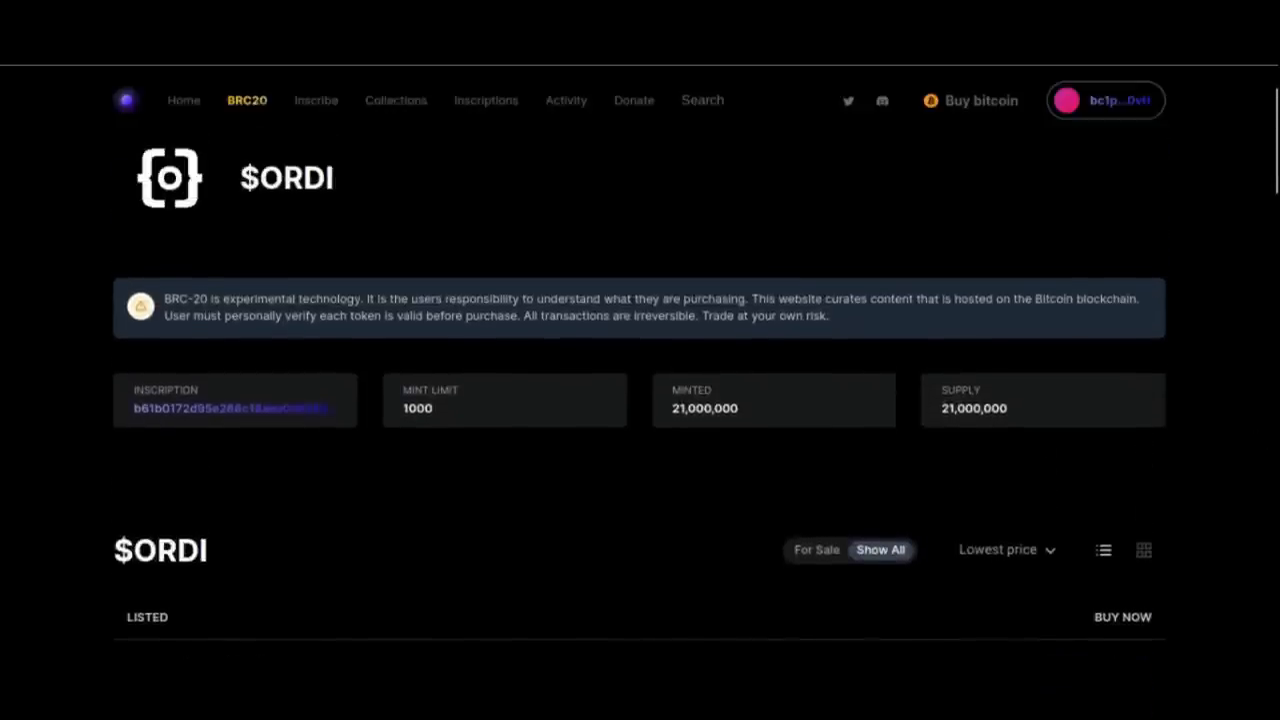
scroll("down", 3)
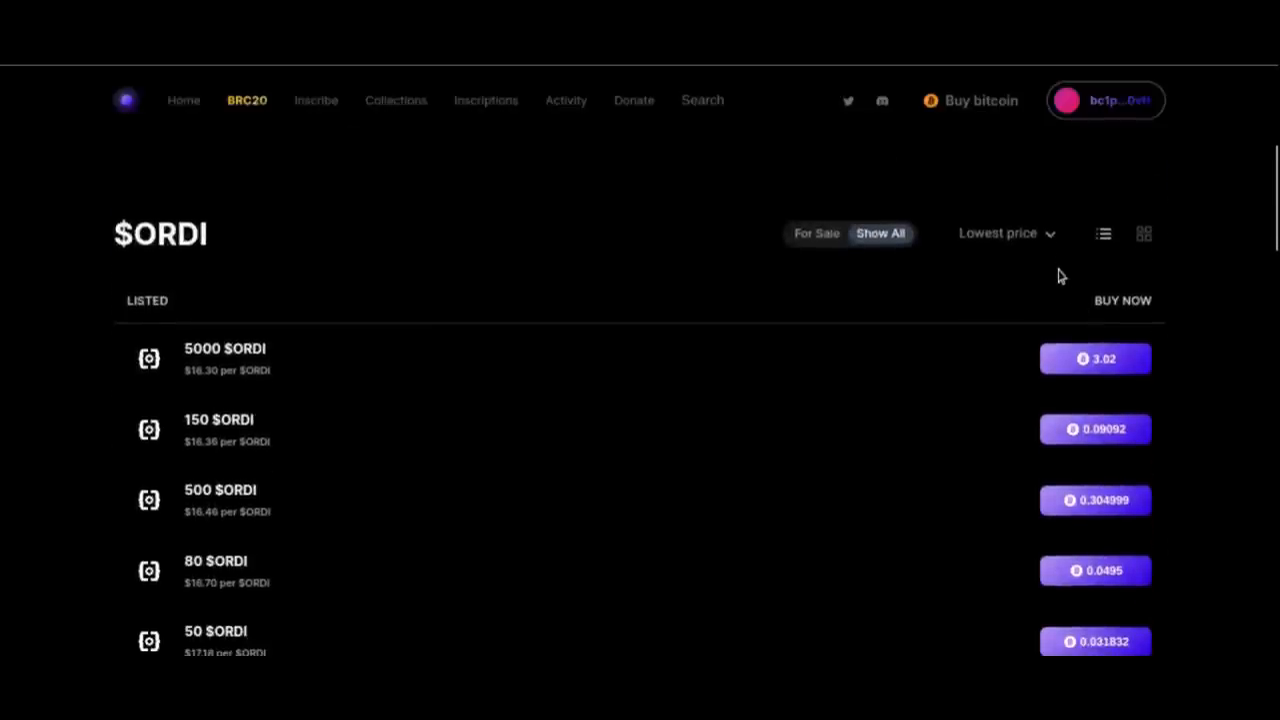
Sort the $ORDI listings by Lowest inscription instead of Lowest price
left_click(1006, 232)
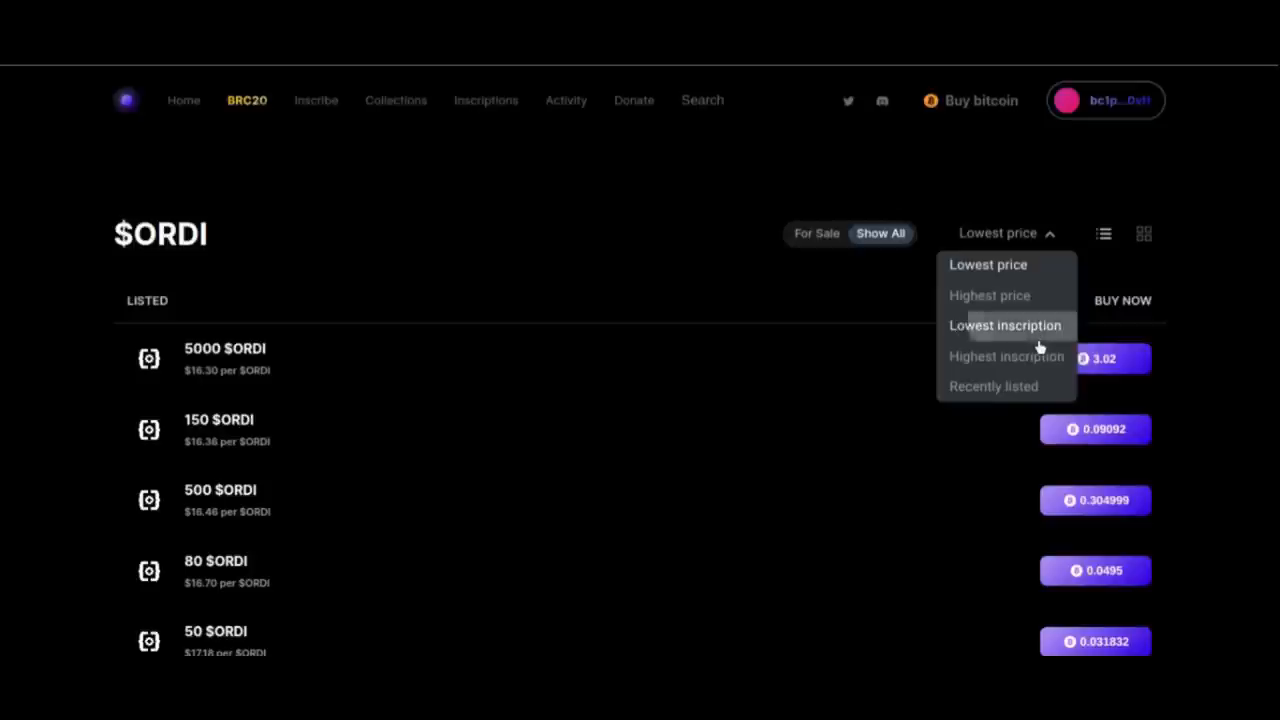
left_click(1004, 324)
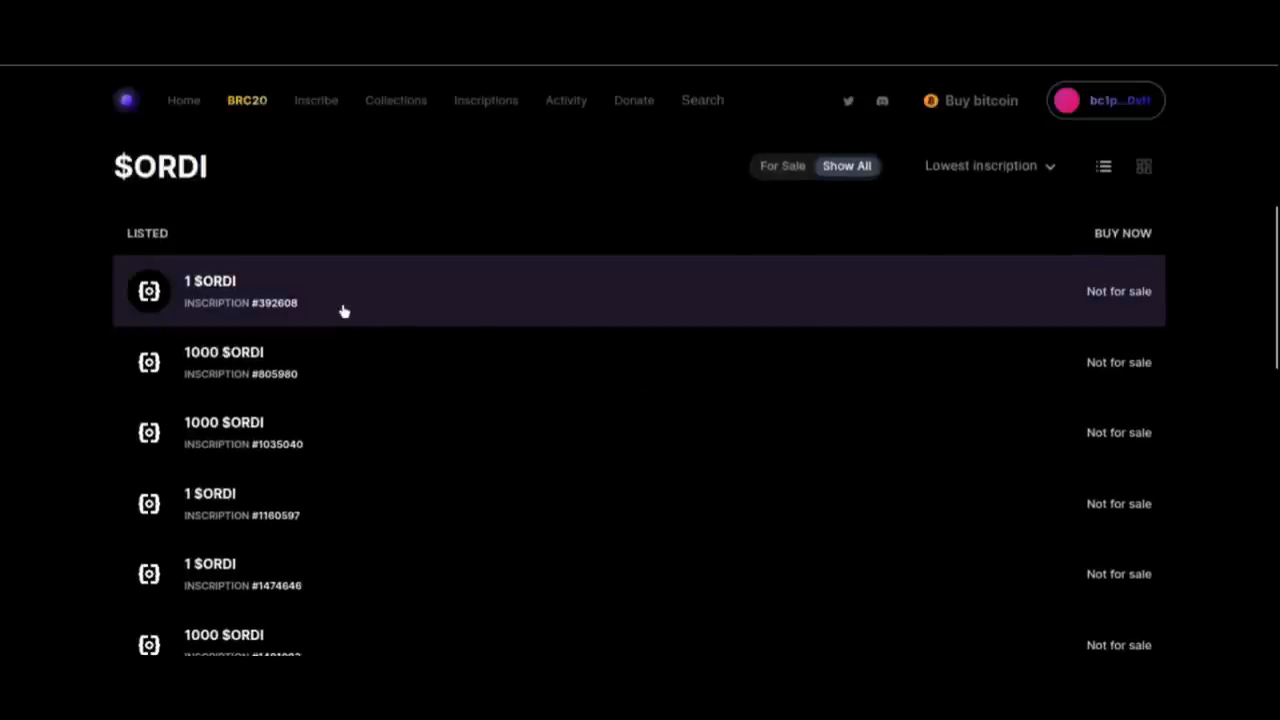
scroll("down", 3)
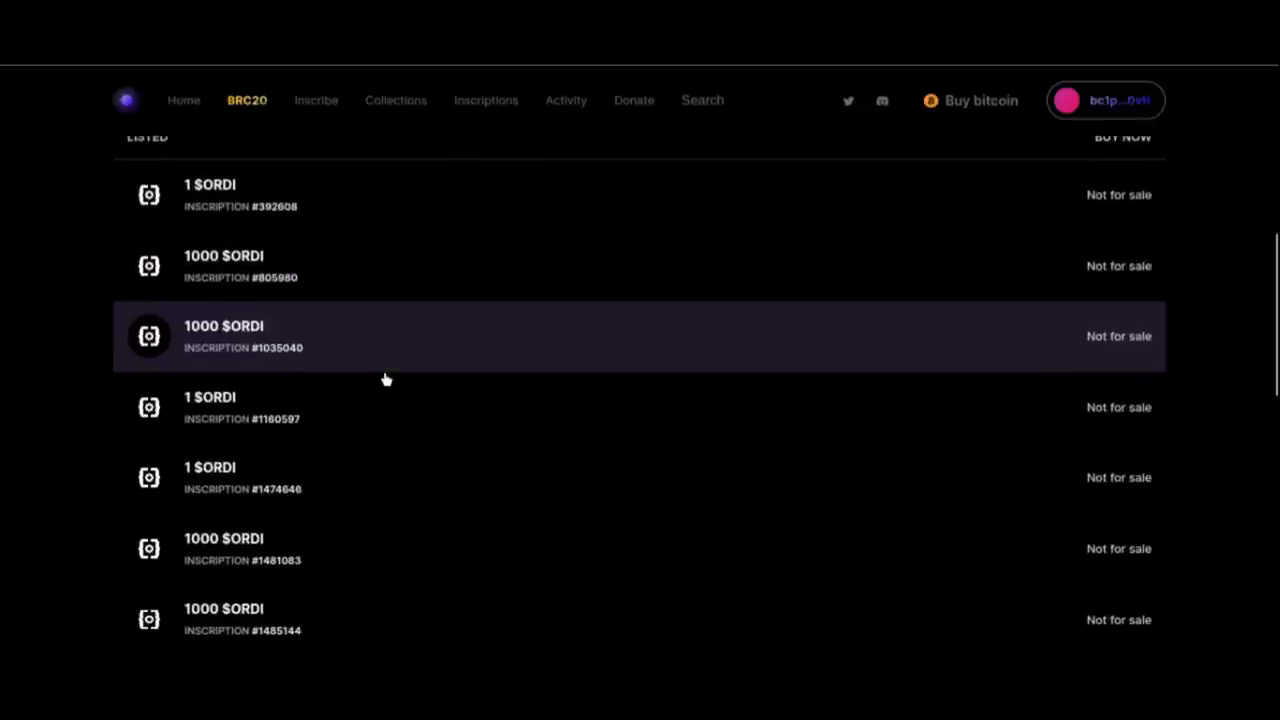
scroll("down", 3)
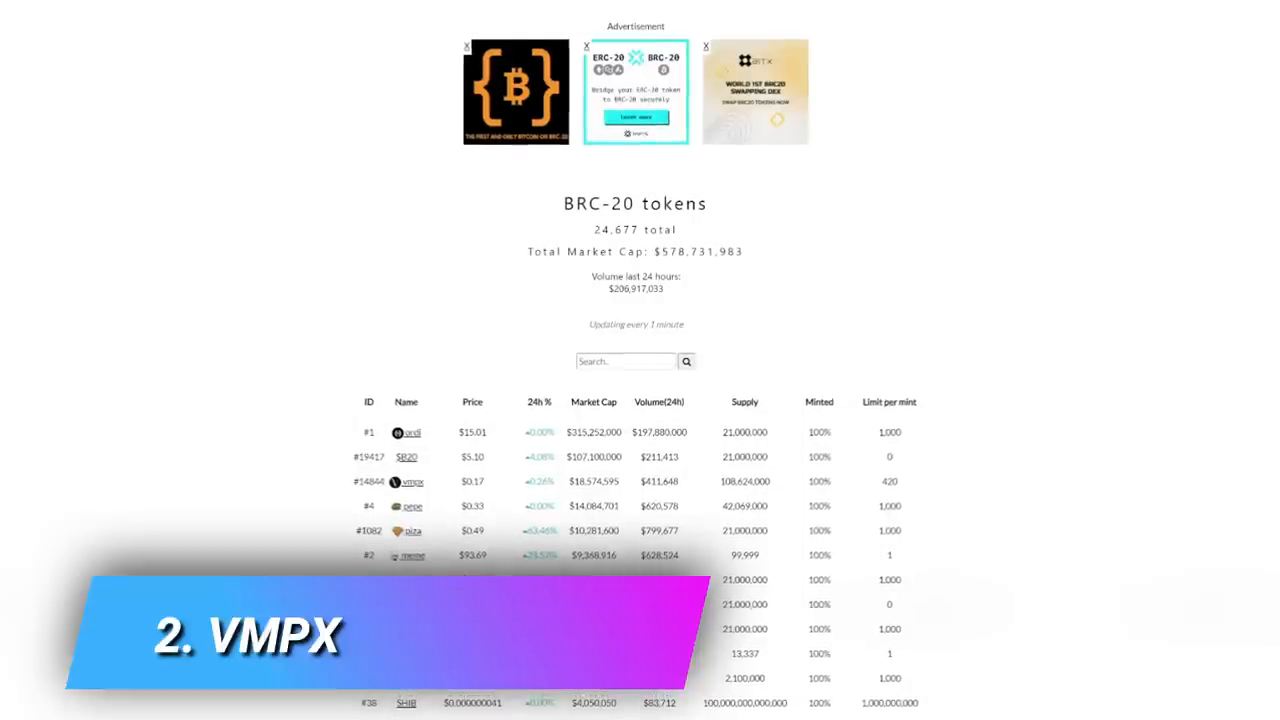
Scroll down the brc-20.io BRC-20 token ranking table of price, market cap, volume and supply
scroll("down", 3)
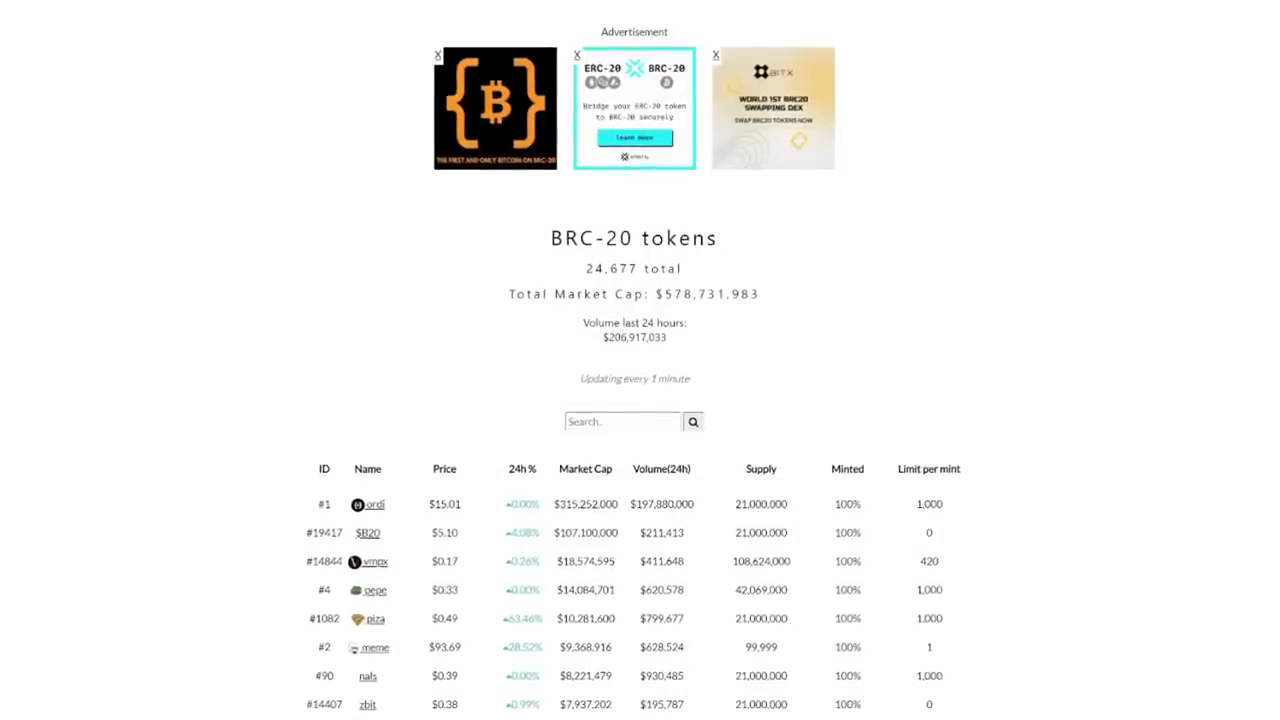
scroll("down", 3)
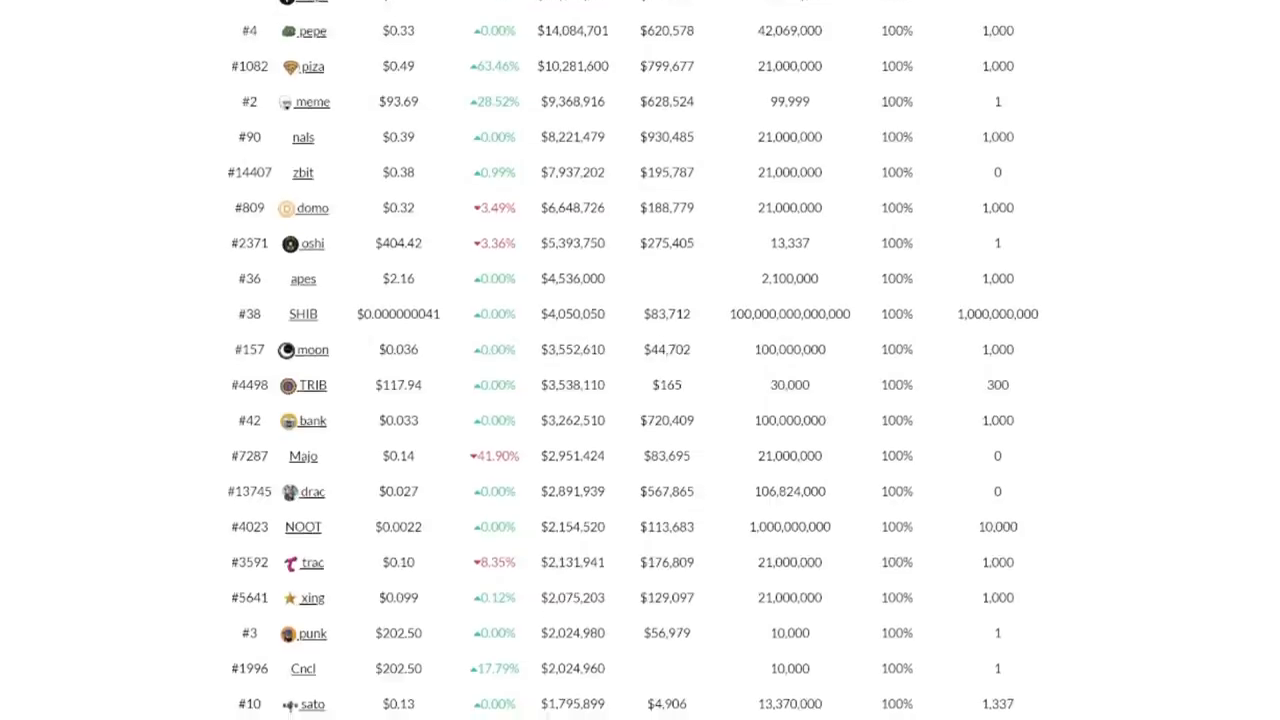
scroll("down", 3)
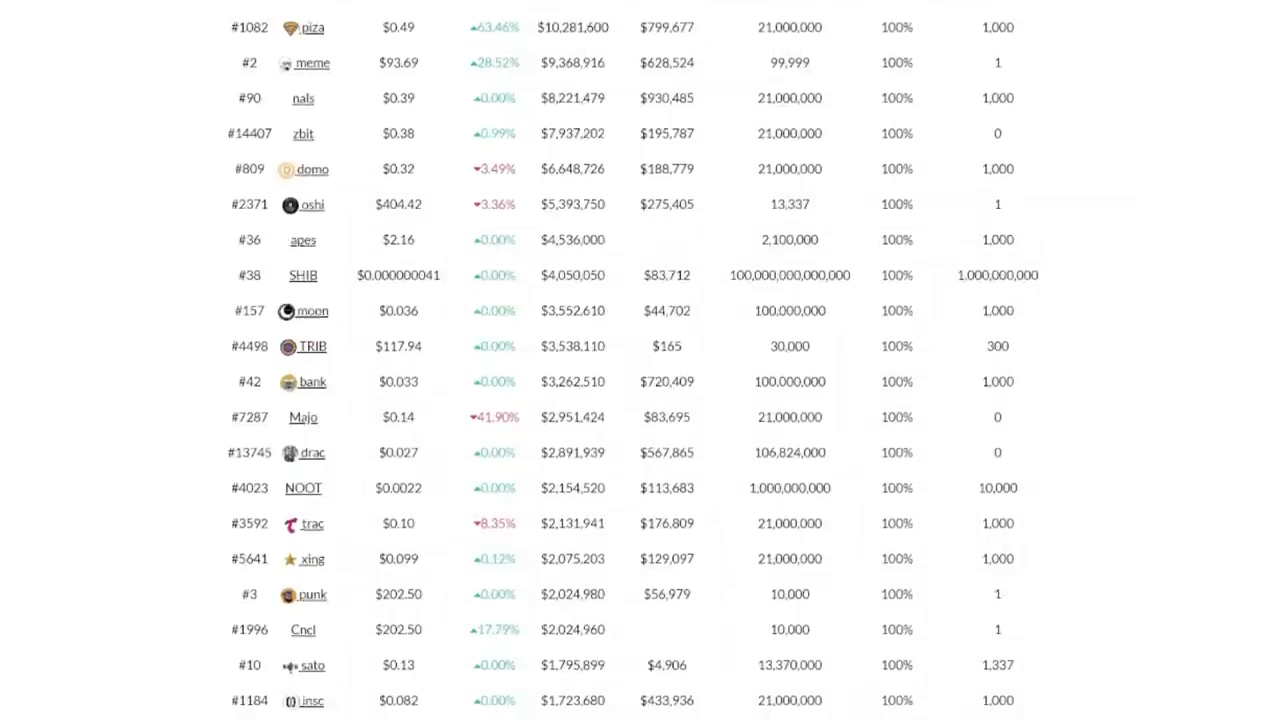
scroll("down", 3)
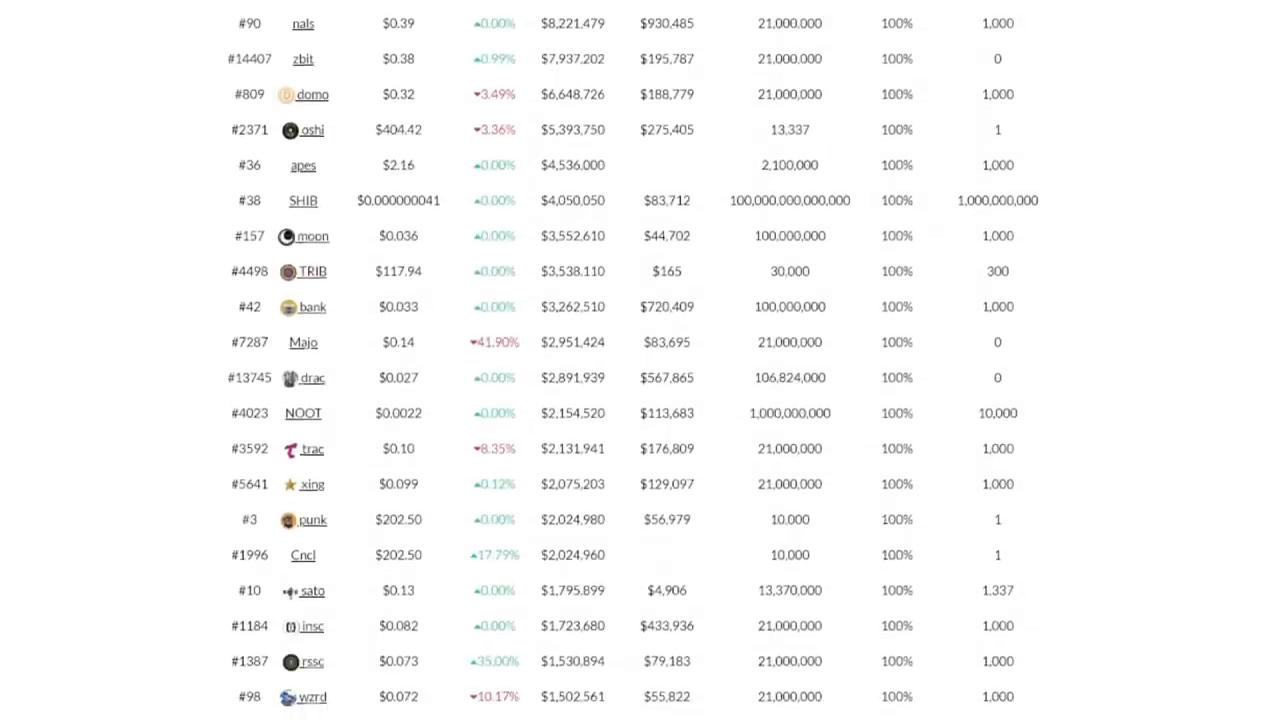
scroll("down", 3)
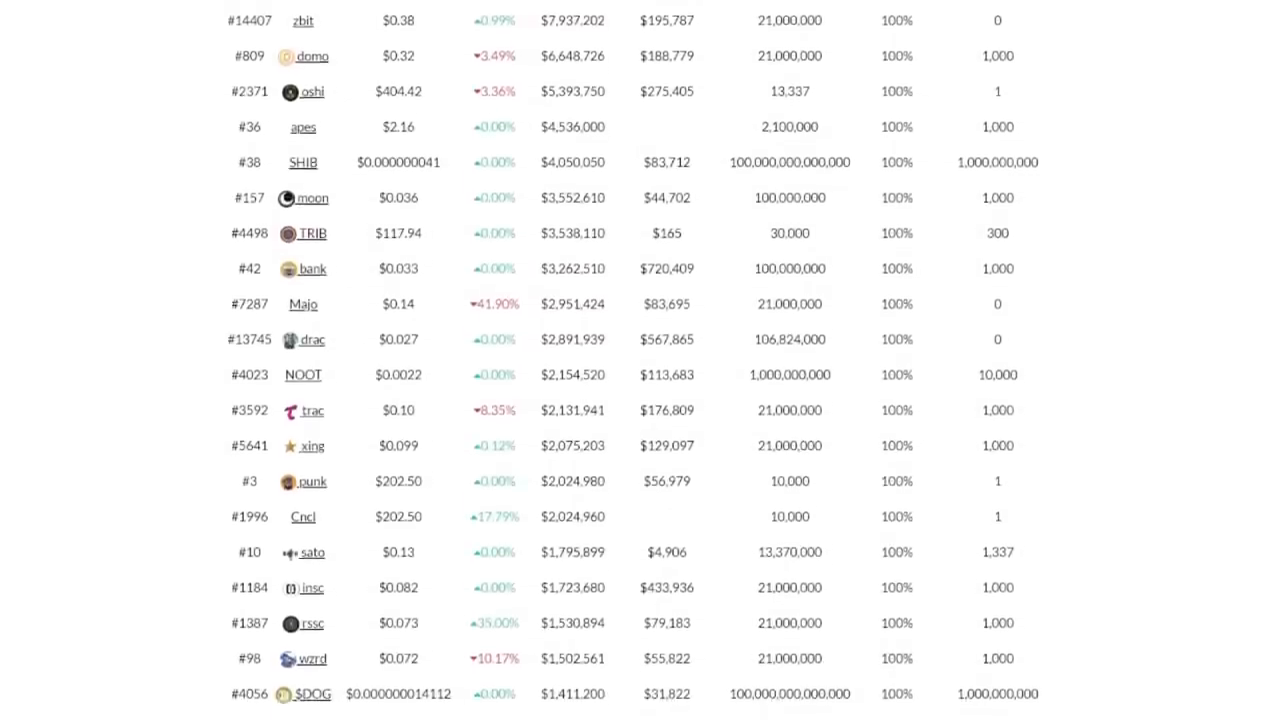
scroll("down", 3)
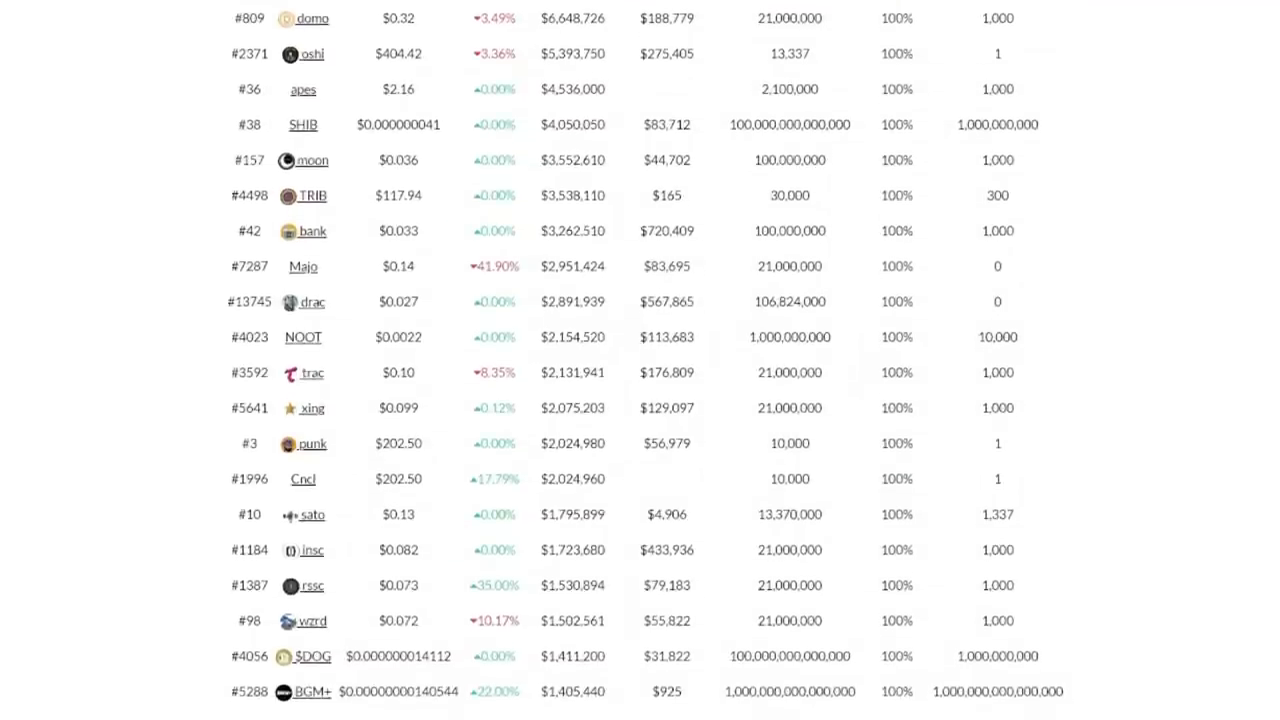
scroll("down", 3)
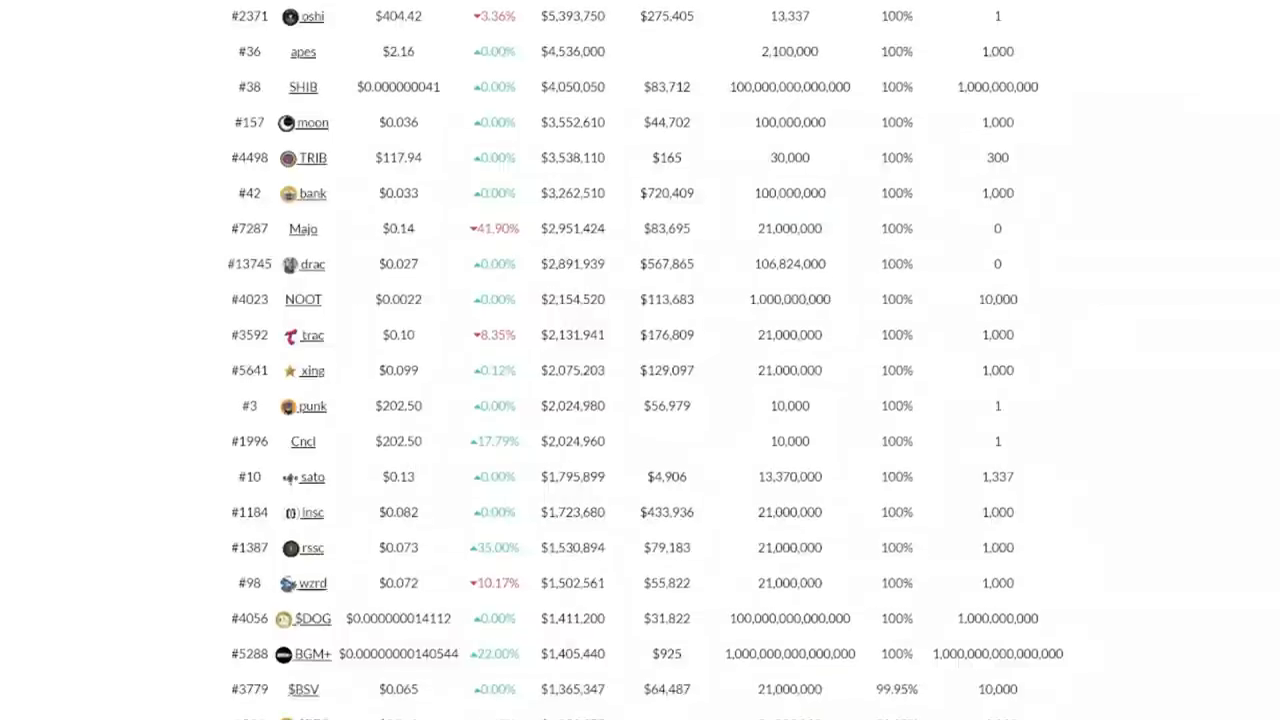
scroll("down", 3)
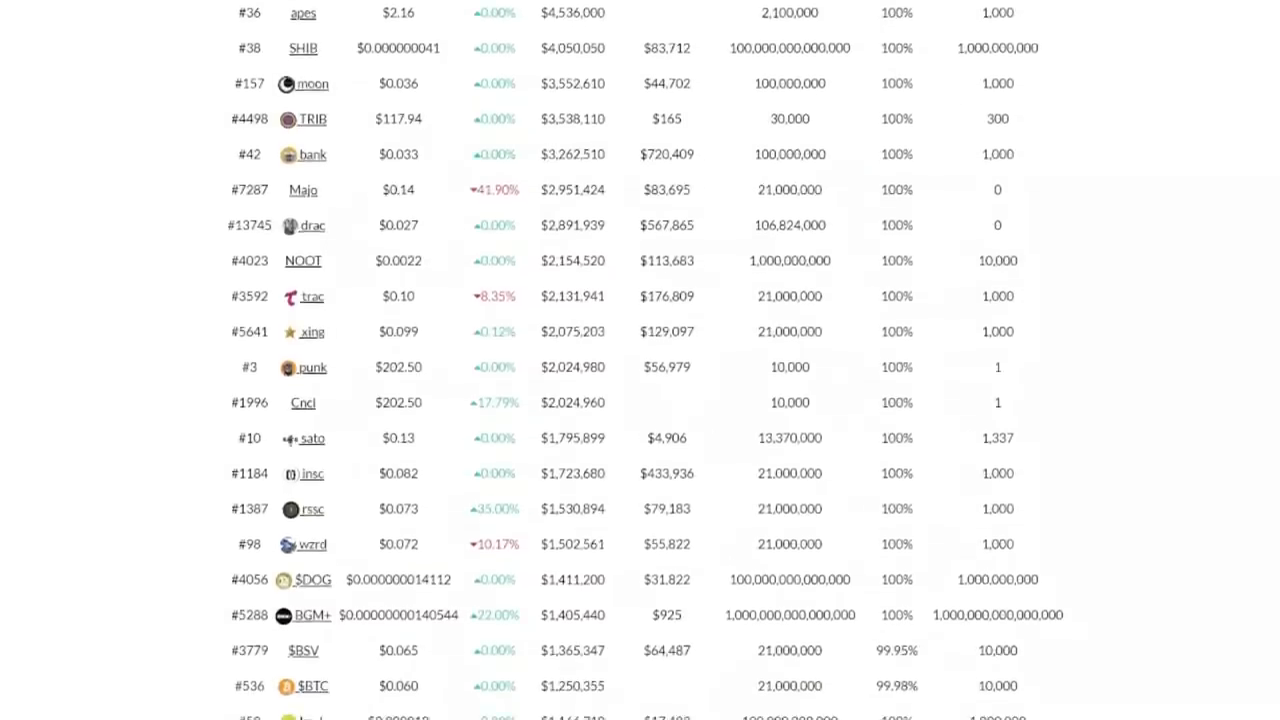
scroll("down", 3)
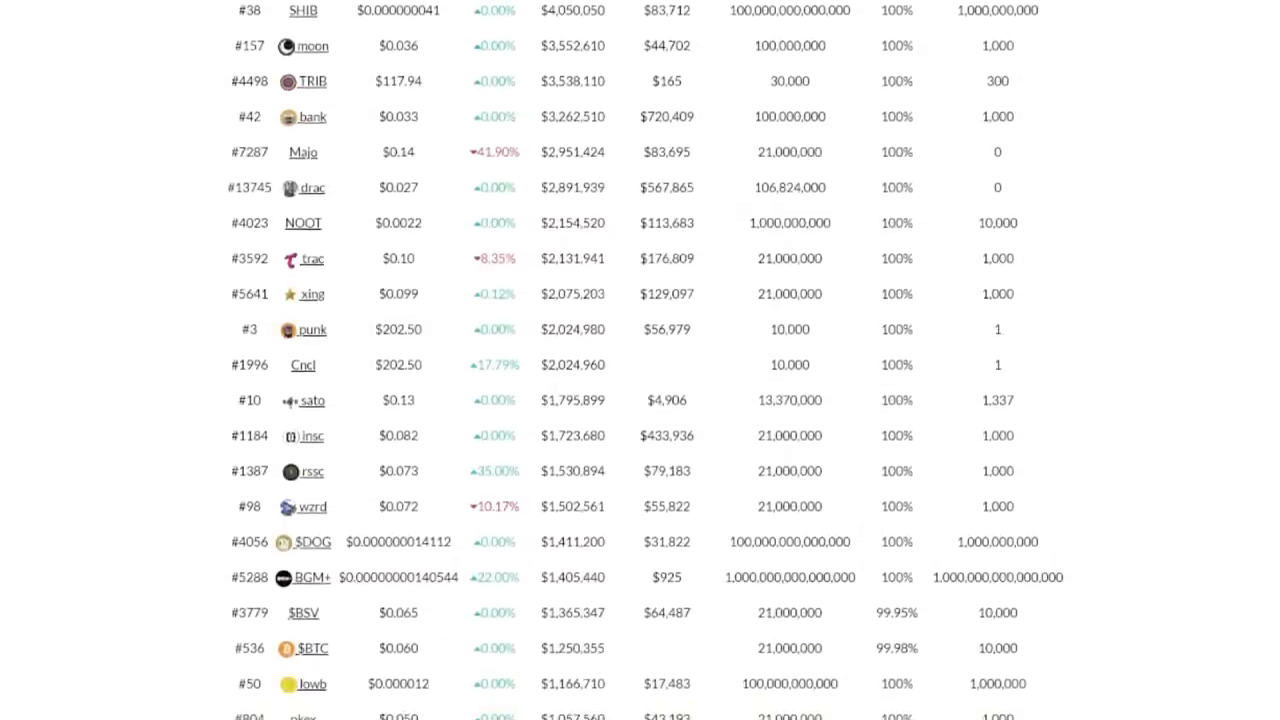
scroll("down", 3)
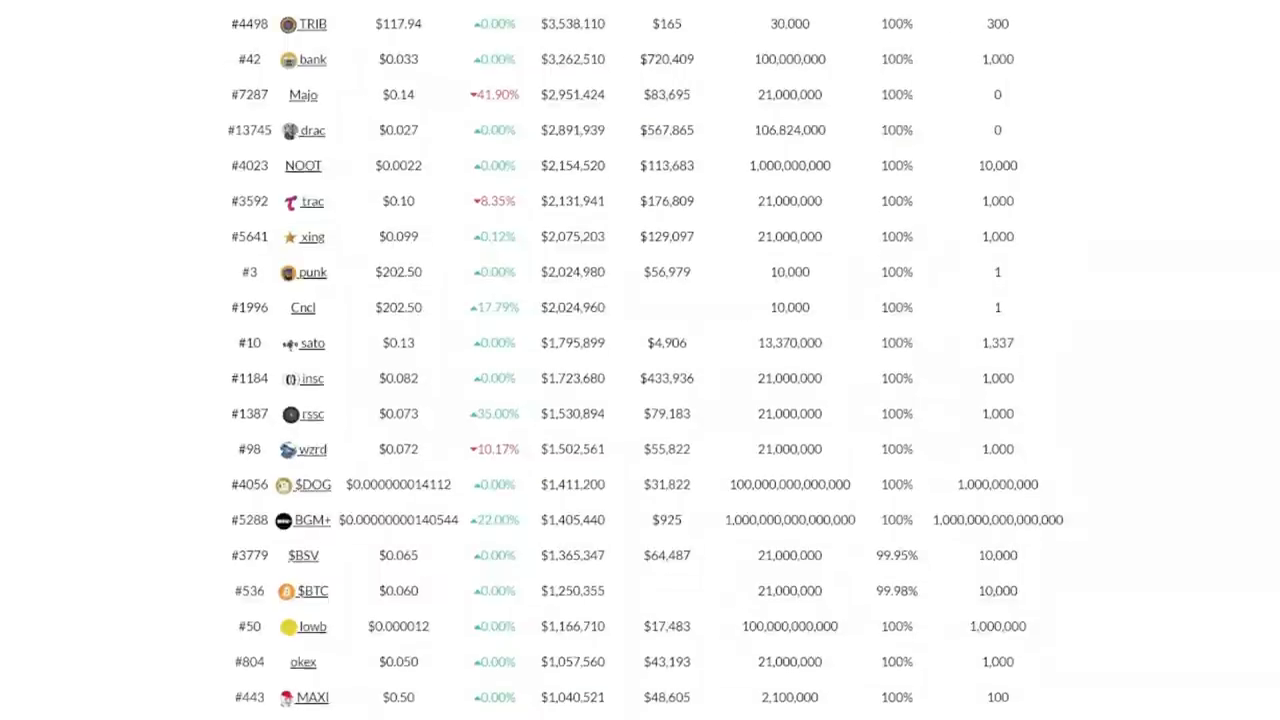
scroll("down", 3)
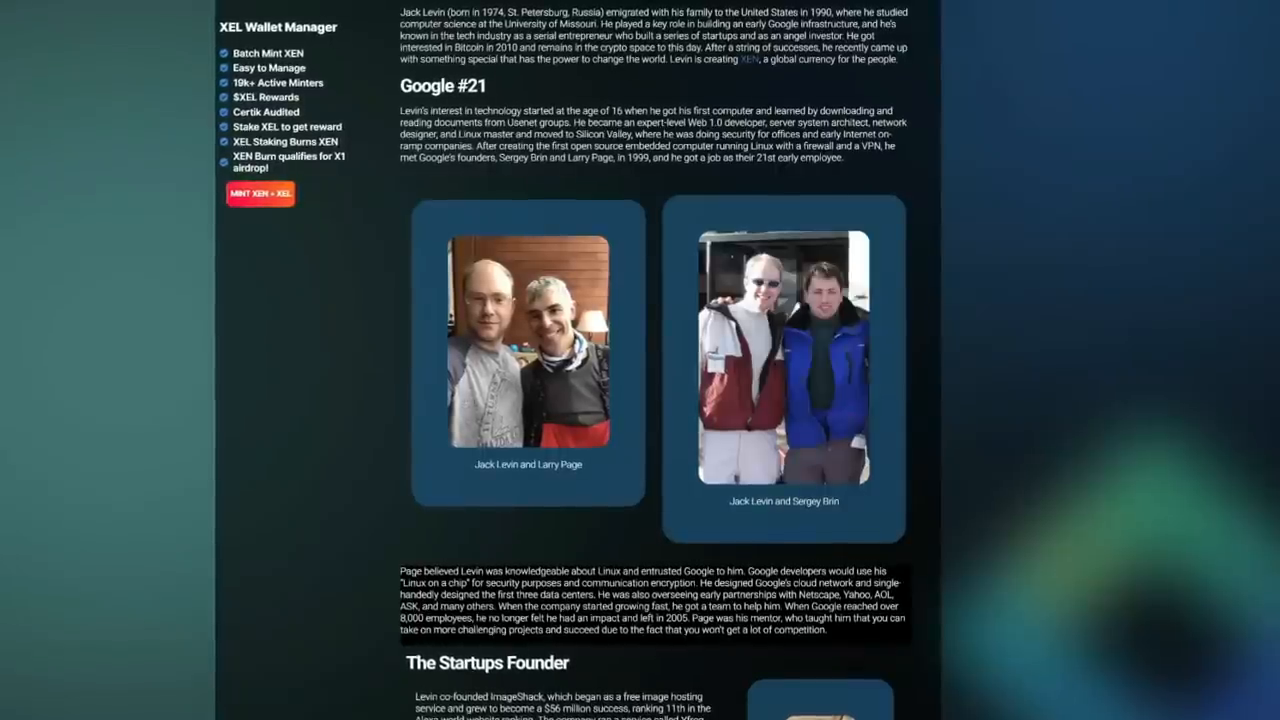
scroll("down", 3)
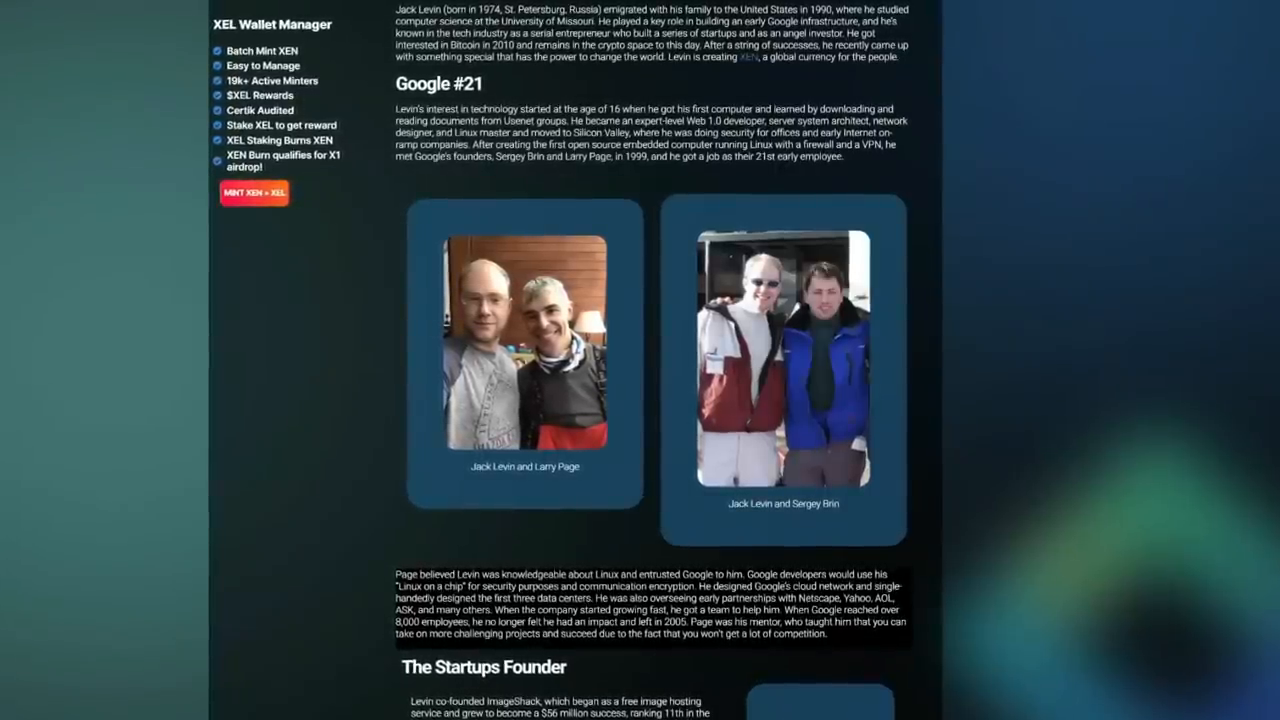
scroll("down", 3)
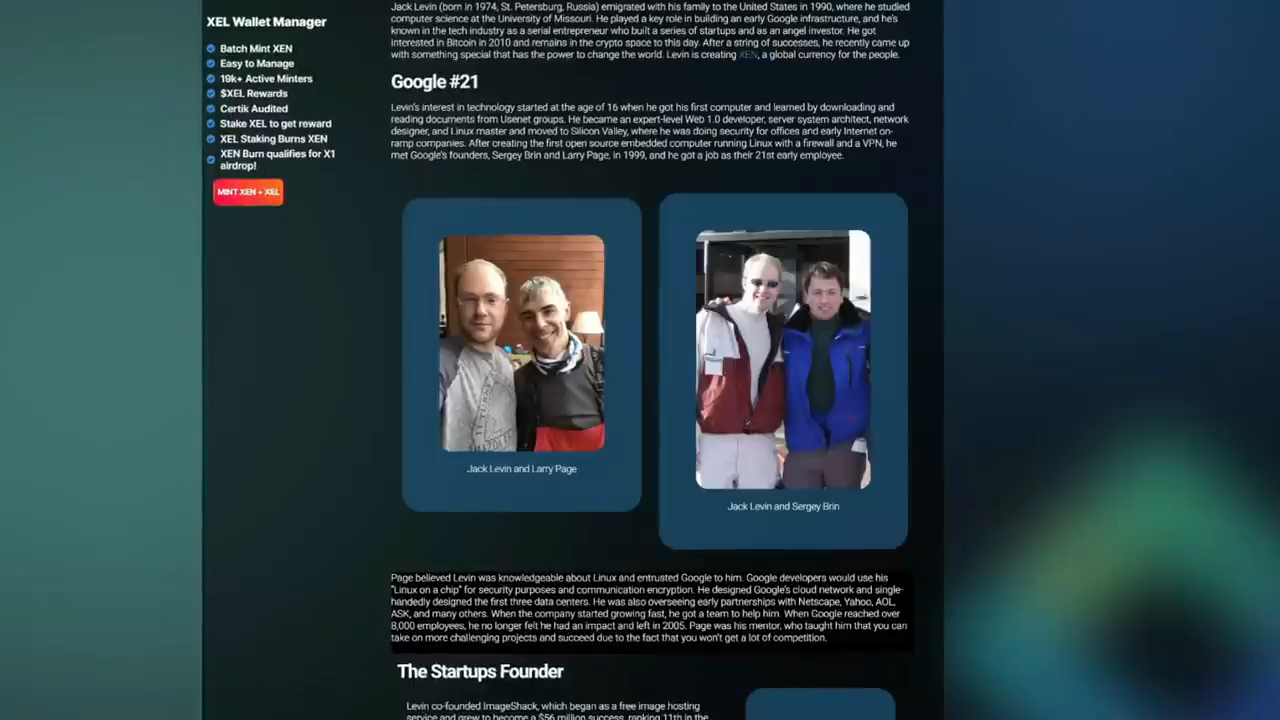
scroll("down", 3)
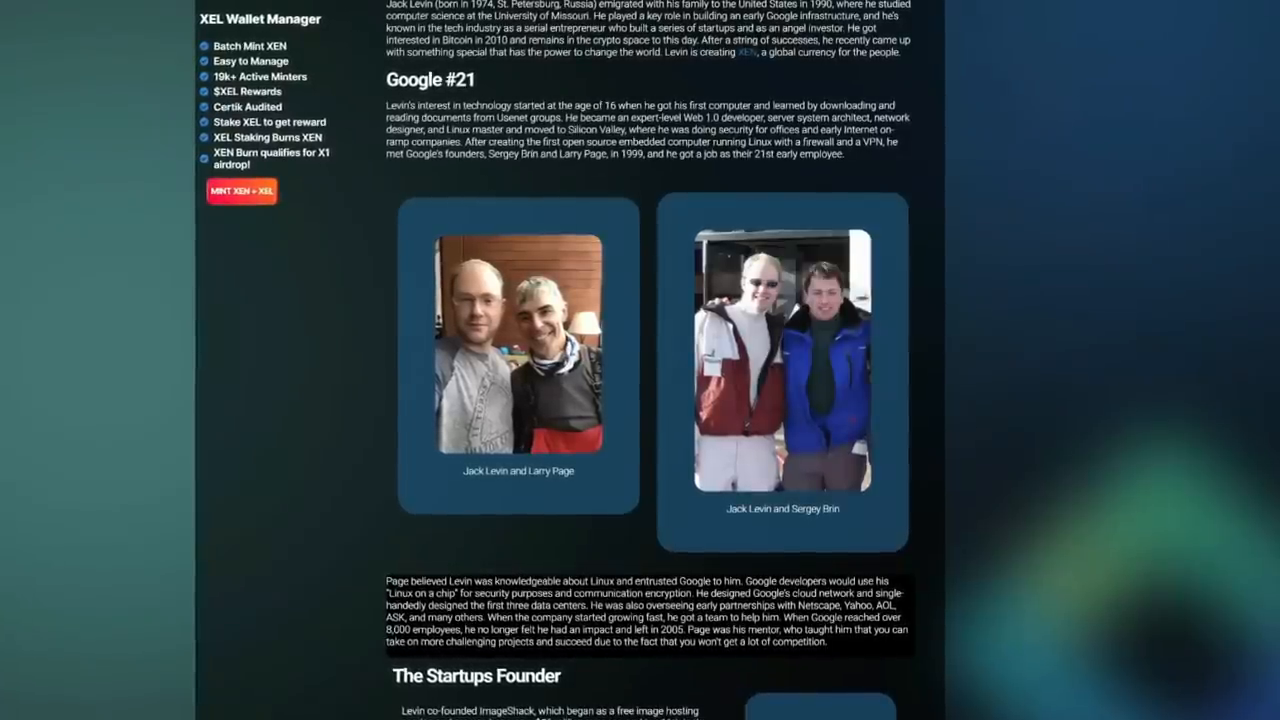
scroll("down", 3)
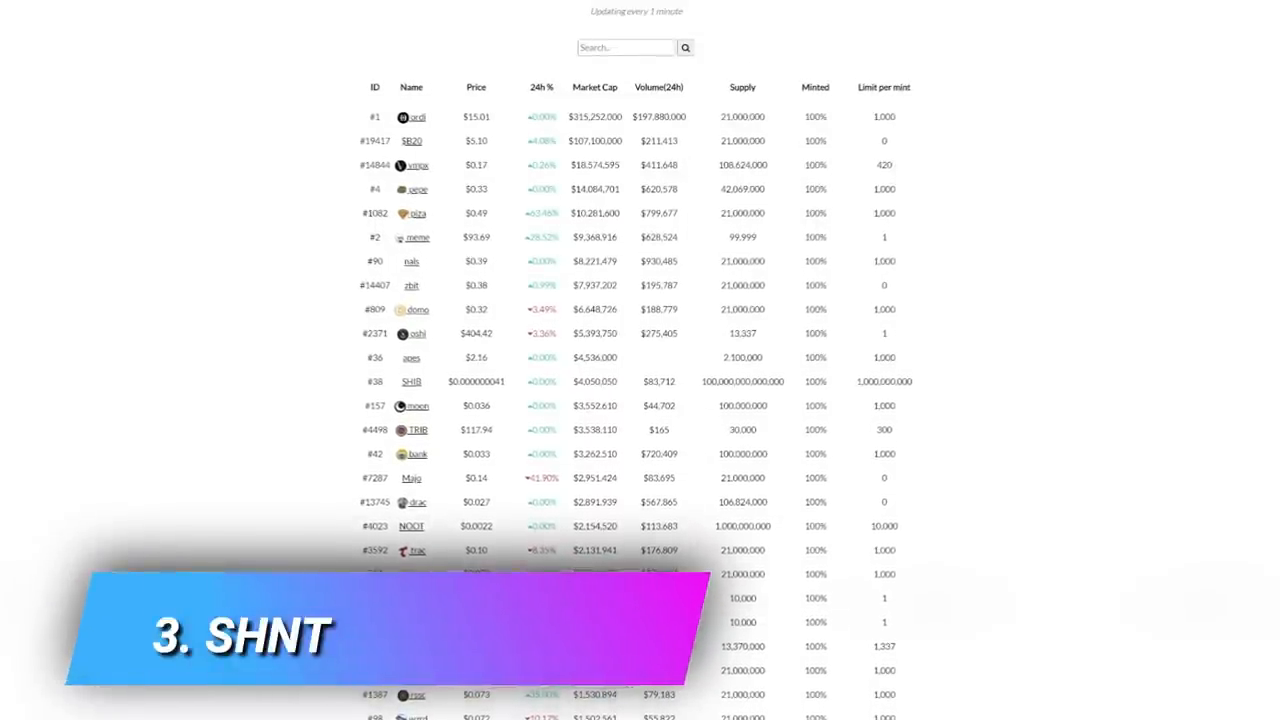
scroll("down", 3)
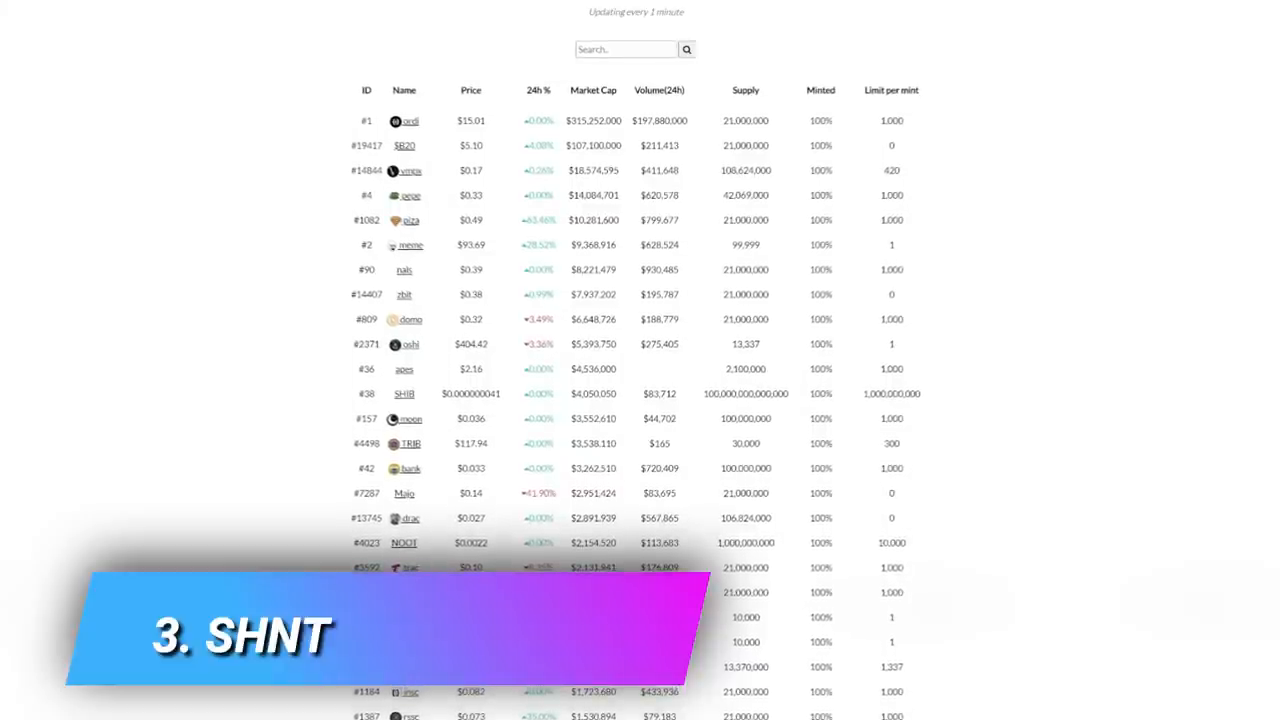
scroll("down", 3)
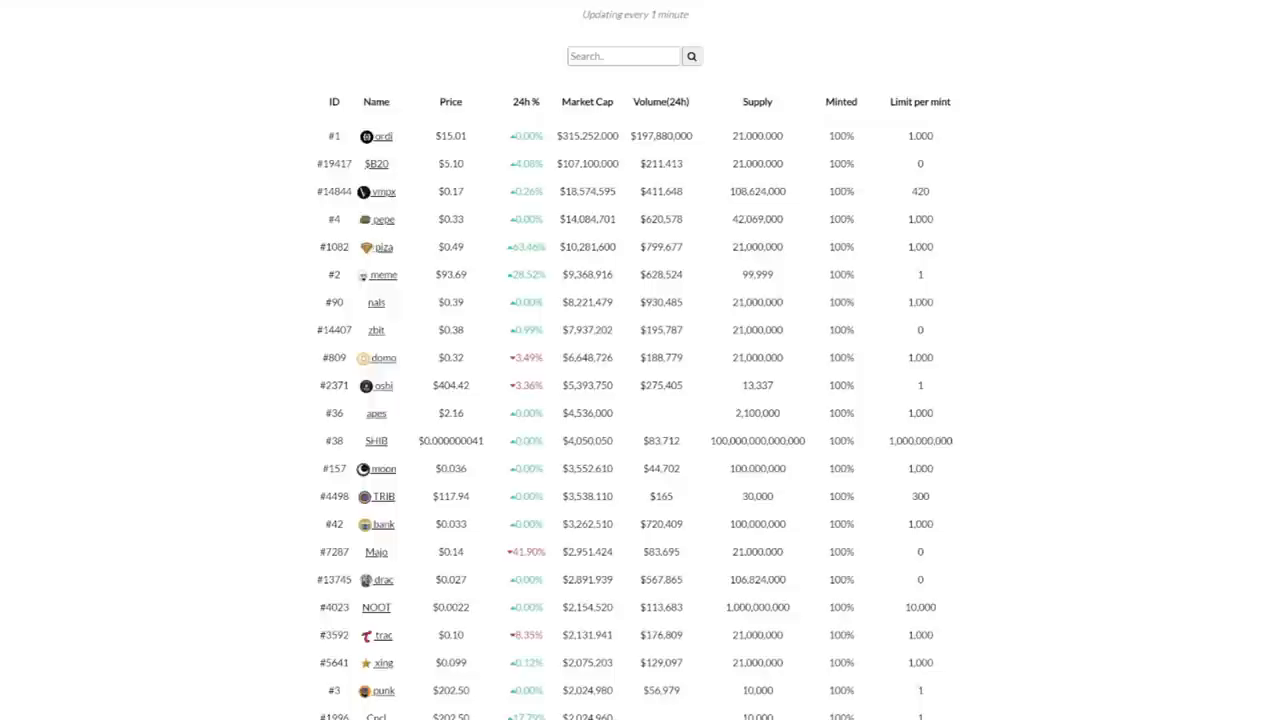
scroll("down", 3)
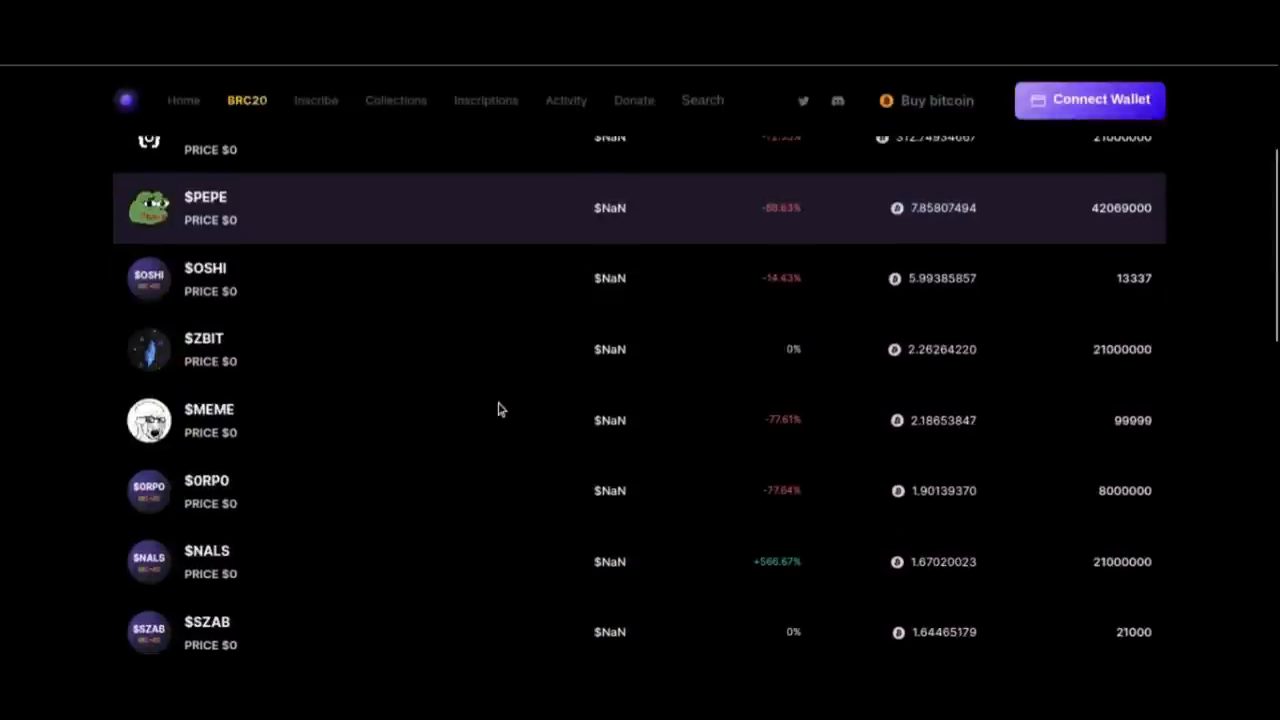
Open the $SHNT token page from the BRC20 list, connect a wallet and reach its listings
scroll("down", 3)
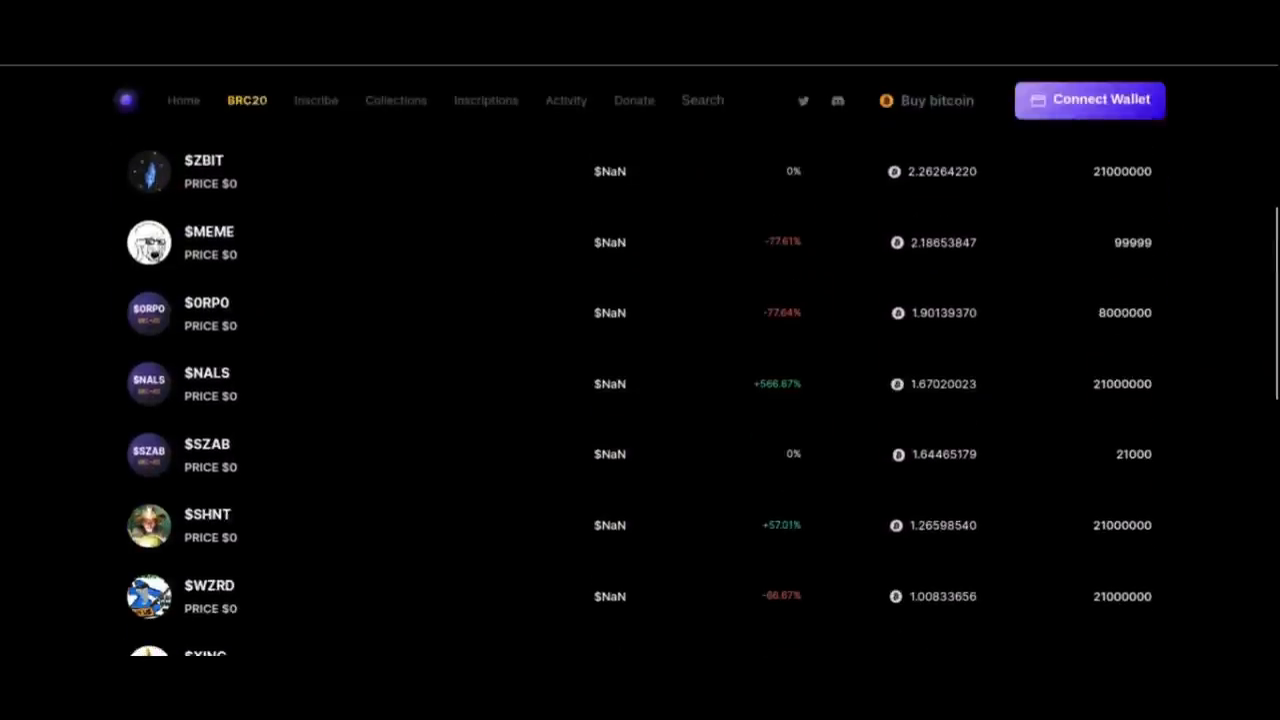
scroll("down", 3)
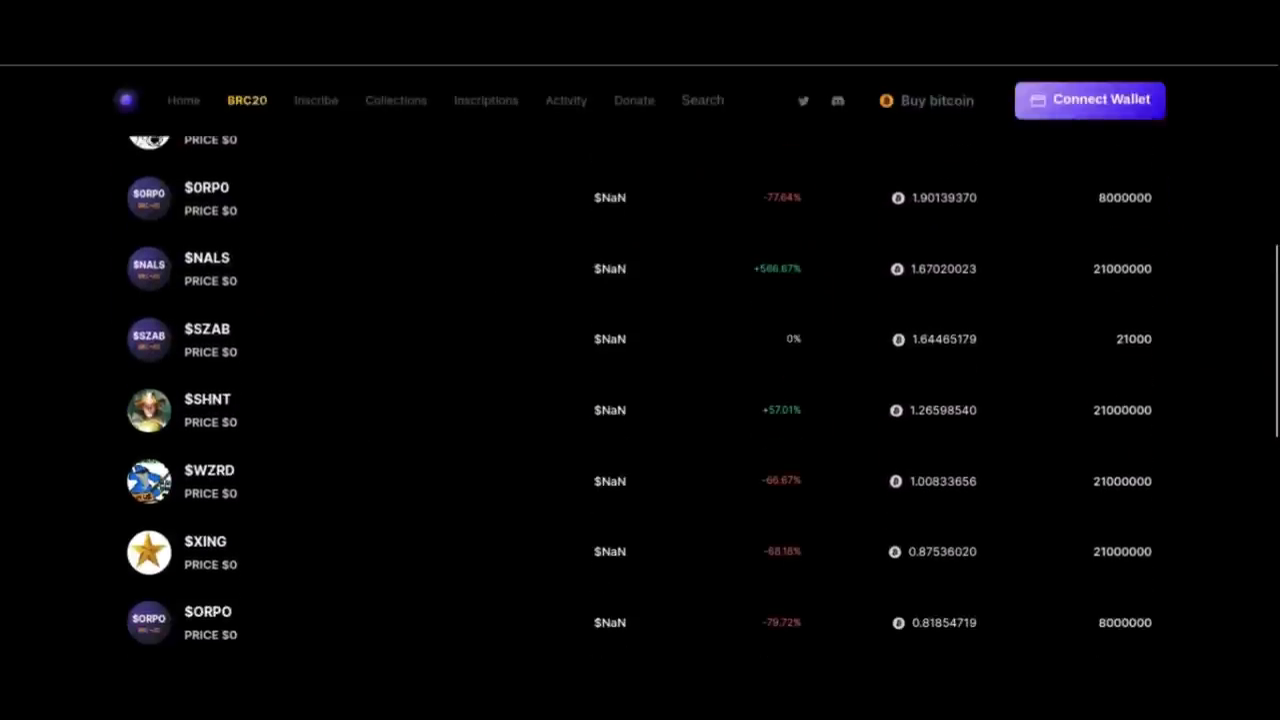
mouse_move(228, 436)
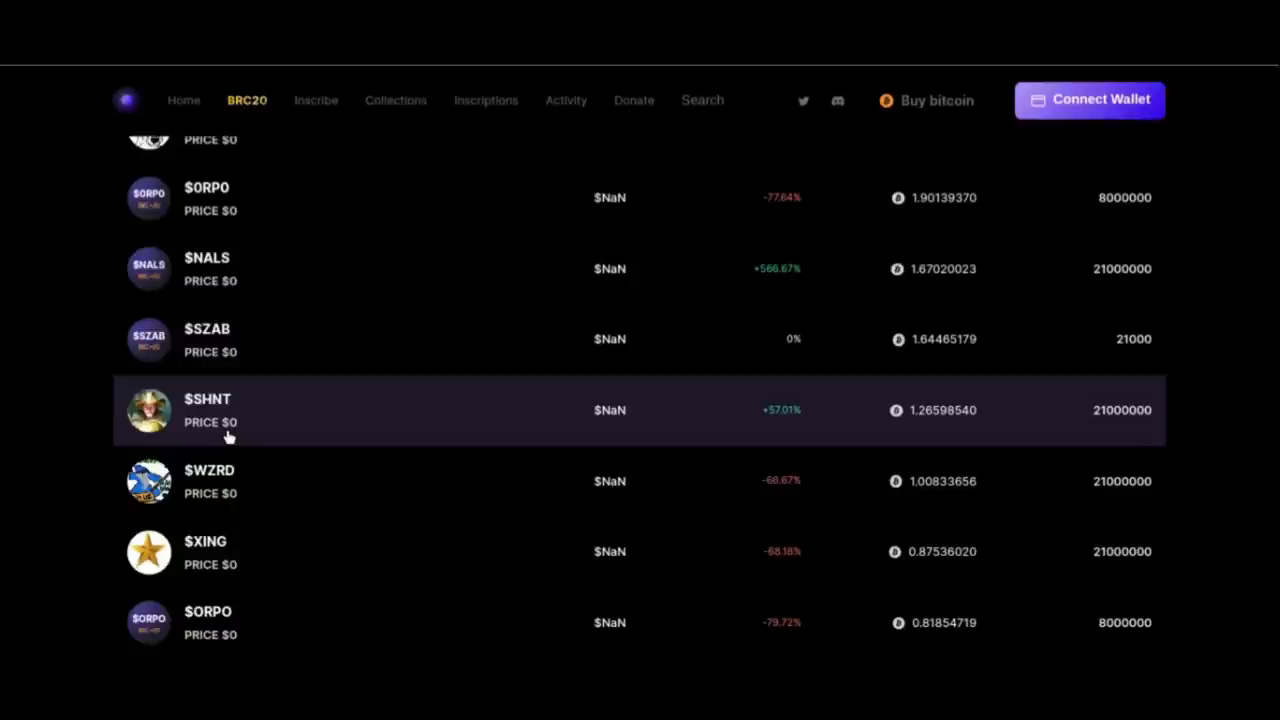
mouse_move(1130, 374)
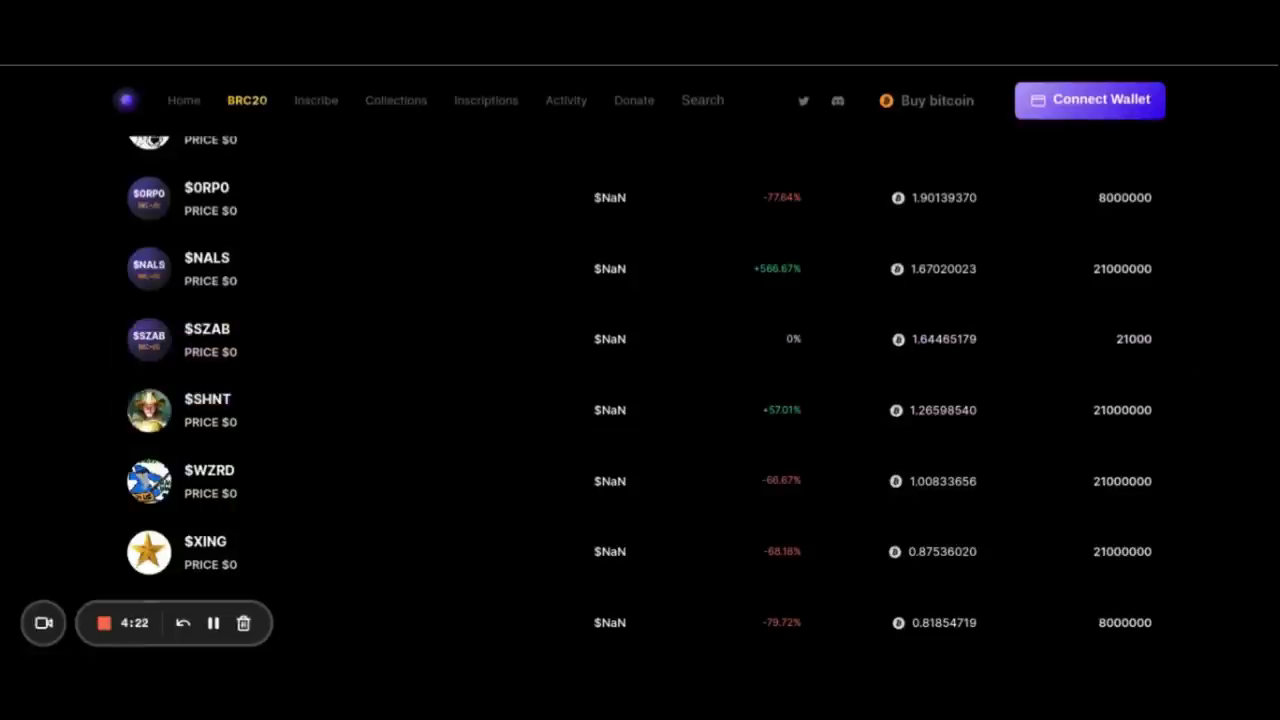
left_click(208, 410)
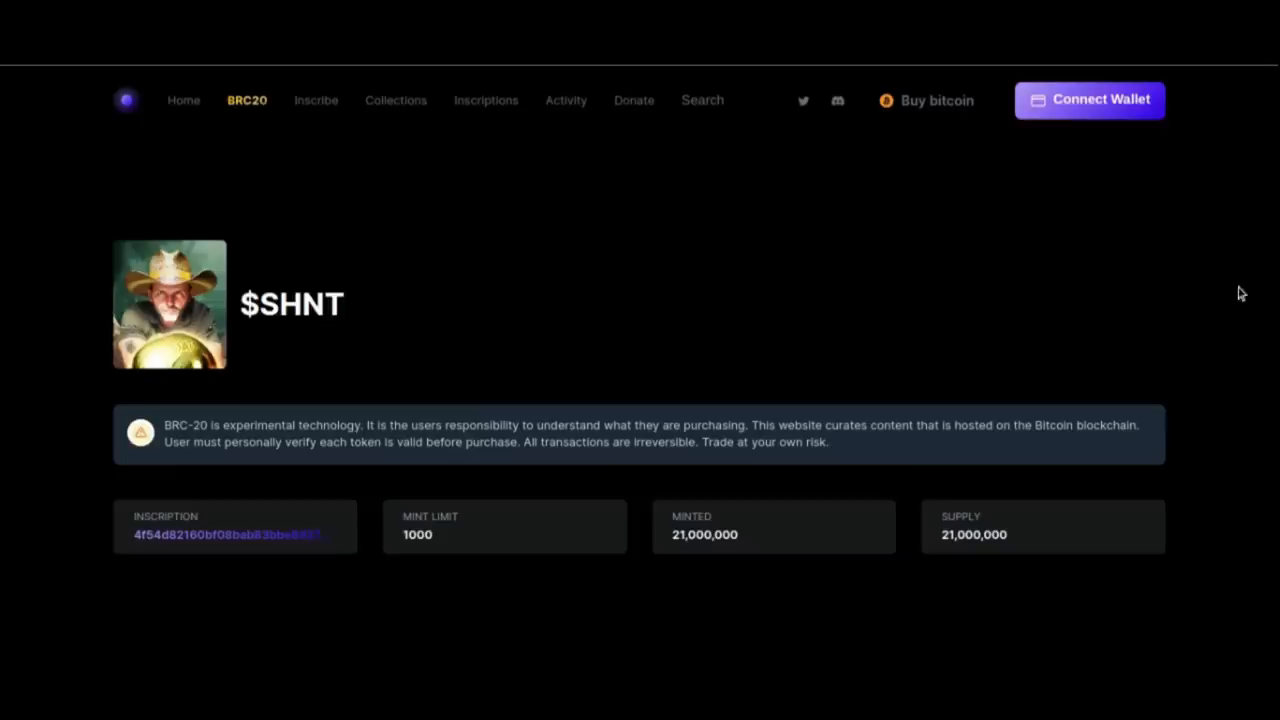
scroll("down", 3)
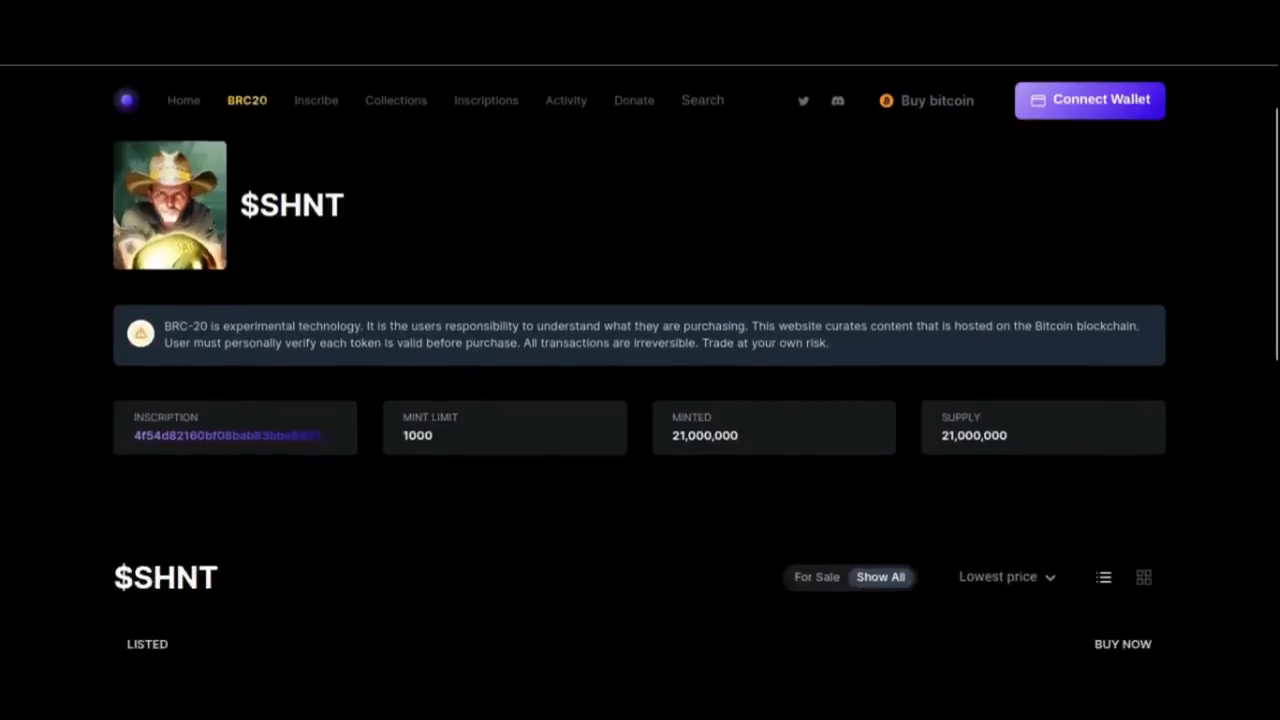
scroll("down", 3)
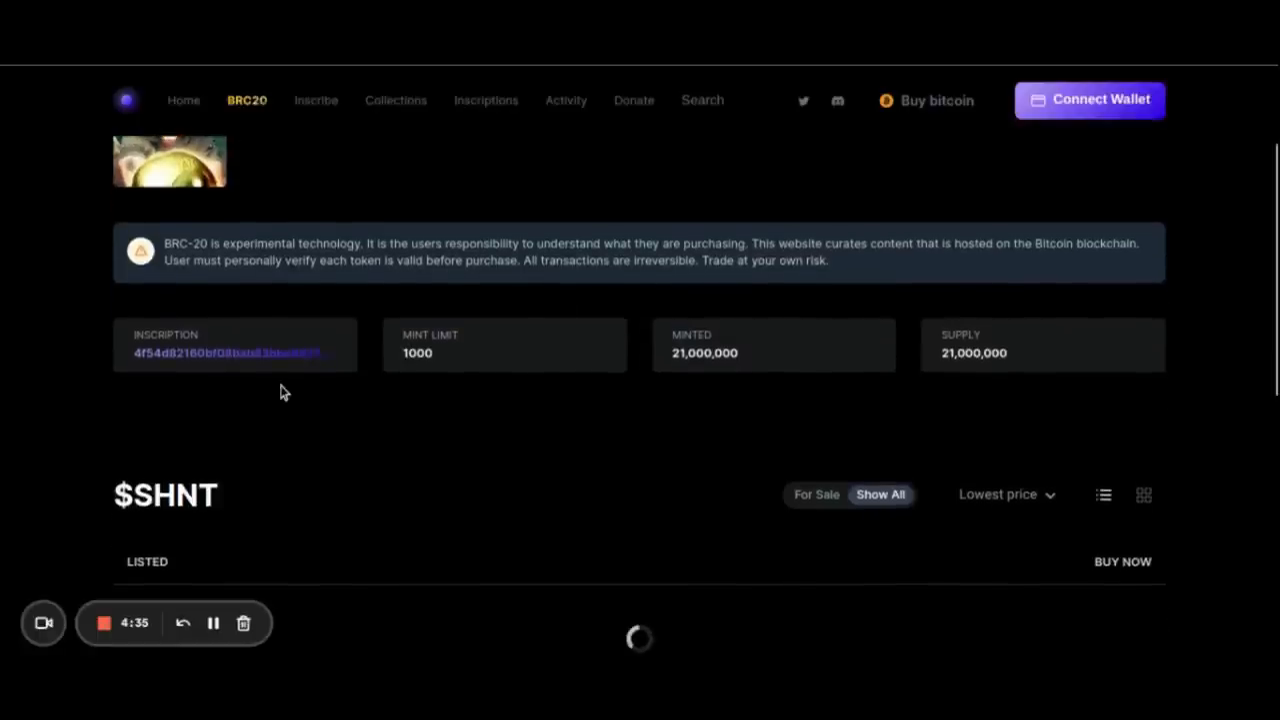
left_click(1088, 100)
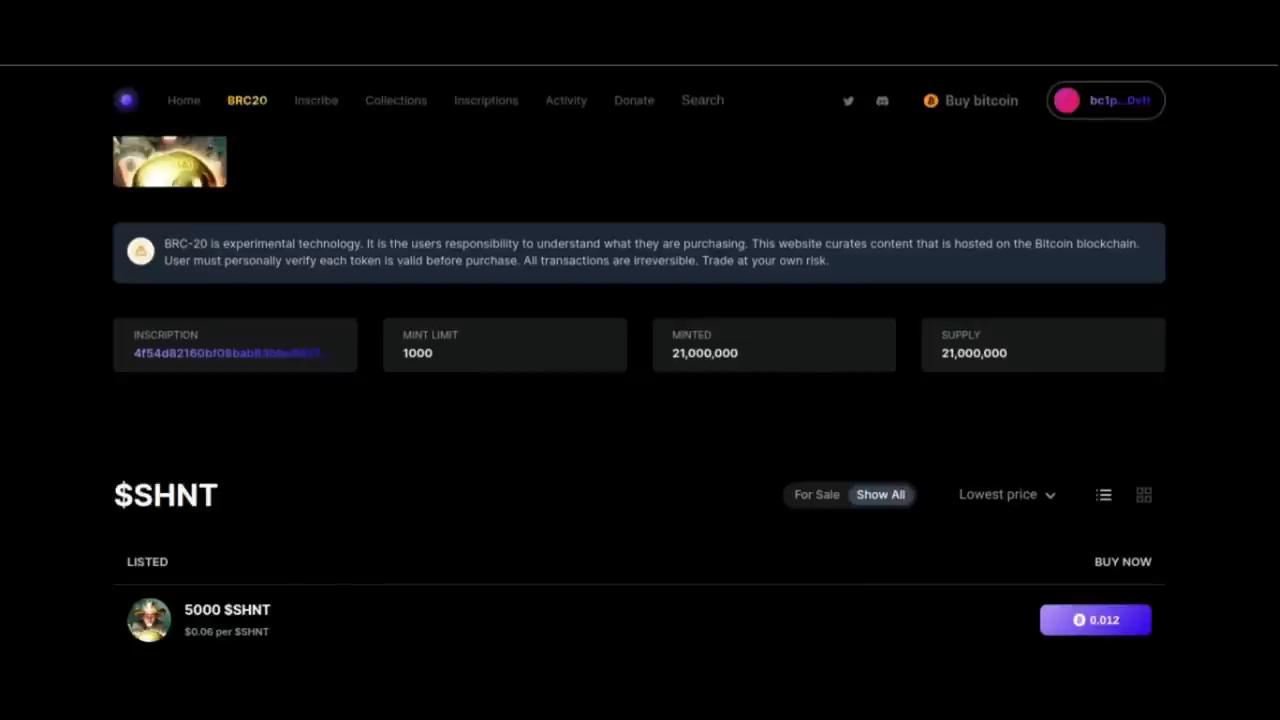
mouse_move(1268, 388)
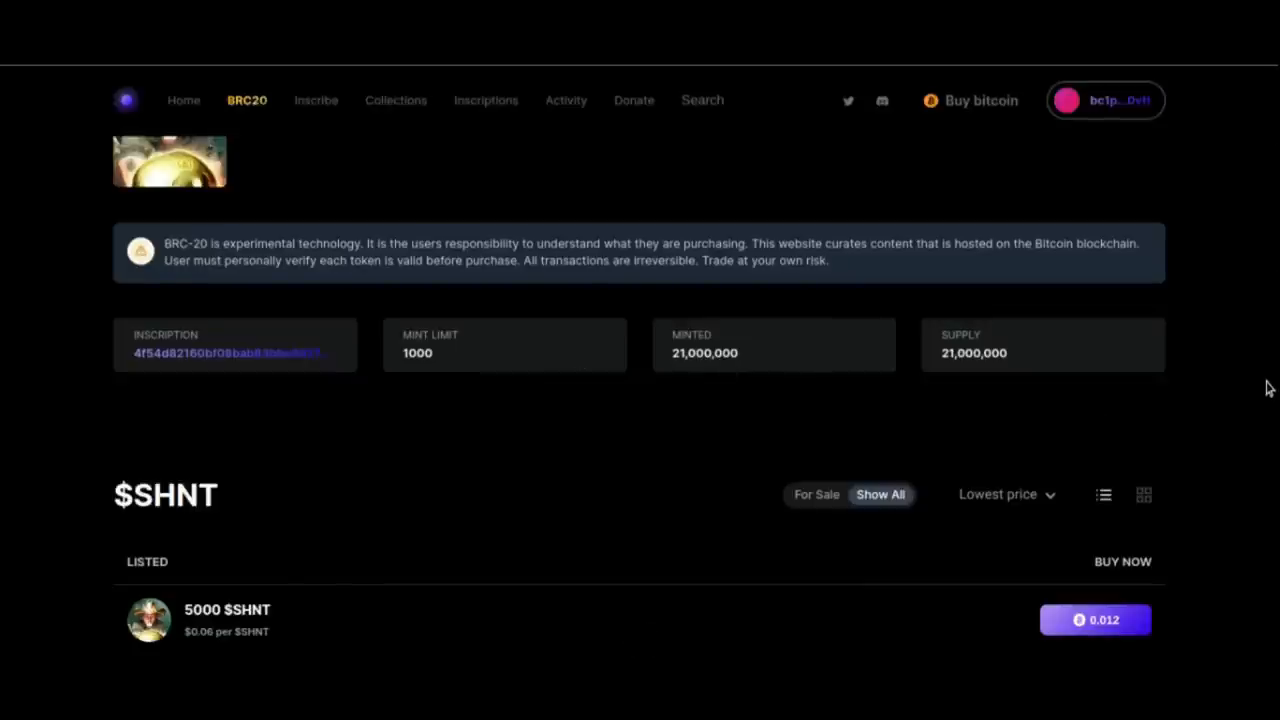
scroll("down", 3)
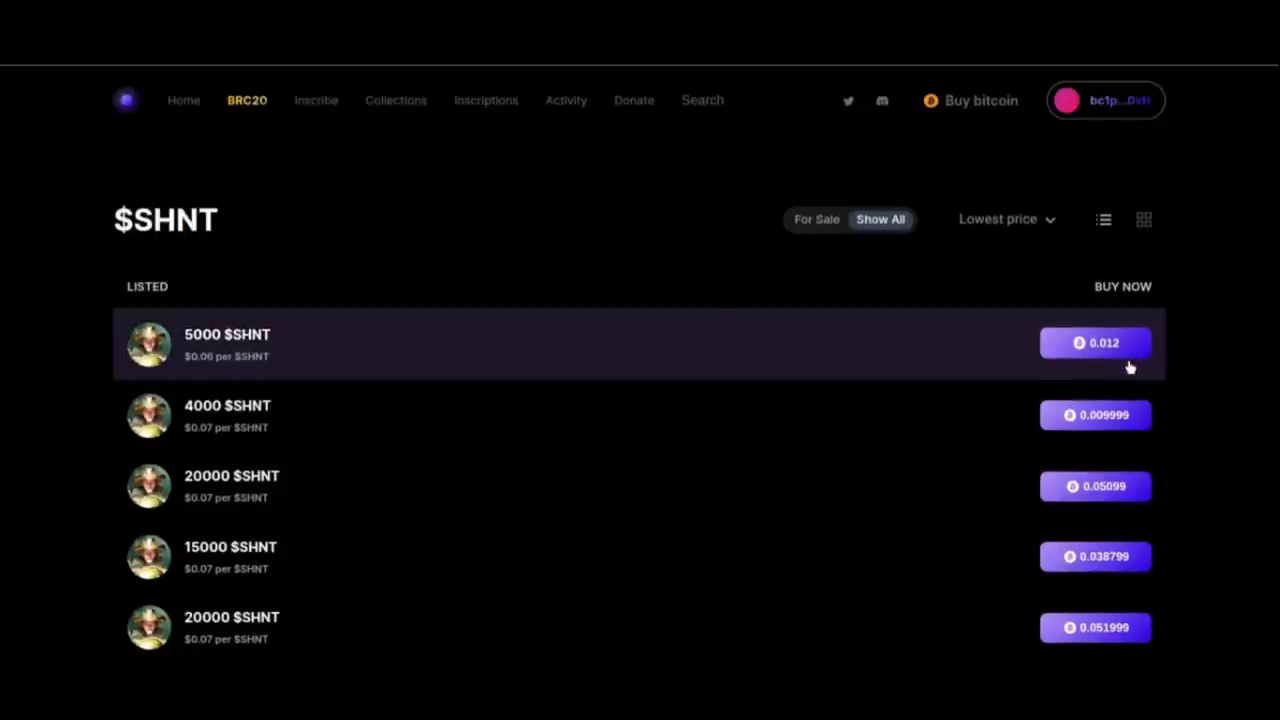
left_click(1096, 342)
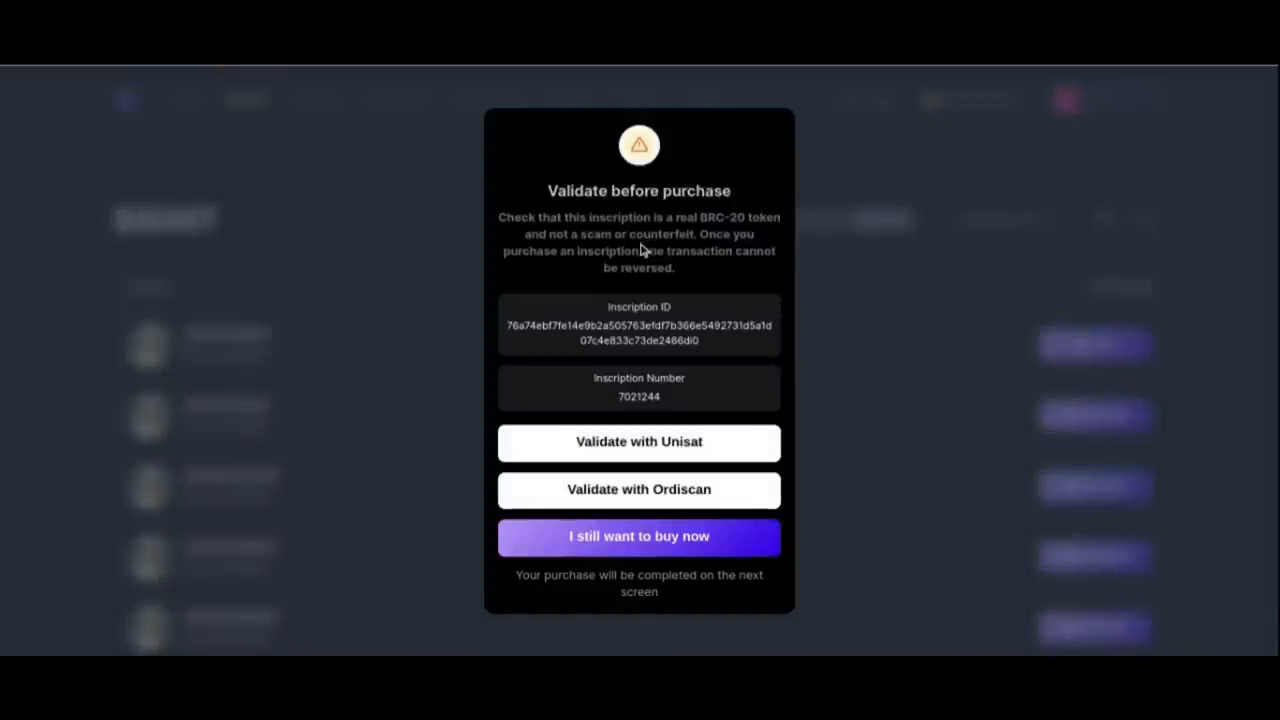
mouse_move(646, 378)
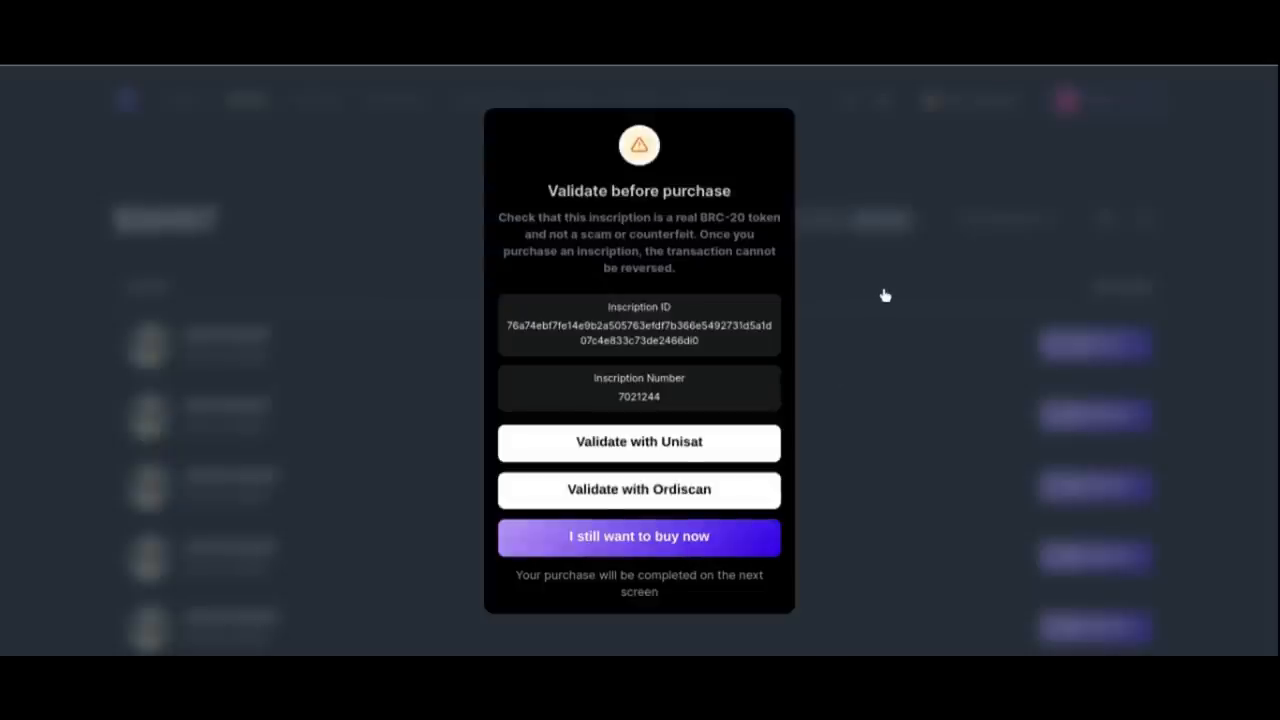
left_click(638, 536)
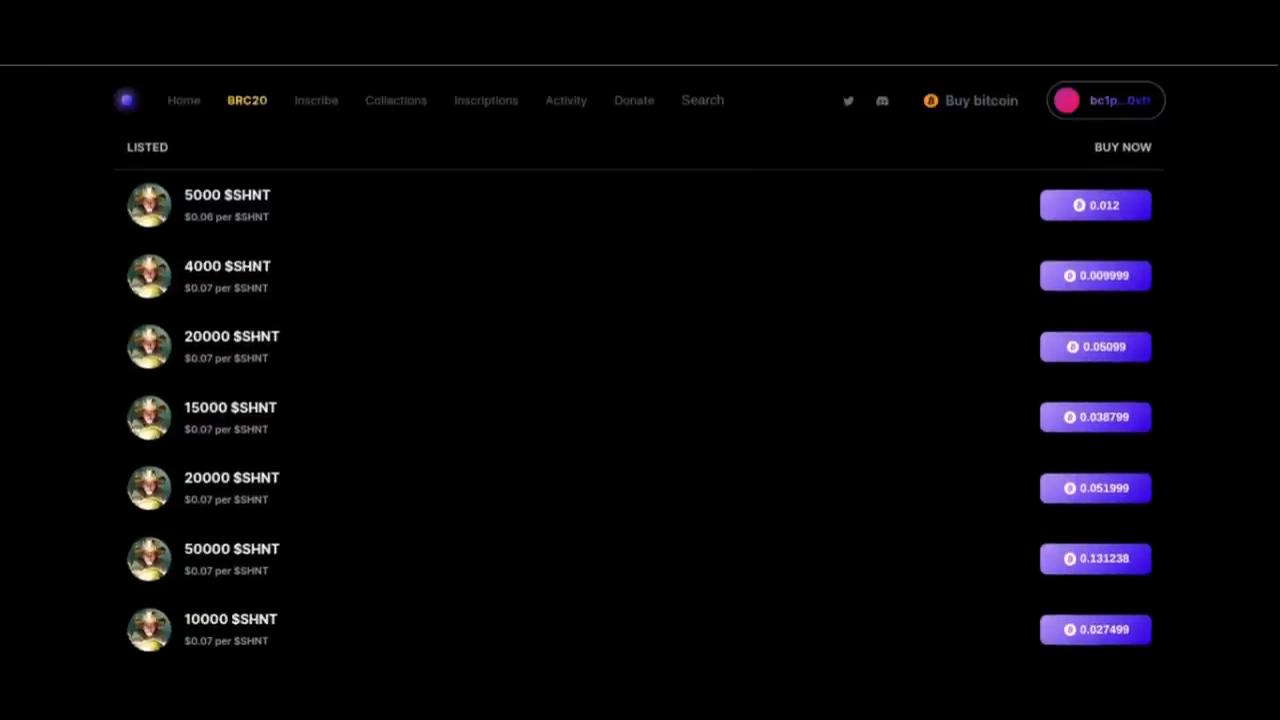
scroll("down", 3)
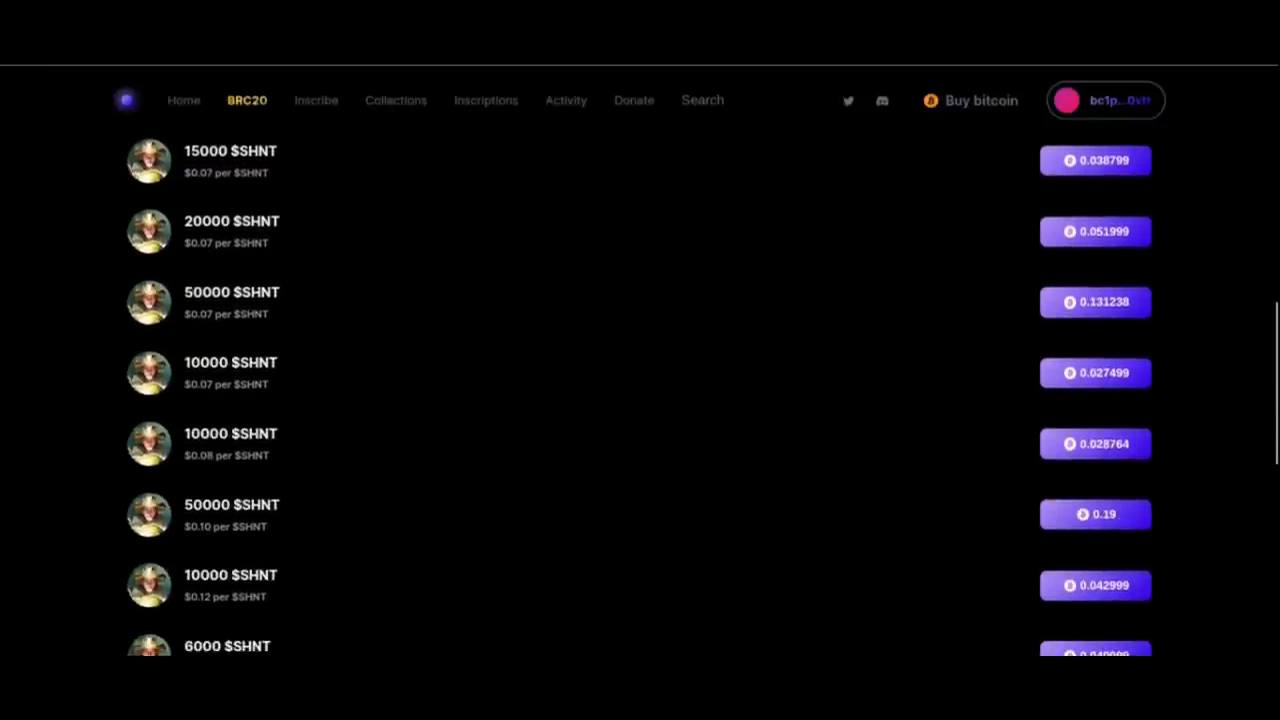
scroll("down", 3)
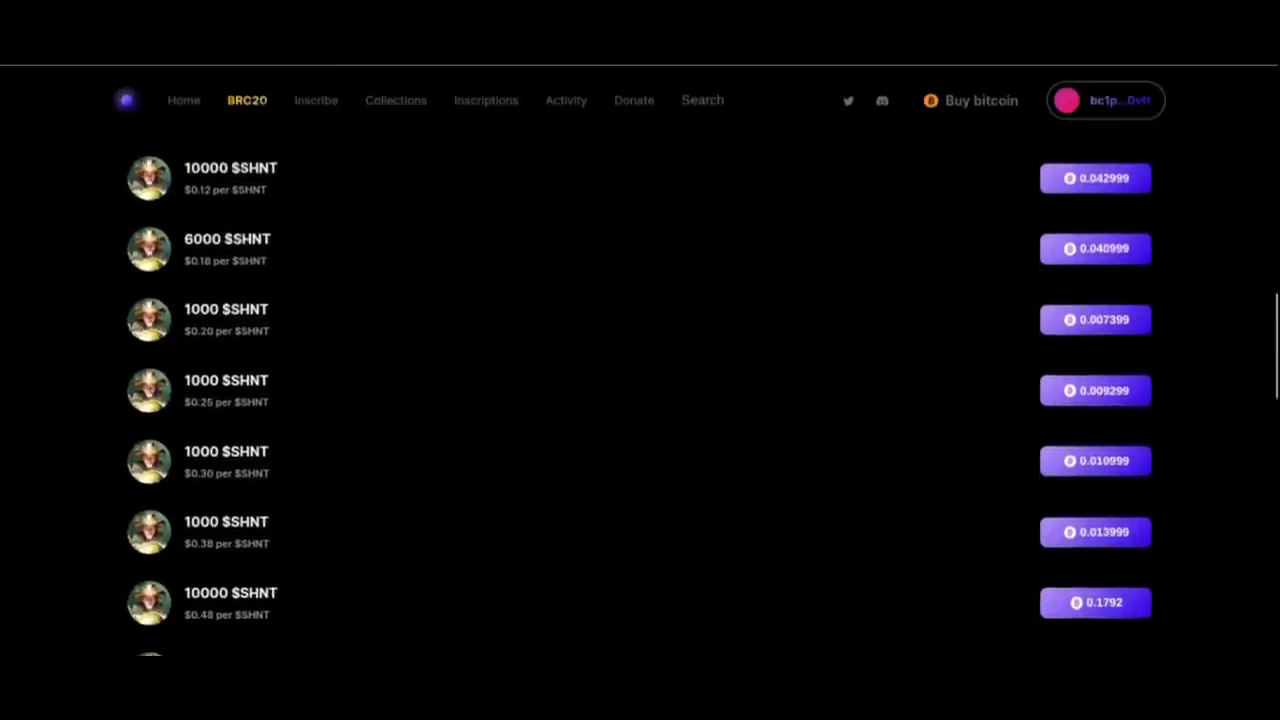
scroll("down", 3)
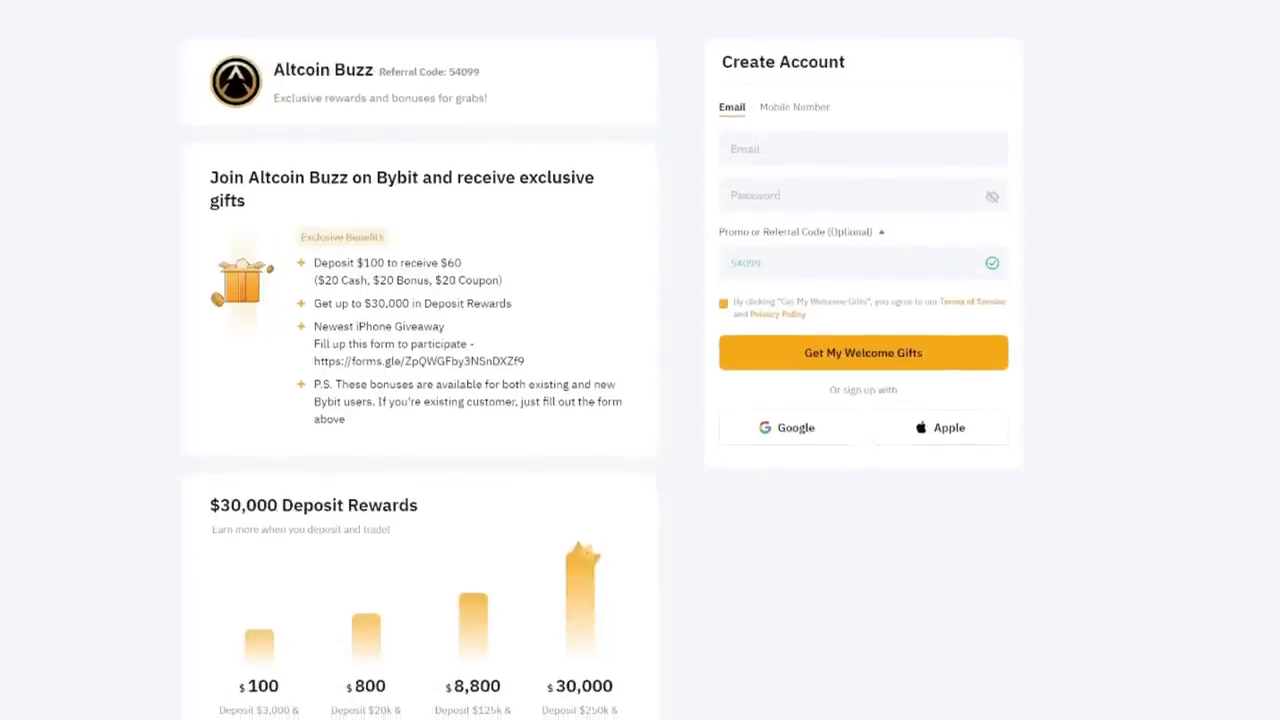
scroll("down", 3)
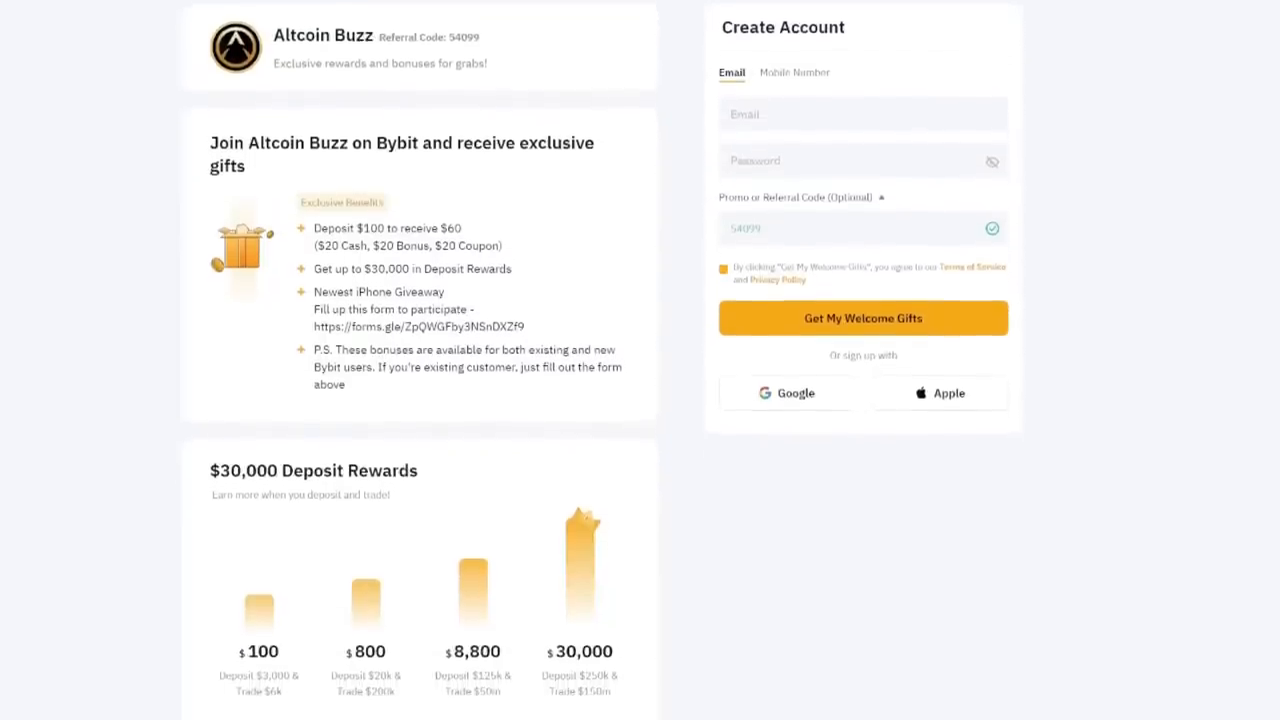
scroll("down", 3)
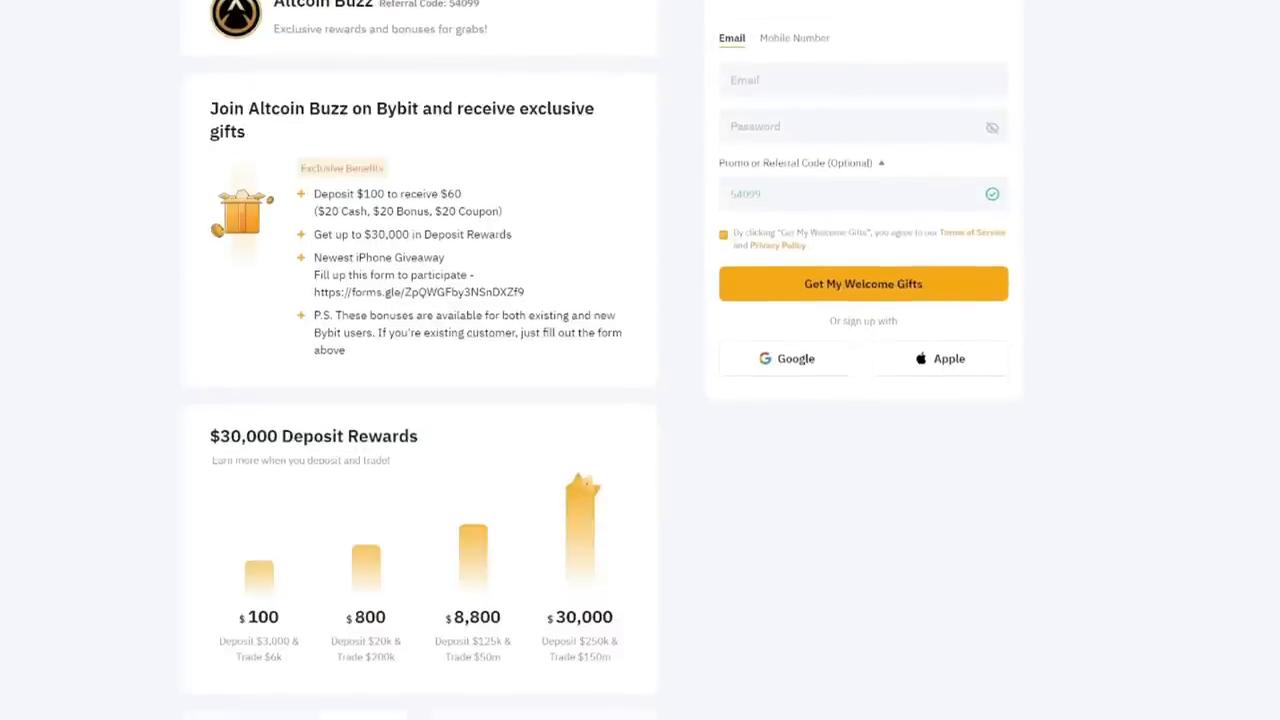
scroll("down", 3)
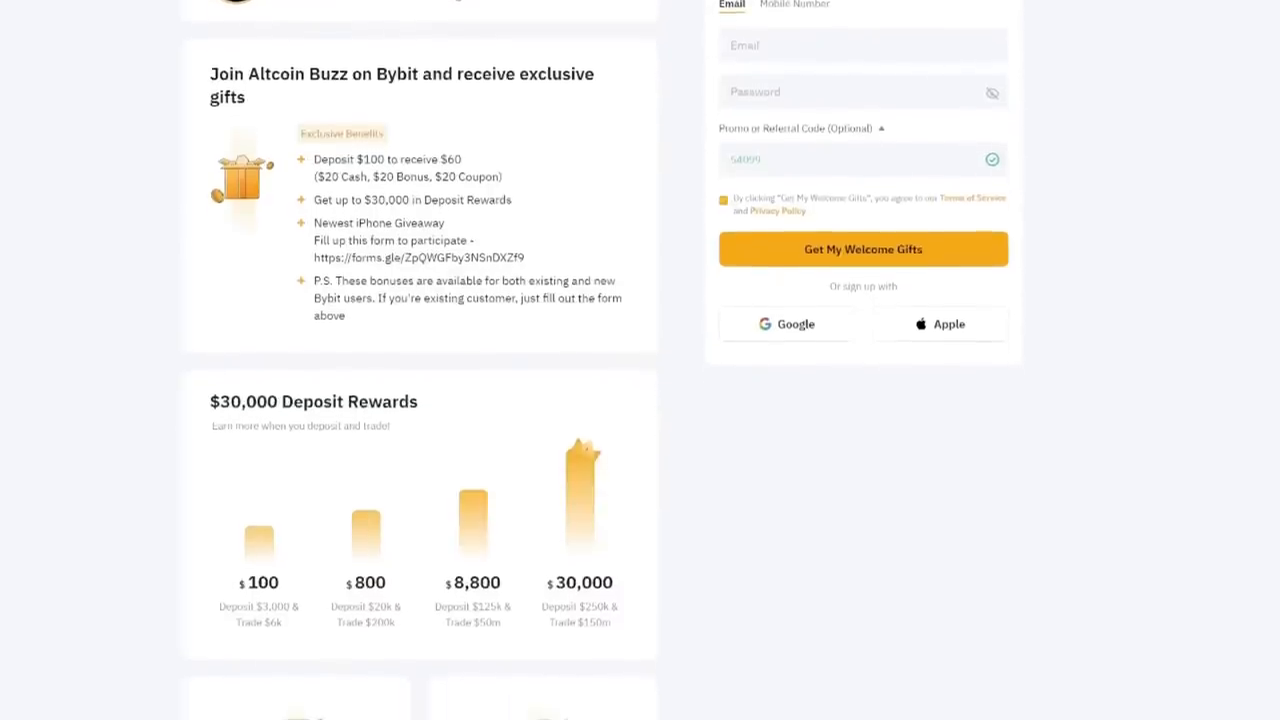